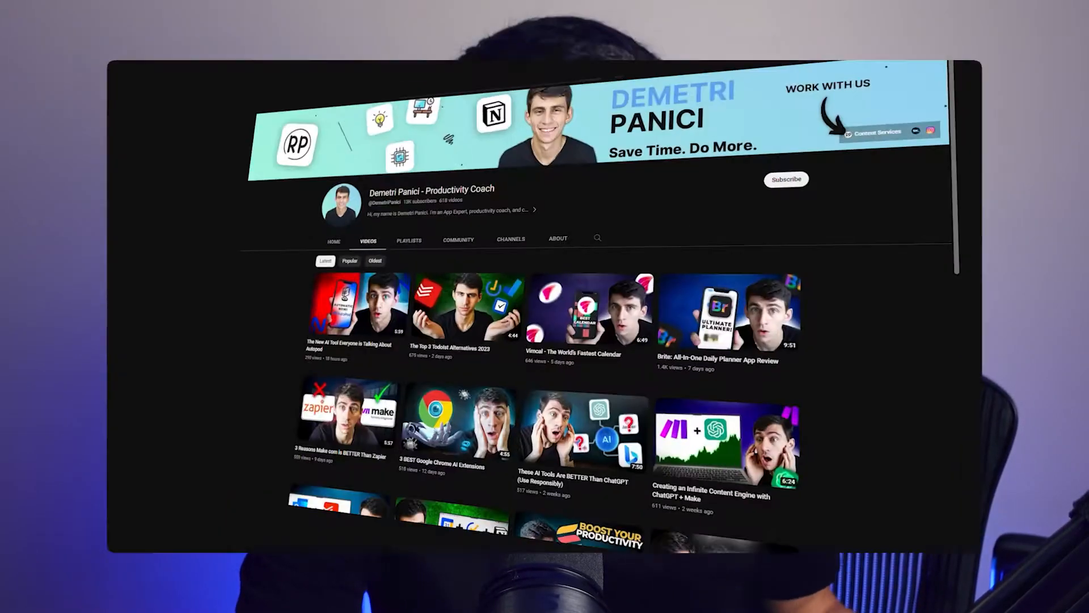
Move from the YouTube channel page to Make's pricing plans page.
{"action": "scroll", "scroll_direction": "down", "scroll_amount": 3}
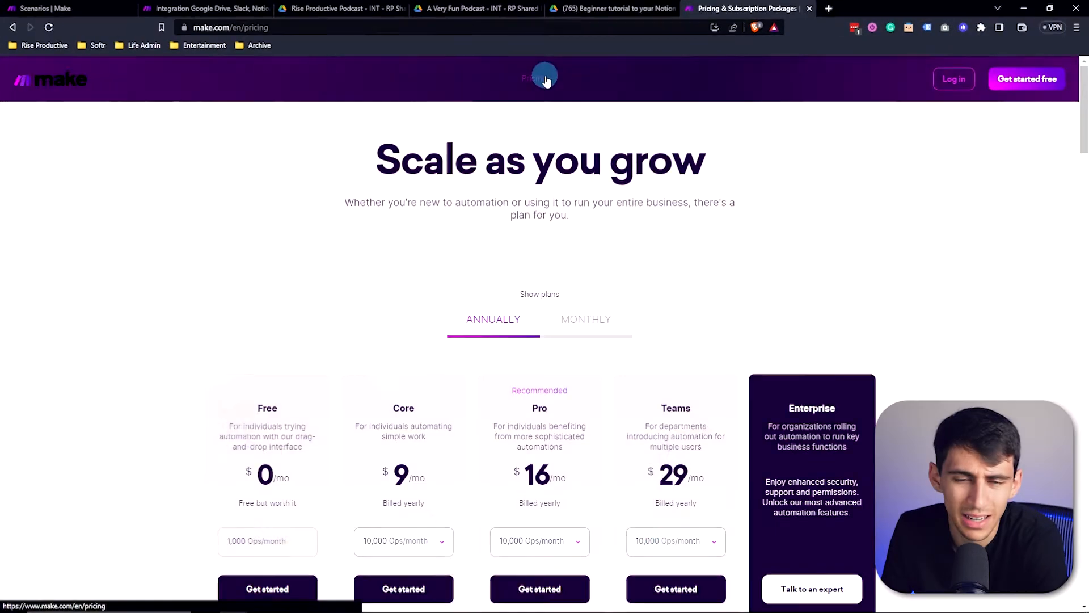
Review the Free, Core, Pro, Teams and Enterprise plan features and choose Log in.
{"action": "scroll", "scroll_direction": "down", "scroll_amount": 3}
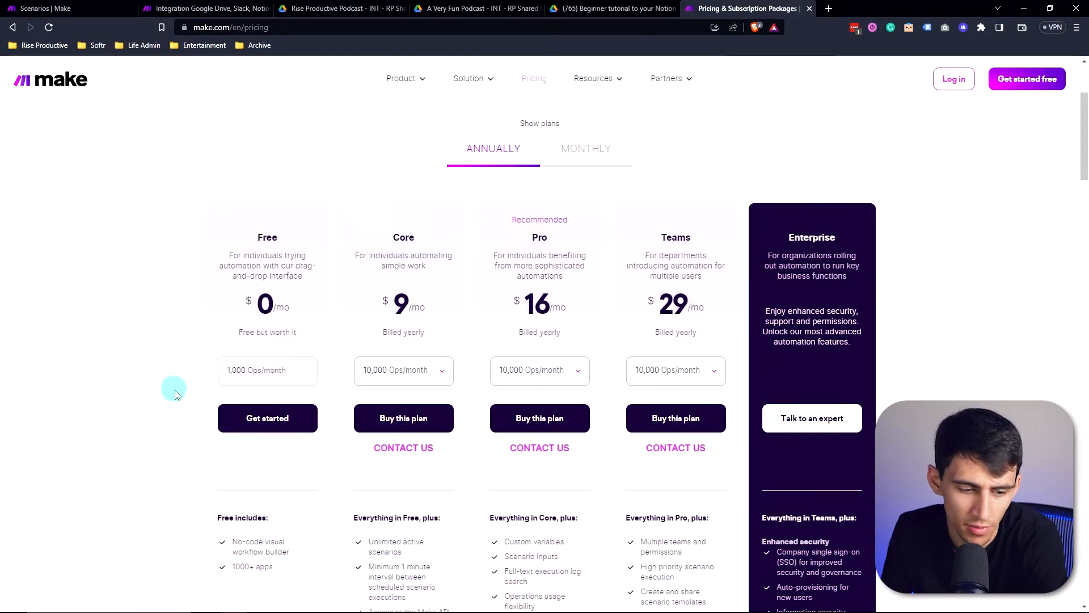
{"action": "scroll", "scroll_direction": "up", "scroll_amount": 3}
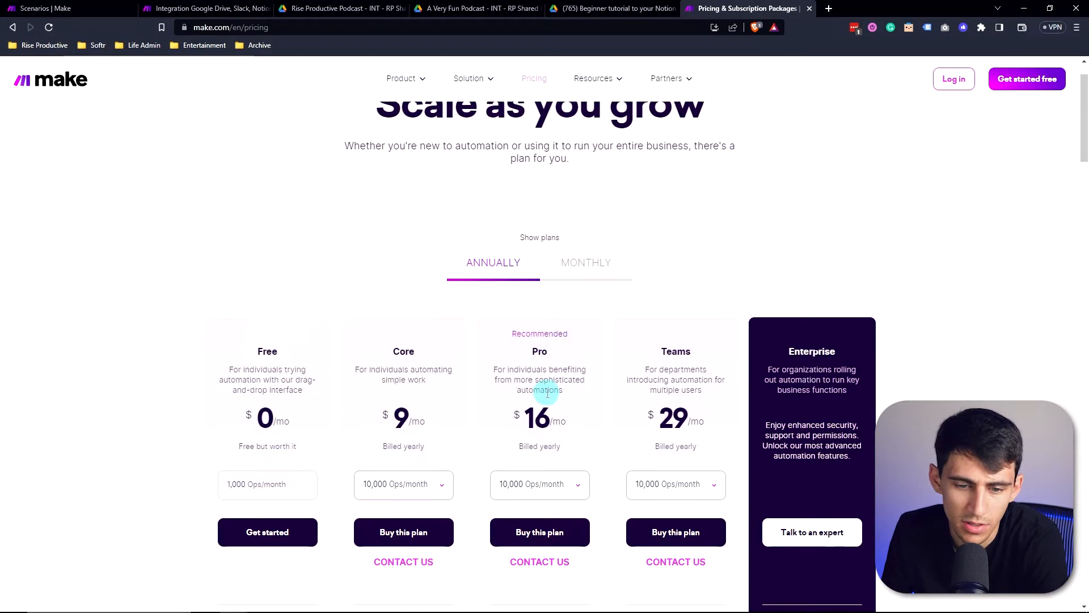
{"action": "scroll", "scroll_direction": "down", "scroll_amount": 3}
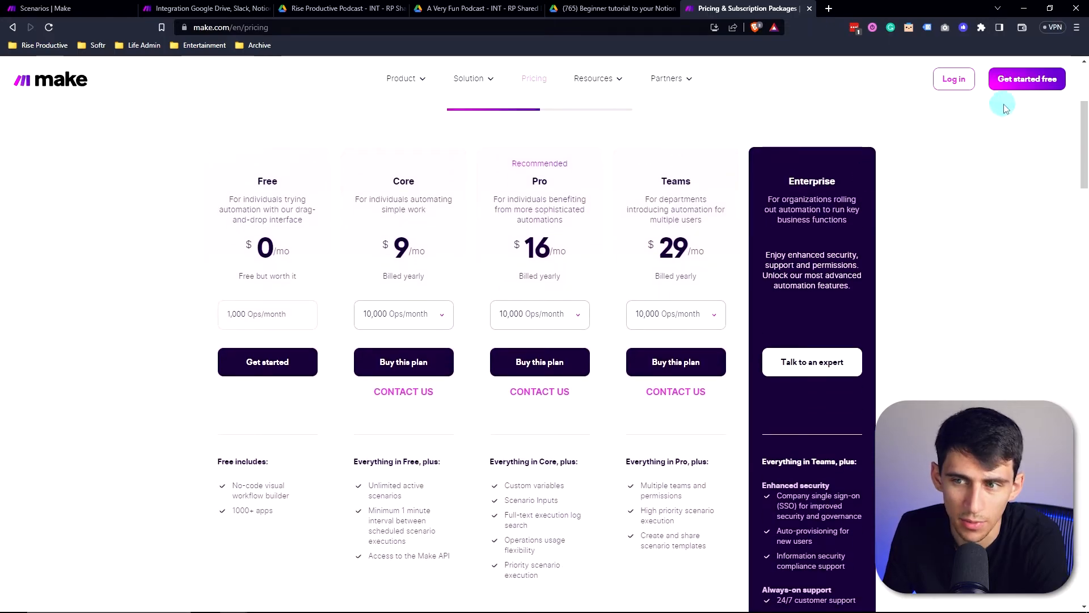
{"action": "left_click", "coordinate": [953, 78]}
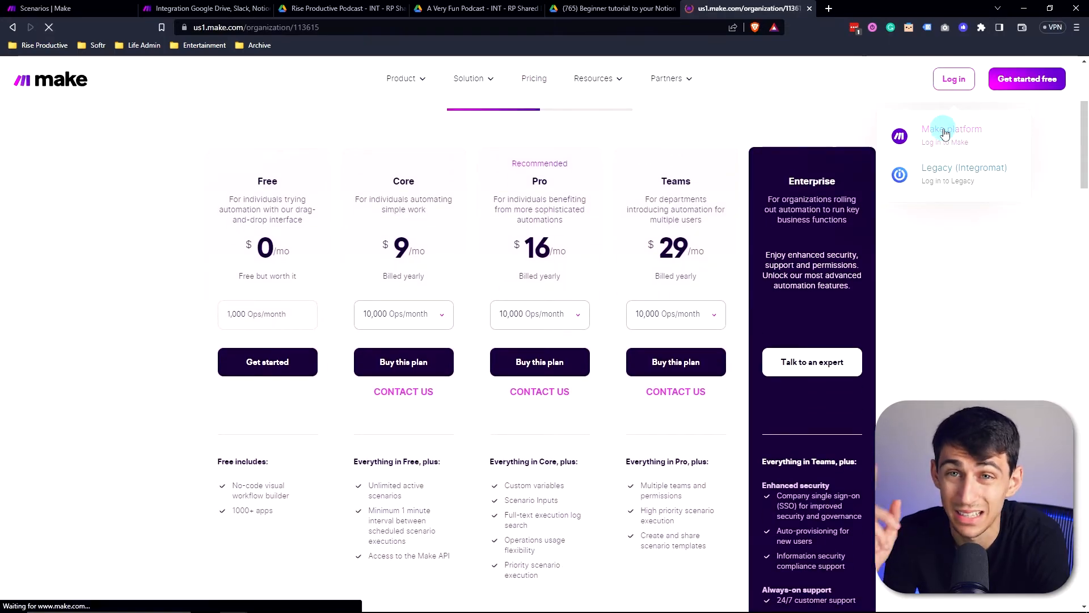
Sign in to the Make Platform and create a new empty scenario from All scenarios.
{"action": "left_click", "coordinate": [951, 135]}
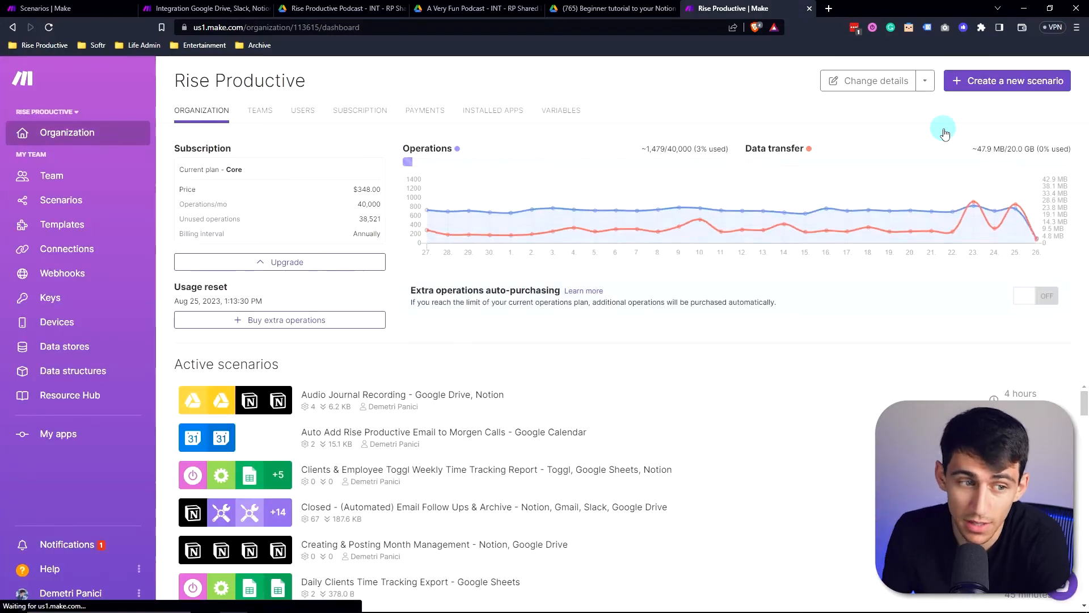
{"action": "left_click", "coordinate": [60, 200]}
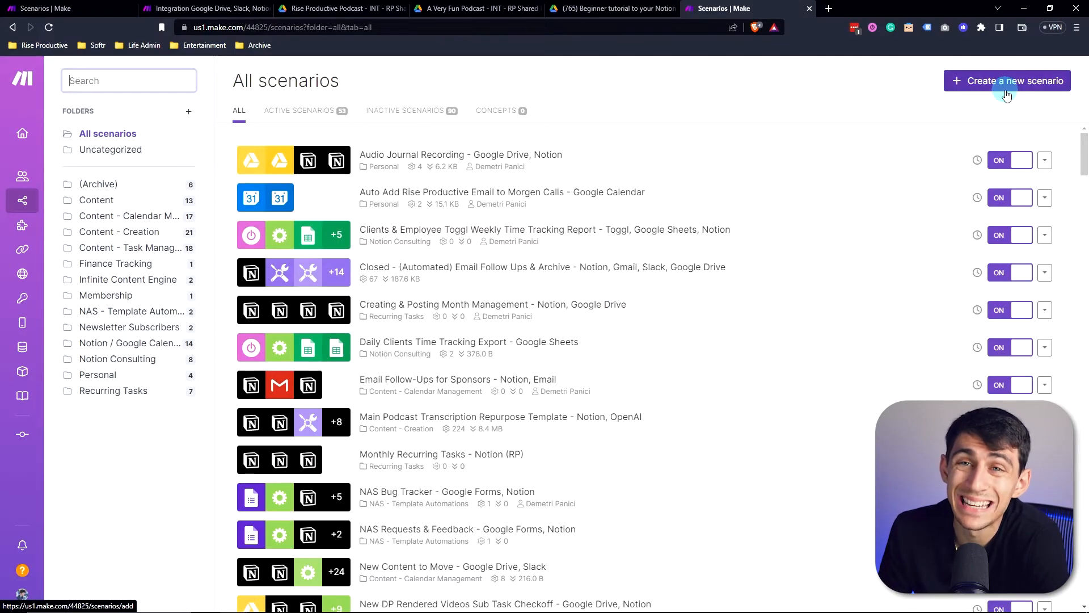
{"action": "left_click", "coordinate": [1006, 80]}
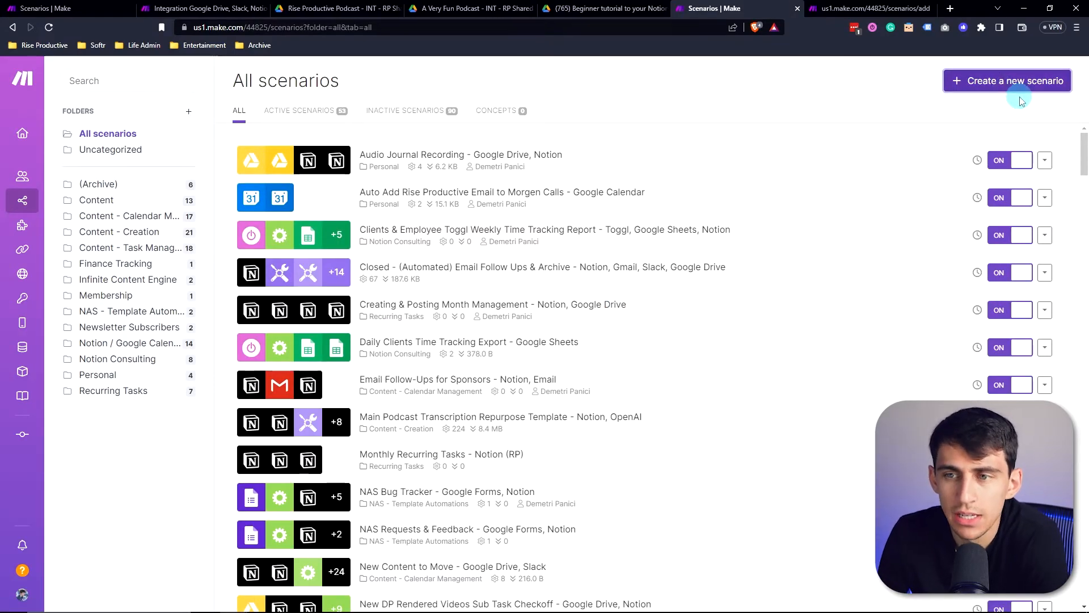
{"action": "left_click", "coordinate": [1006, 81]}
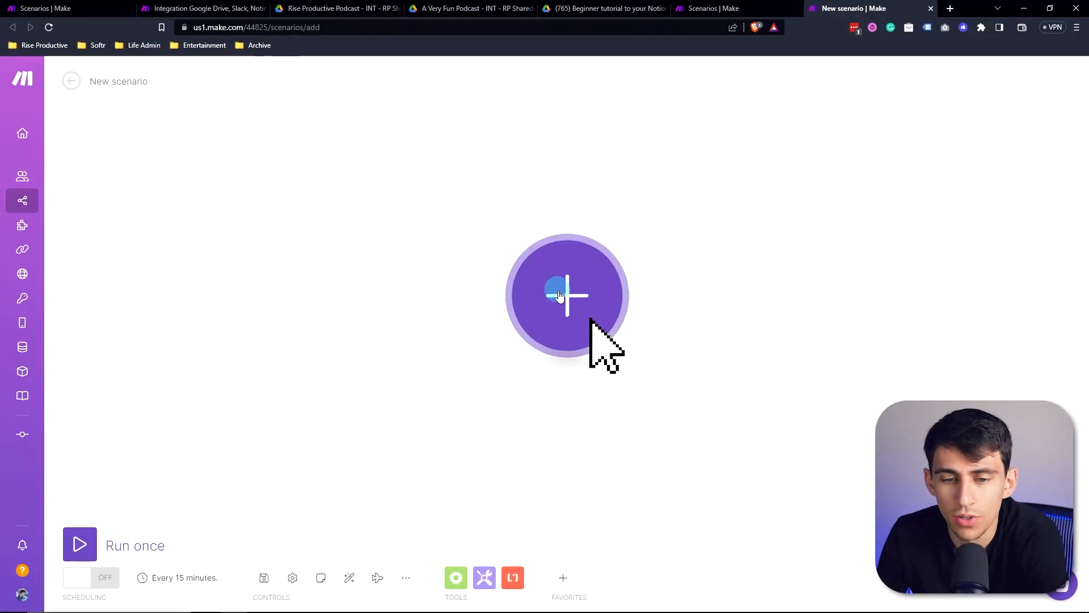
Add the first module, search the app picker for 'google', and pick Google Calendar.
{"action": "left_click", "coordinate": [566, 295]}
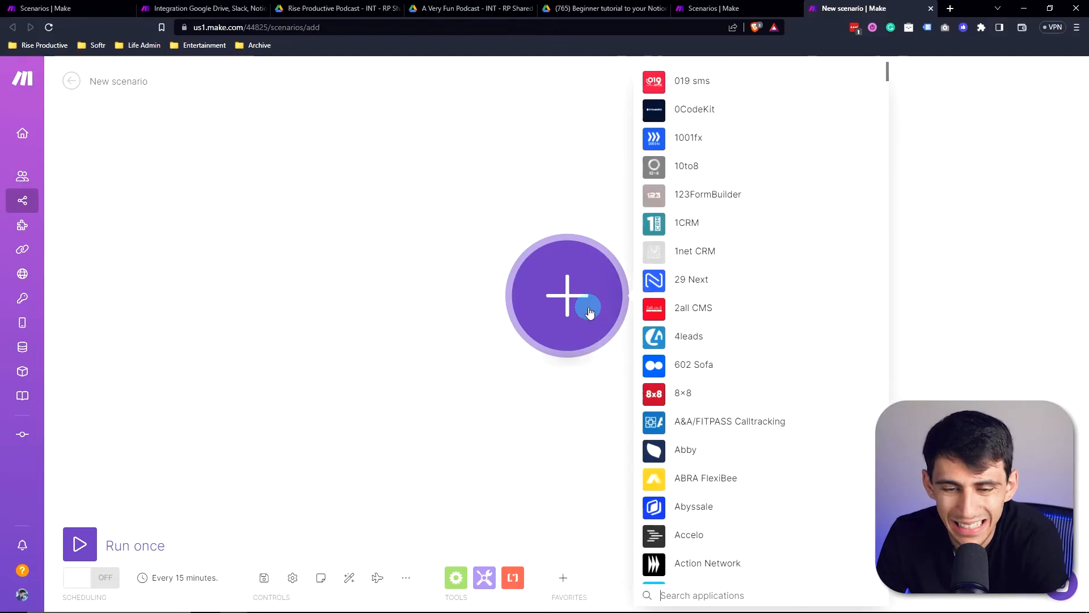
{"action": "mouse_move", "coordinate": [700, 279]}
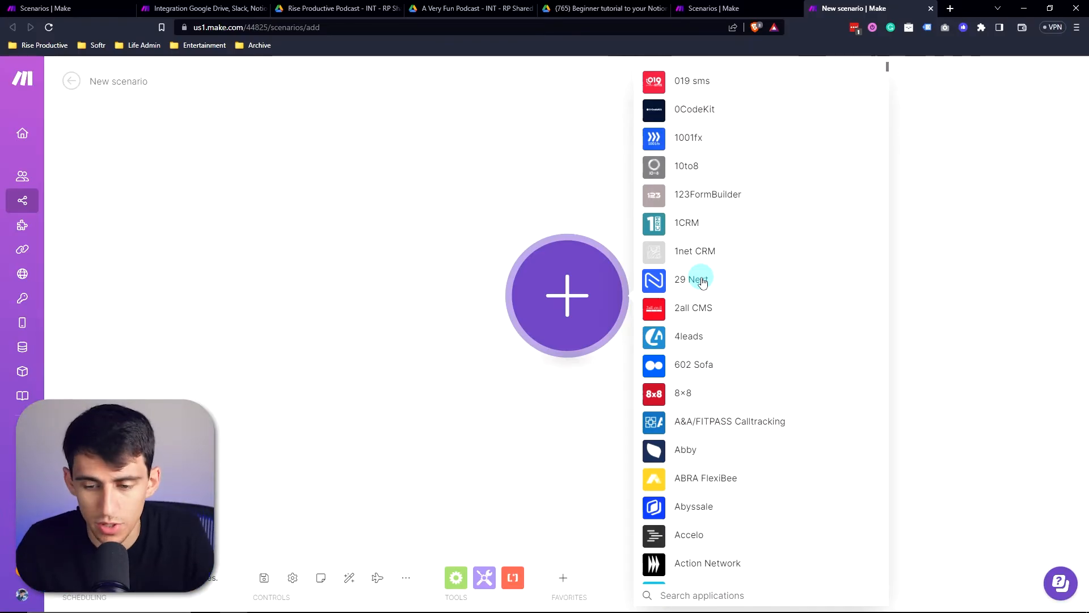
{"action": "type", "text": "google"}
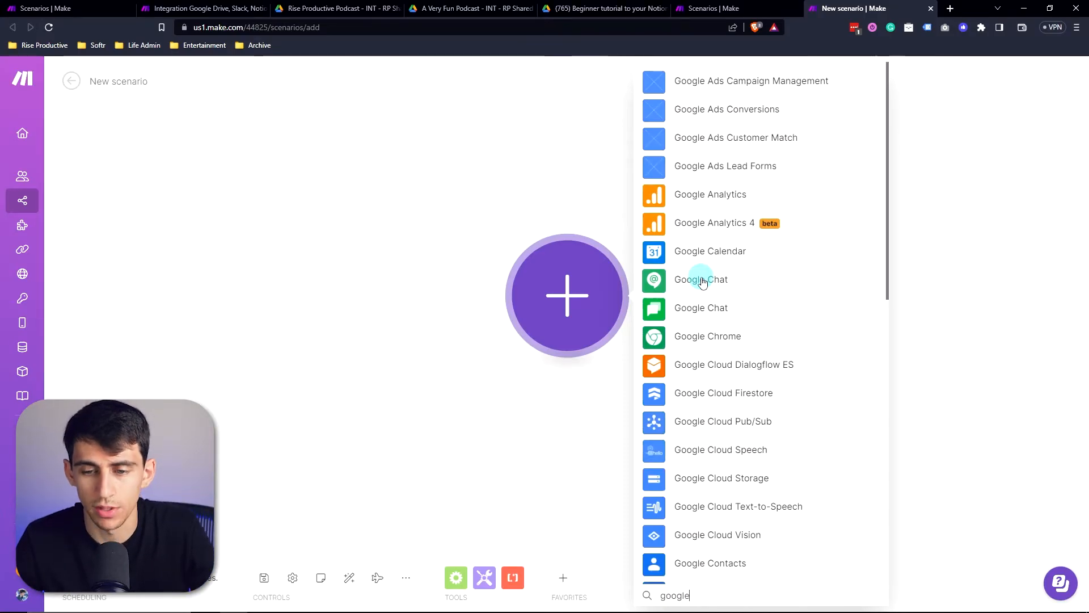
{"action": "mouse_move", "coordinate": [724, 295]}
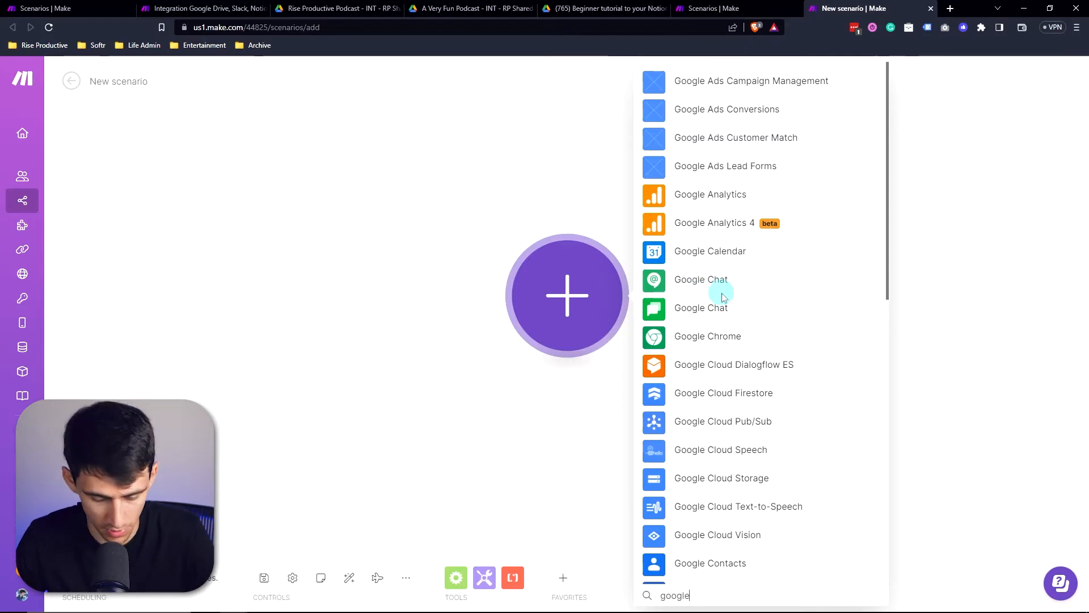
{"action": "left_click", "coordinate": [710, 250]}
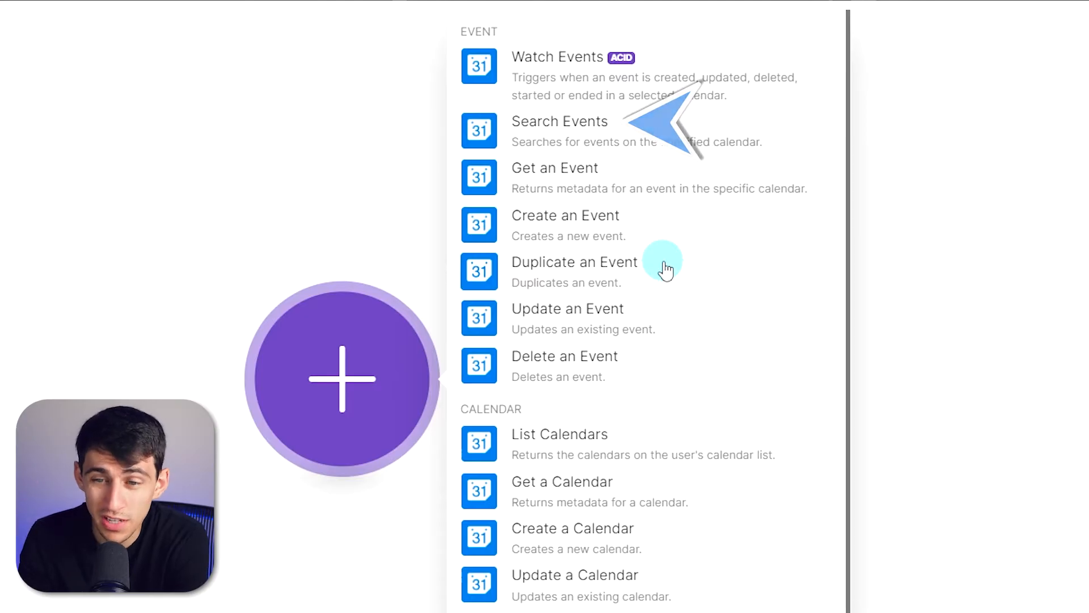
{"action": "mouse_move", "coordinate": [568, 148]}
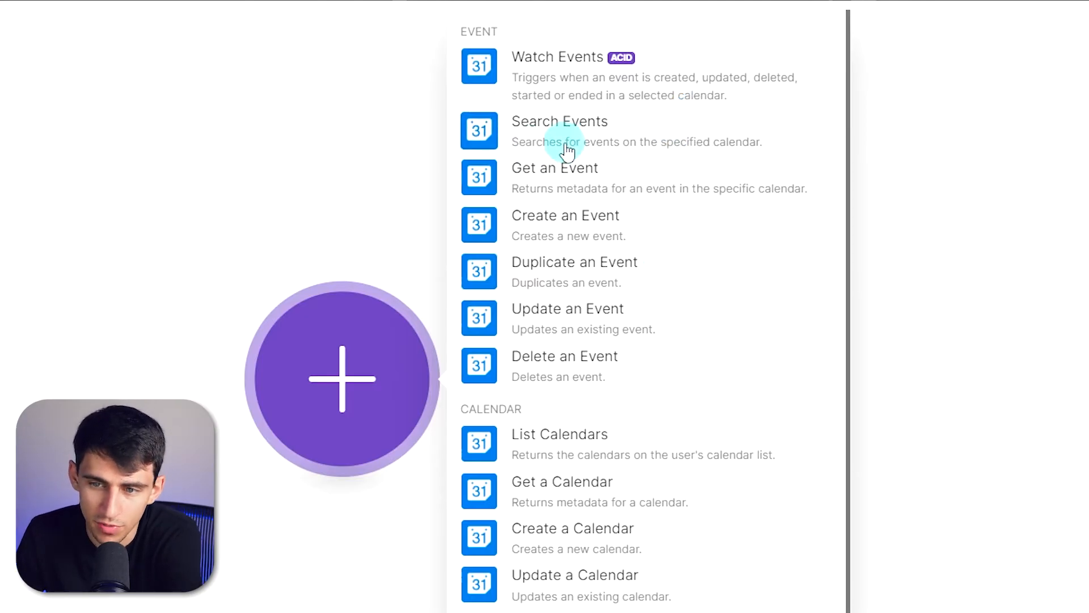
{"action": "mouse_move", "coordinate": [517, 61]}
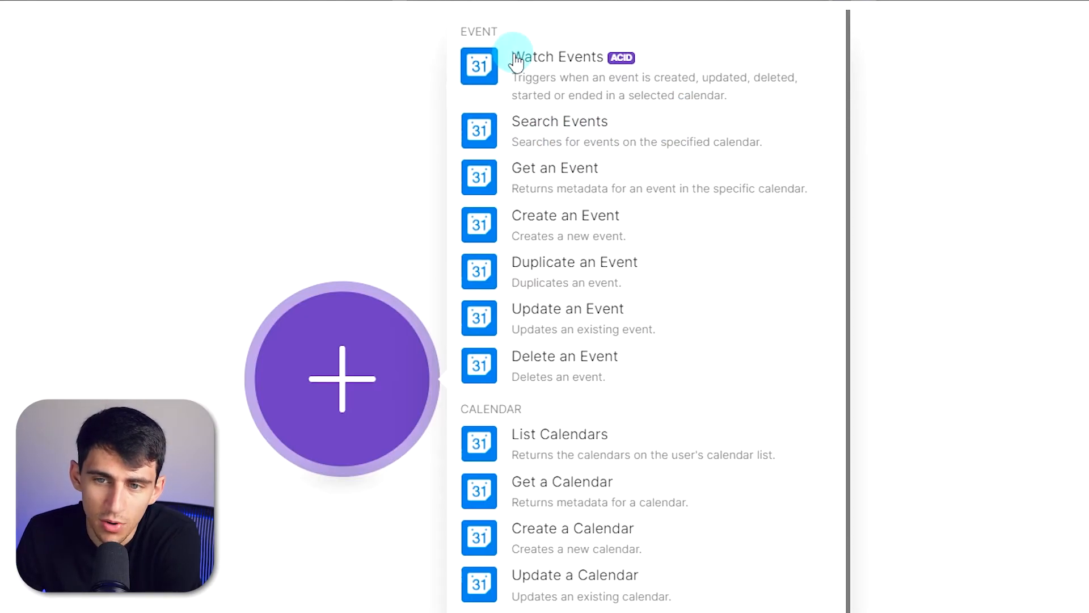
{"action": "mouse_move", "coordinate": [579, 98]}
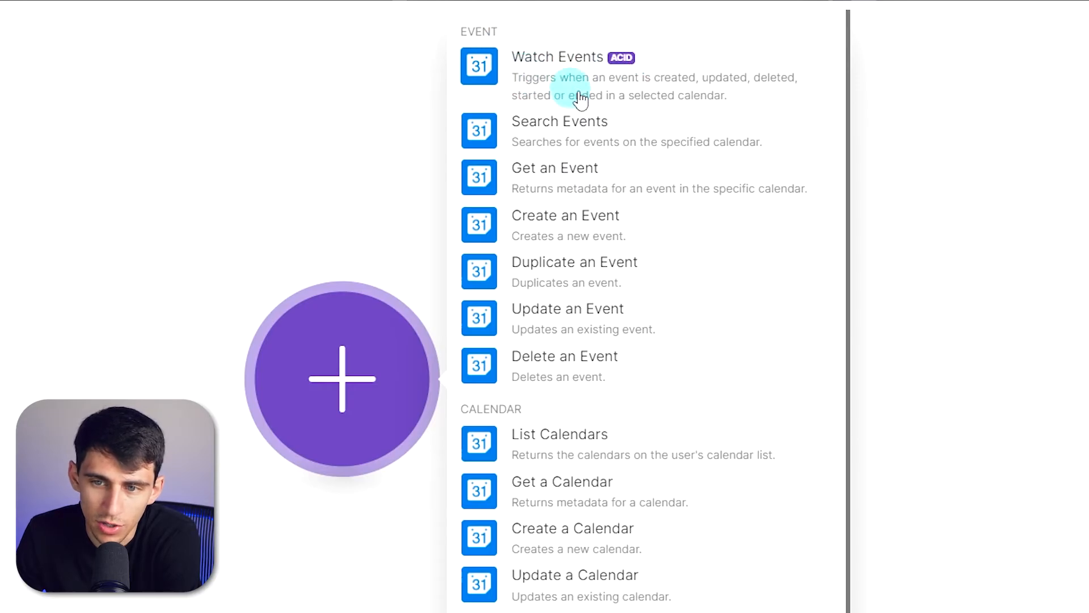
{"action": "mouse_move", "coordinate": [771, 90]}
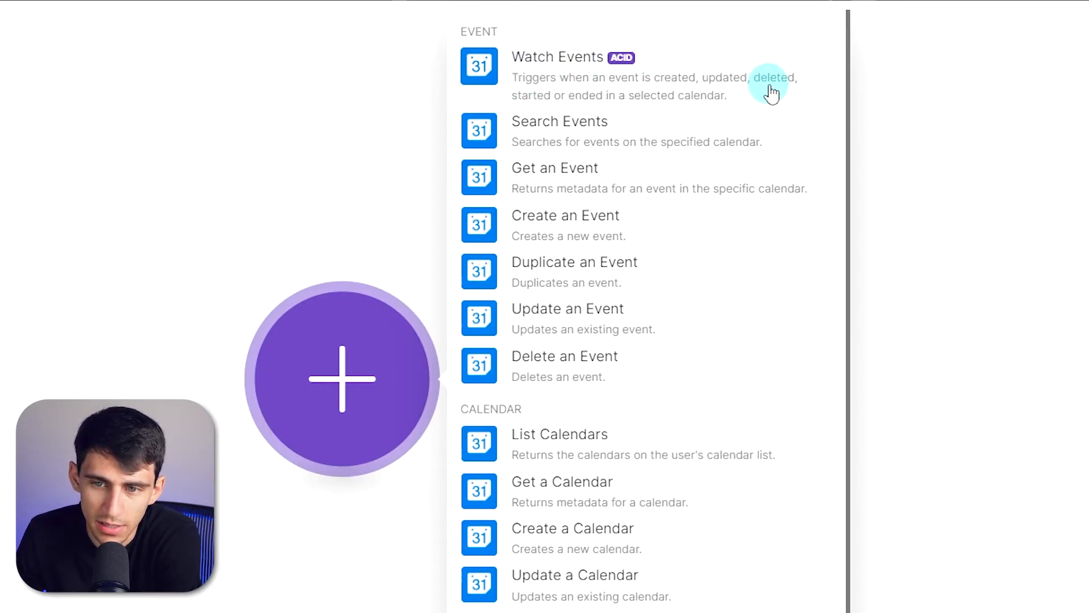
{"action": "mouse_move", "coordinate": [552, 73]}
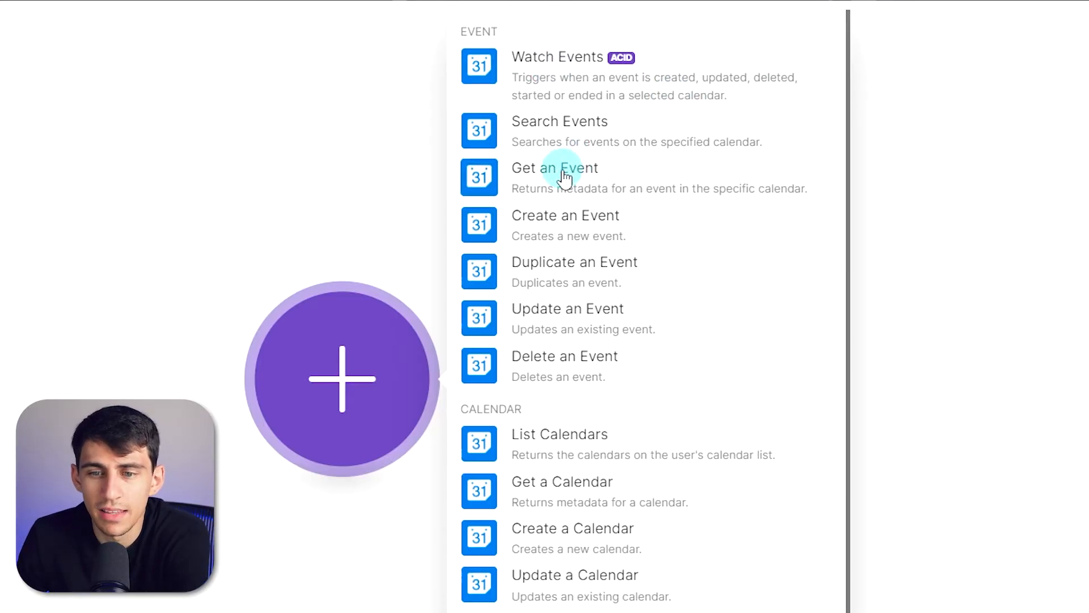
{"action": "mouse_move", "coordinate": [544, 245]}
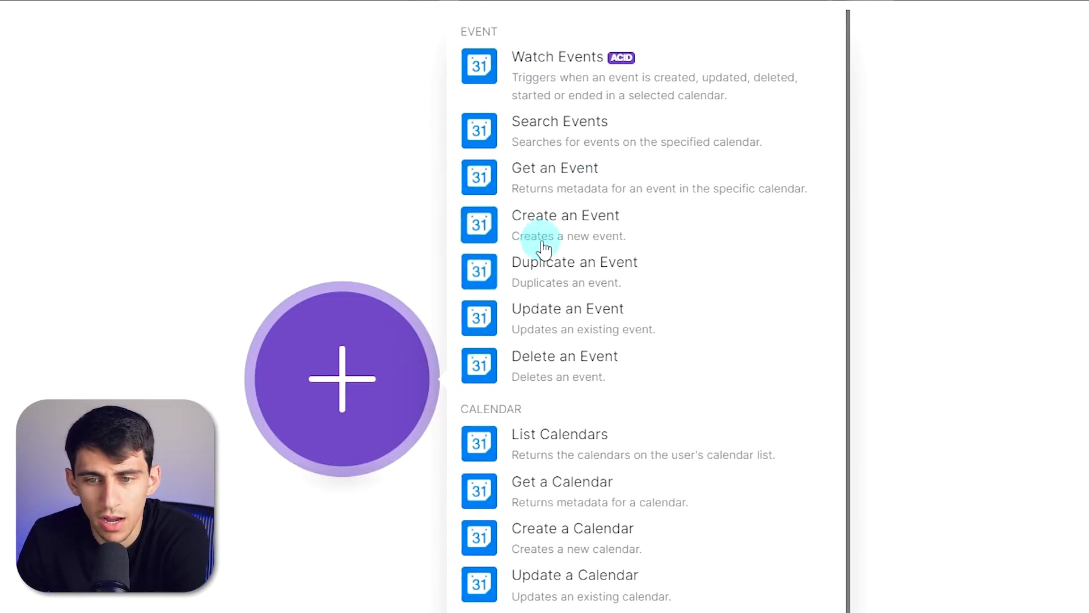
{"action": "mouse_move", "coordinate": [616, 284]}
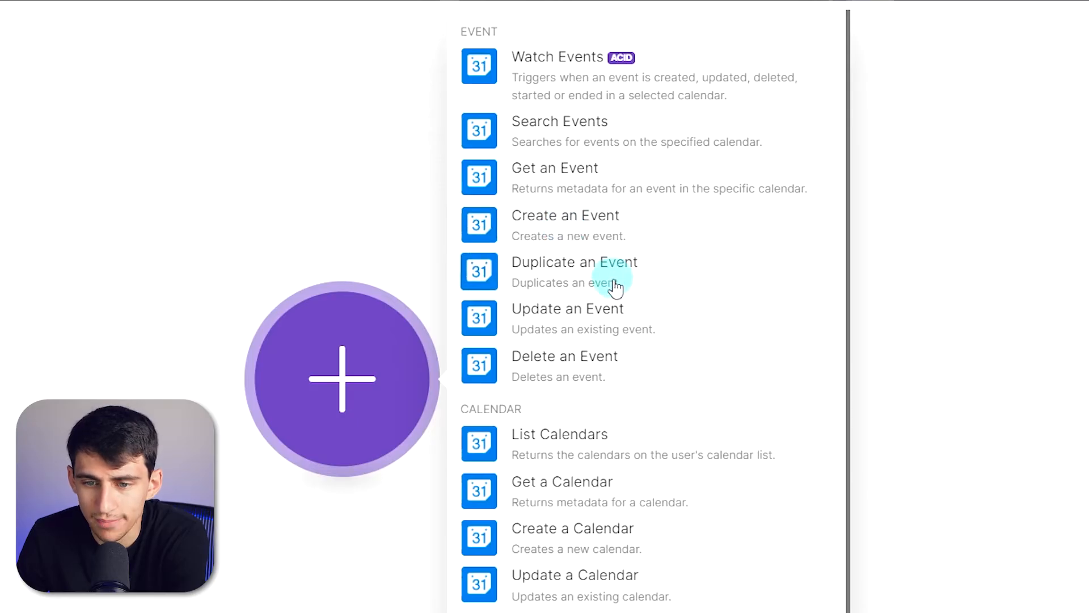
{"action": "mouse_move", "coordinate": [559, 364]}
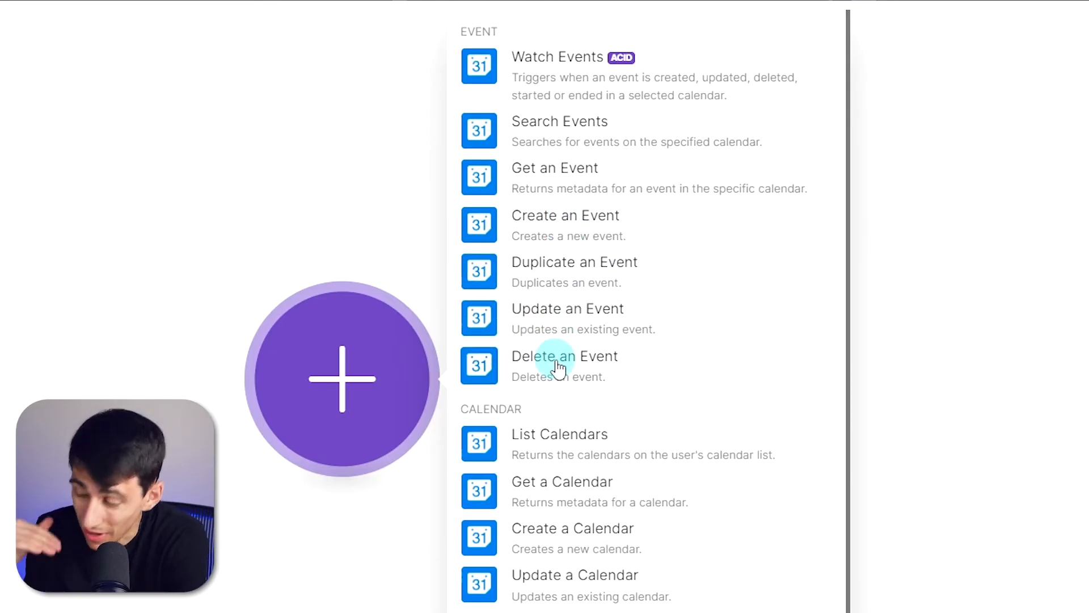
{"action": "mouse_move", "coordinate": [588, 243]}
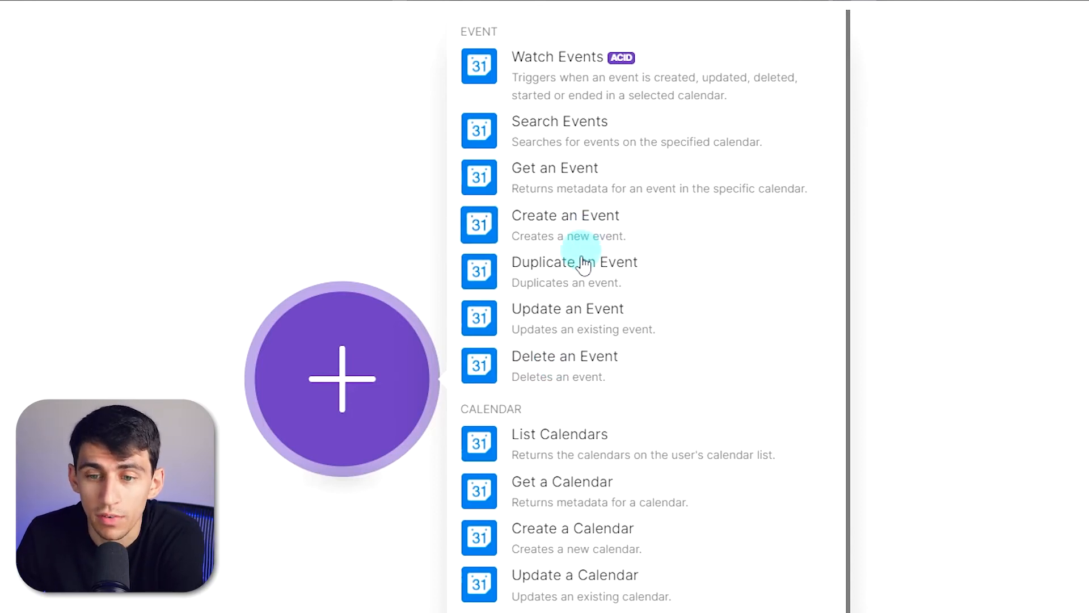
{"action": "mouse_move", "coordinate": [562, 231]}
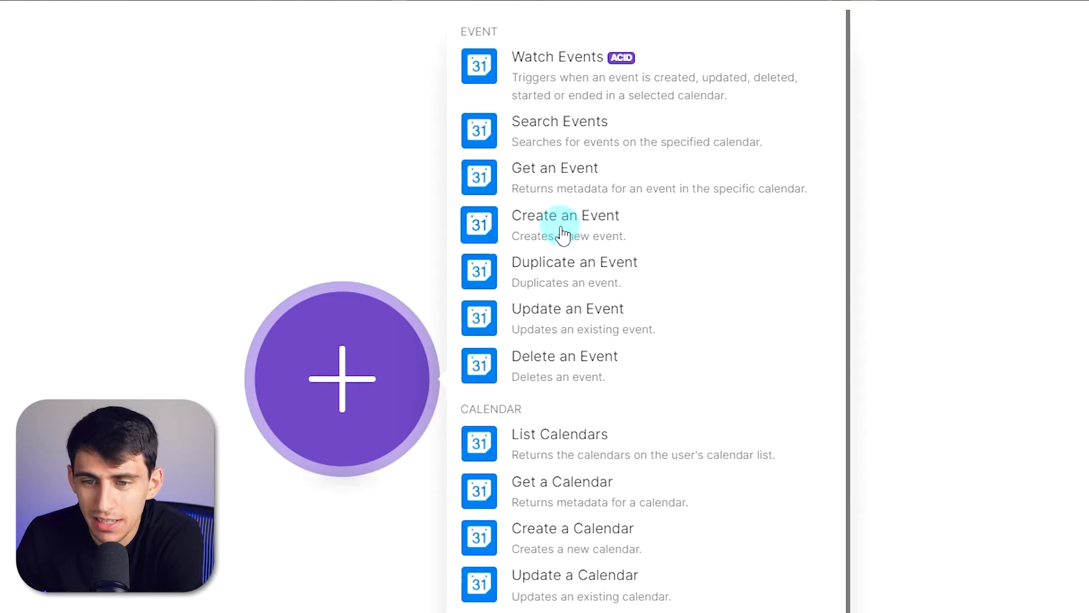
{"action": "mouse_move", "coordinate": [606, 364]}
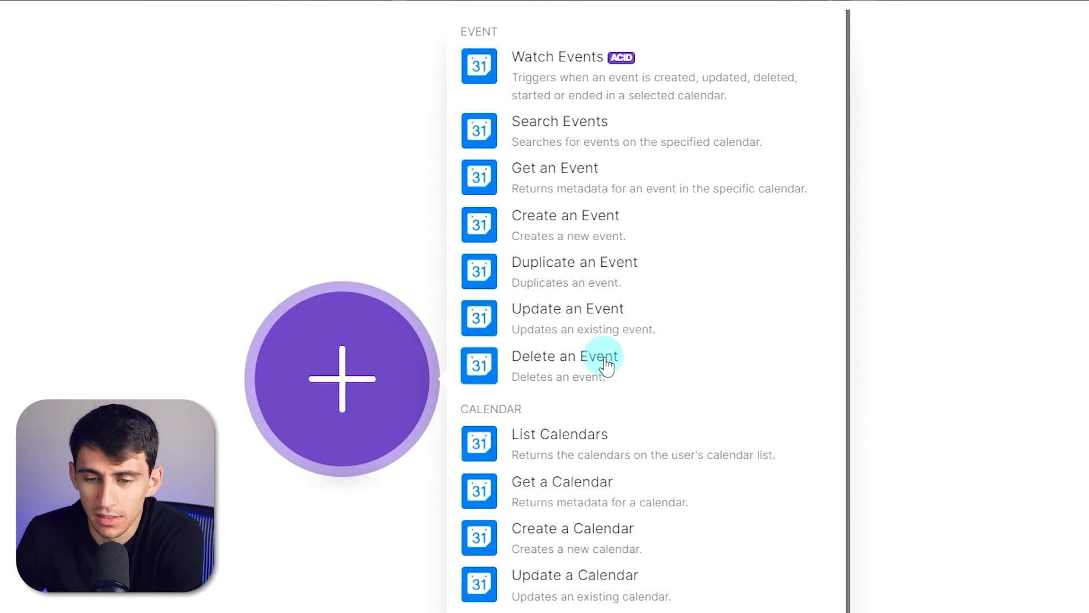
{"action": "mouse_move", "coordinate": [574, 88]}
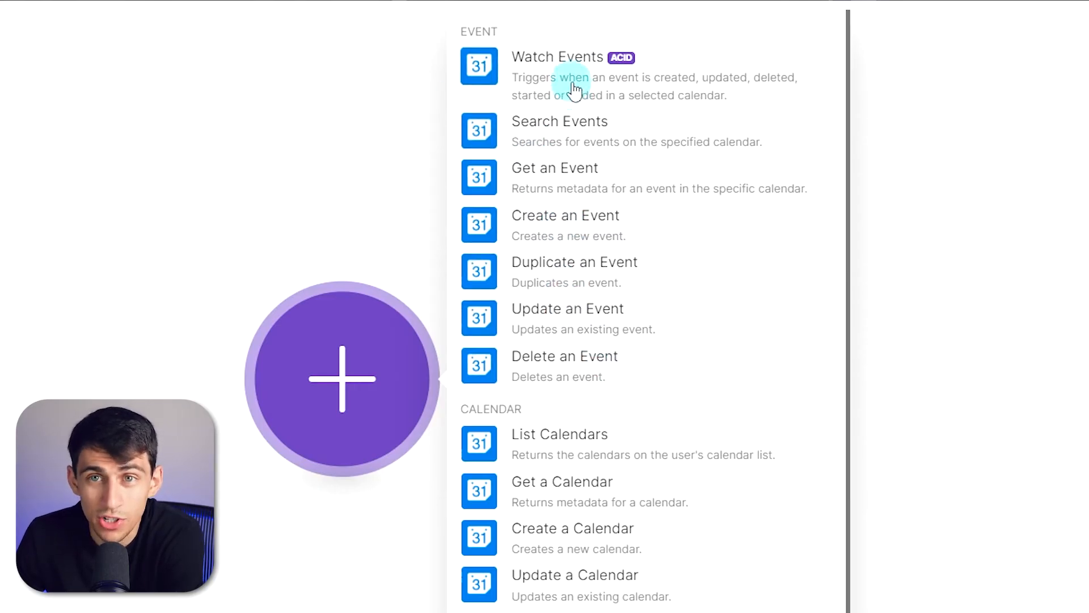
{"action": "mouse_move", "coordinate": [577, 103]}
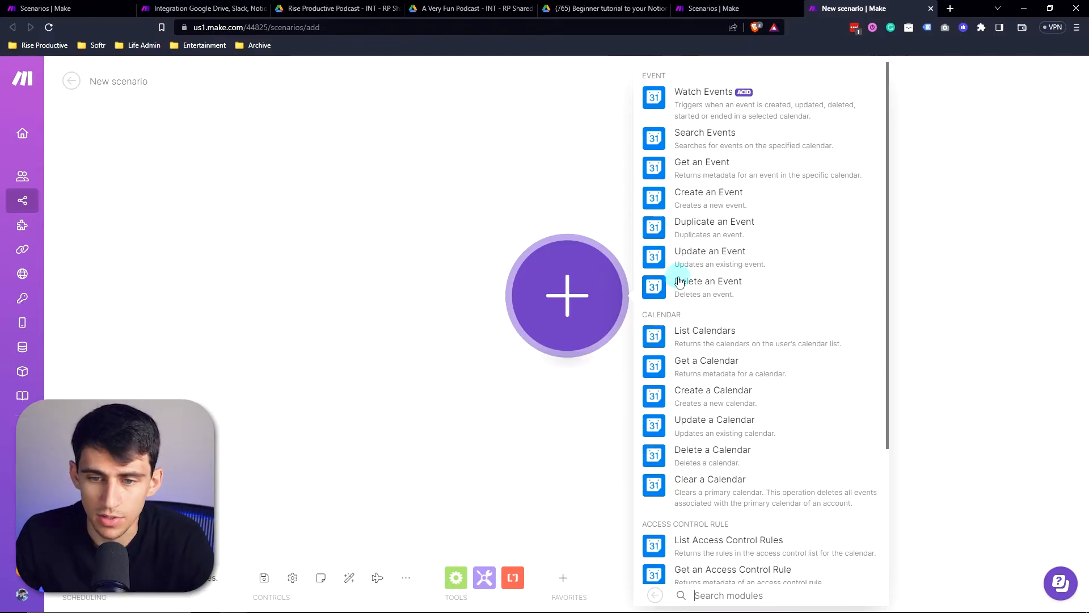
{"action": "mouse_move", "coordinate": [700, 118]}
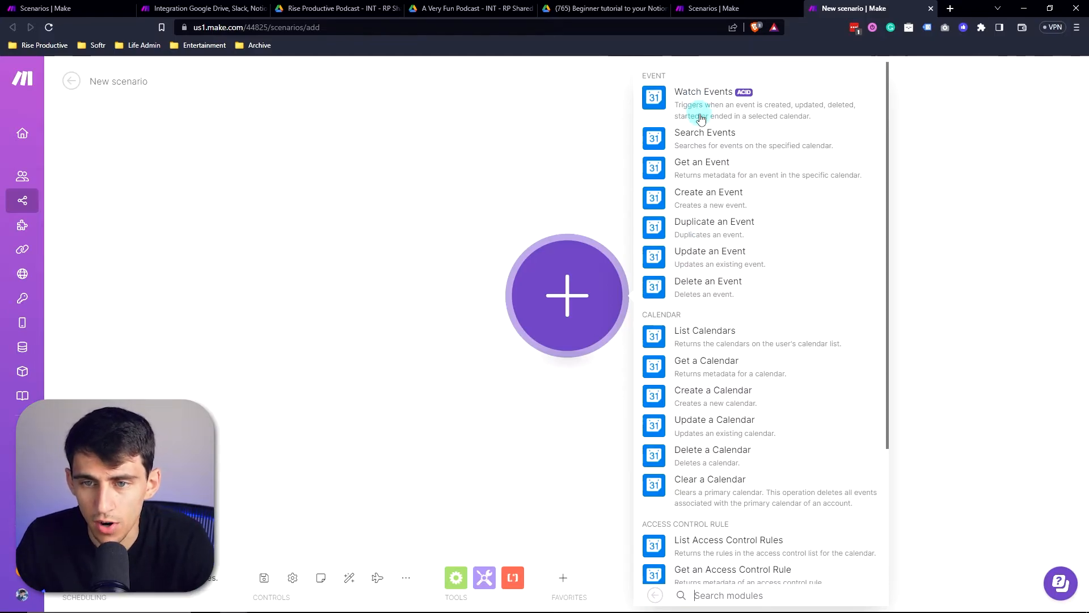
Place the Google Calendar Watch Events trigger on the canvas.
{"action": "left_click", "coordinate": [704, 97]}
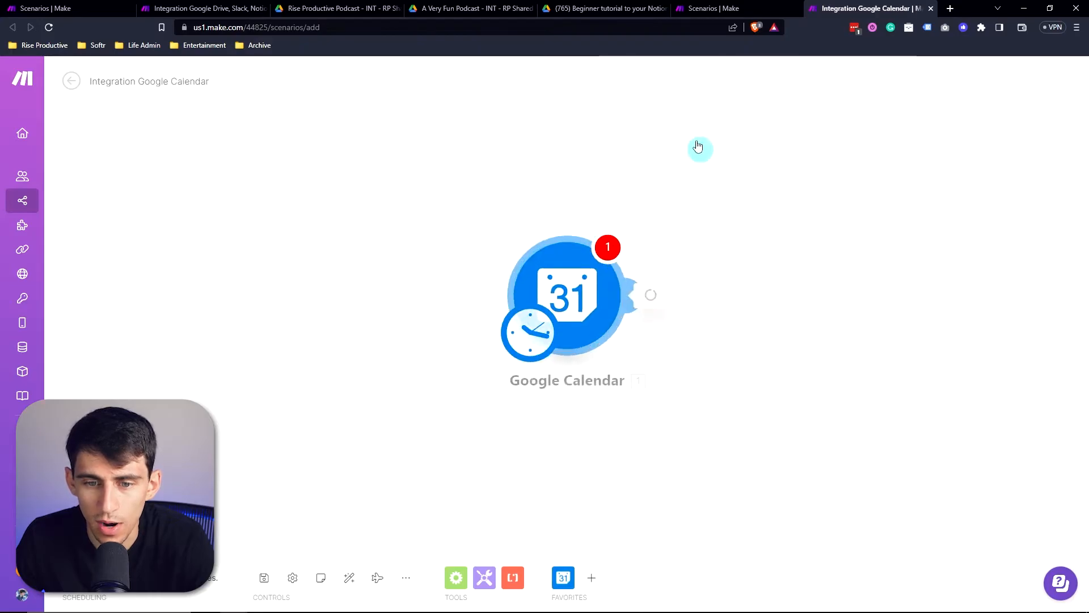
Set the trigger's calendar to Rise Productive (Primary Calendar) and confirm with OK.
{"action": "left_click", "coordinate": [566, 295]}
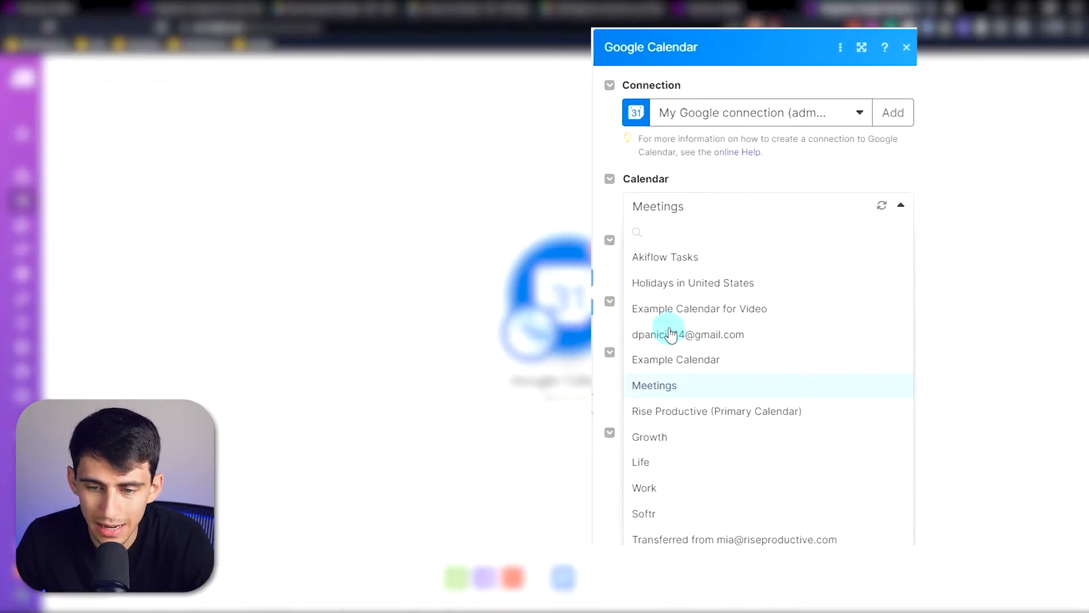
{"action": "left_click", "coordinate": [716, 411]}
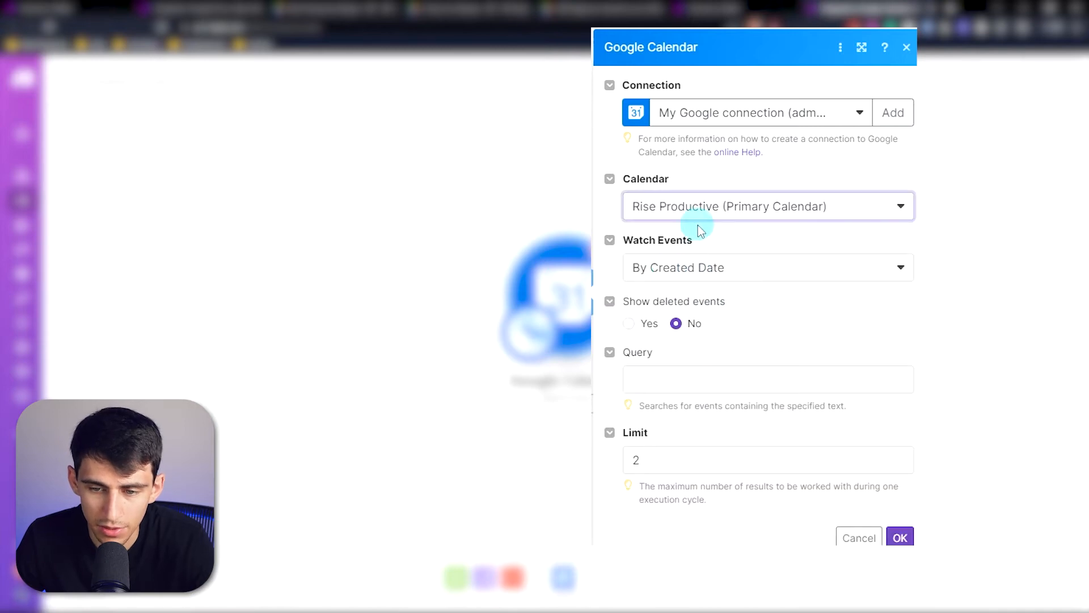
{"action": "left_click", "coordinate": [898, 536]}
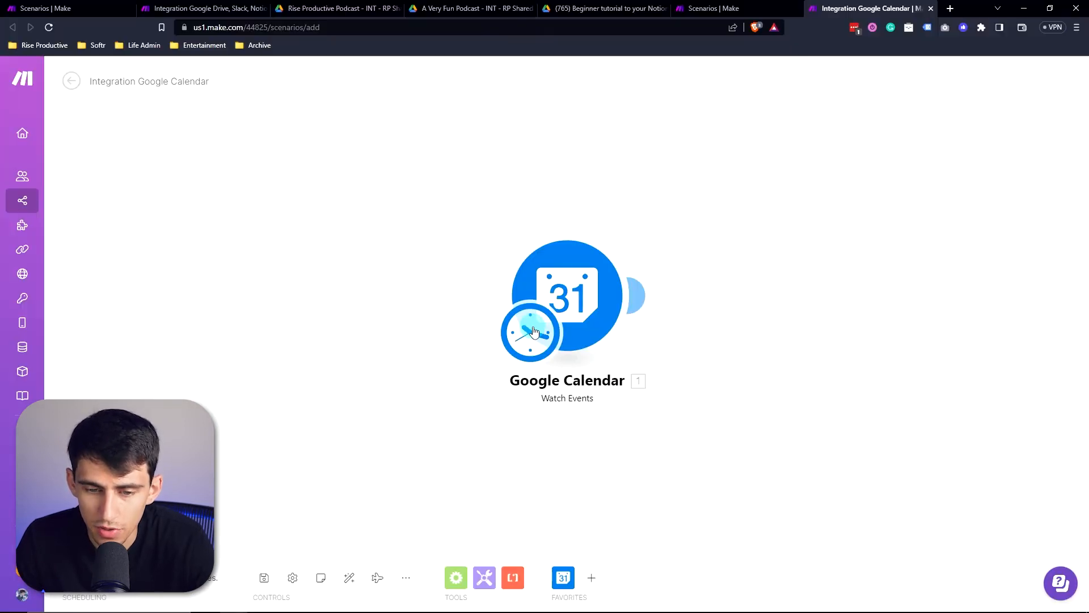
{"action": "mouse_move", "coordinate": [665, 252]}
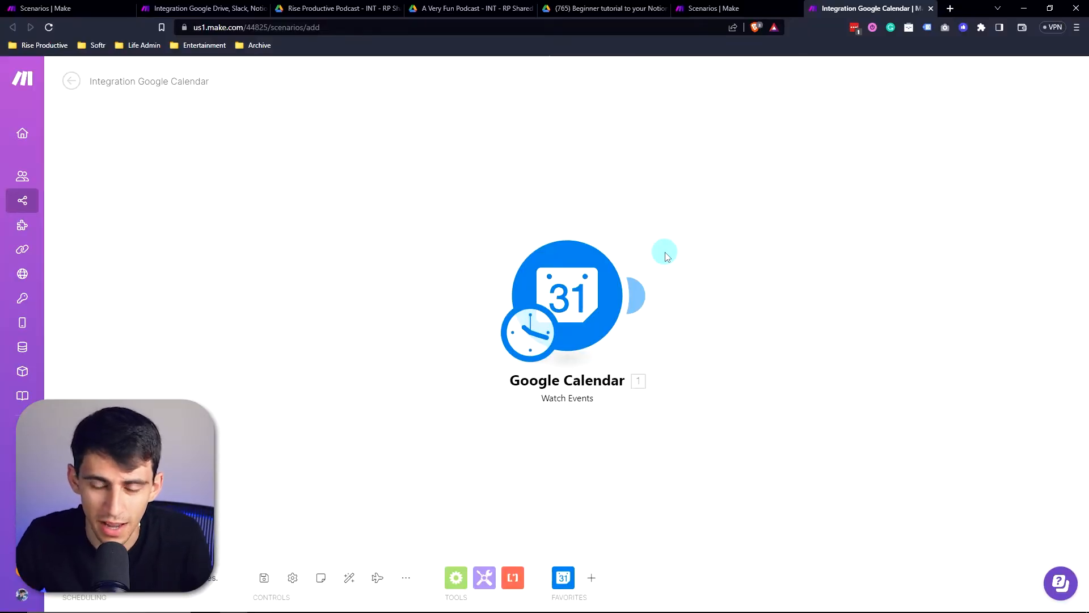
{"action": "mouse_move", "coordinate": [636, 295]}
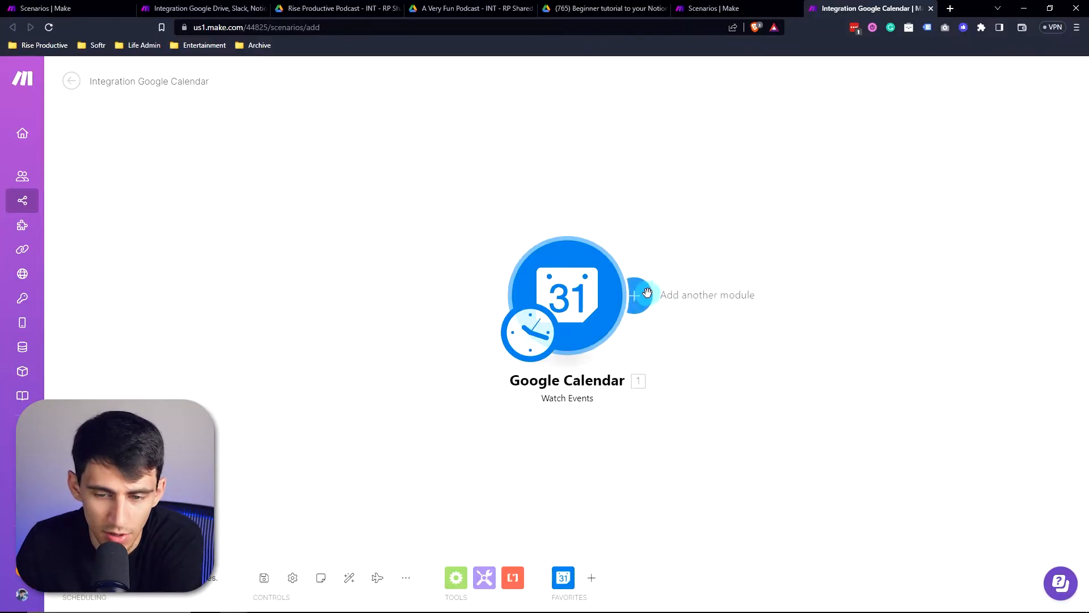
Add a Notion Create a Database Item module after the calendar trigger.
{"action": "left_click", "coordinate": [636, 295]}
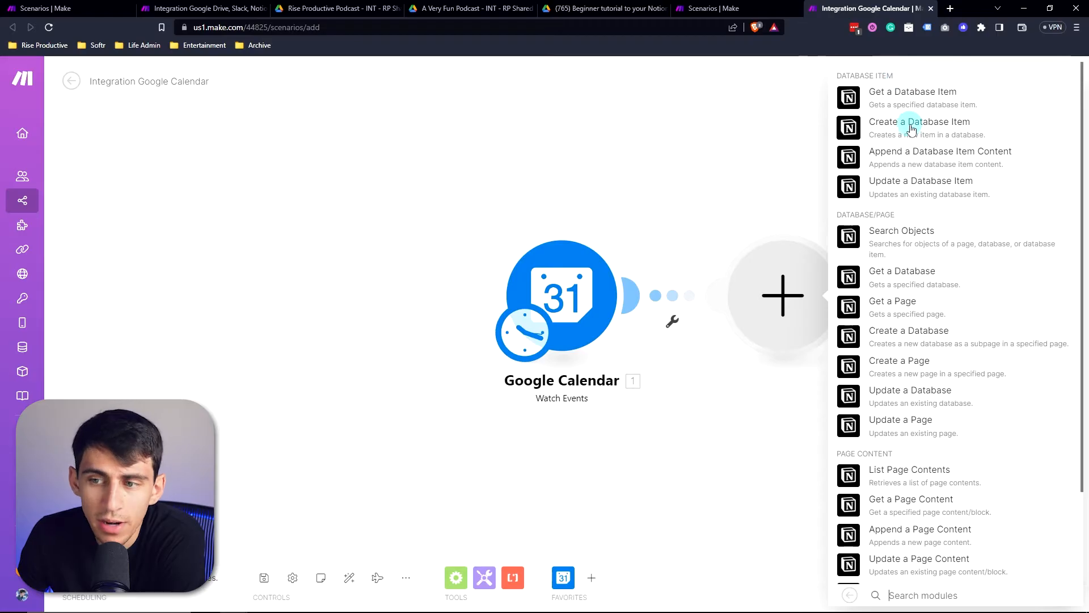
{"action": "left_click", "coordinate": [921, 121]}
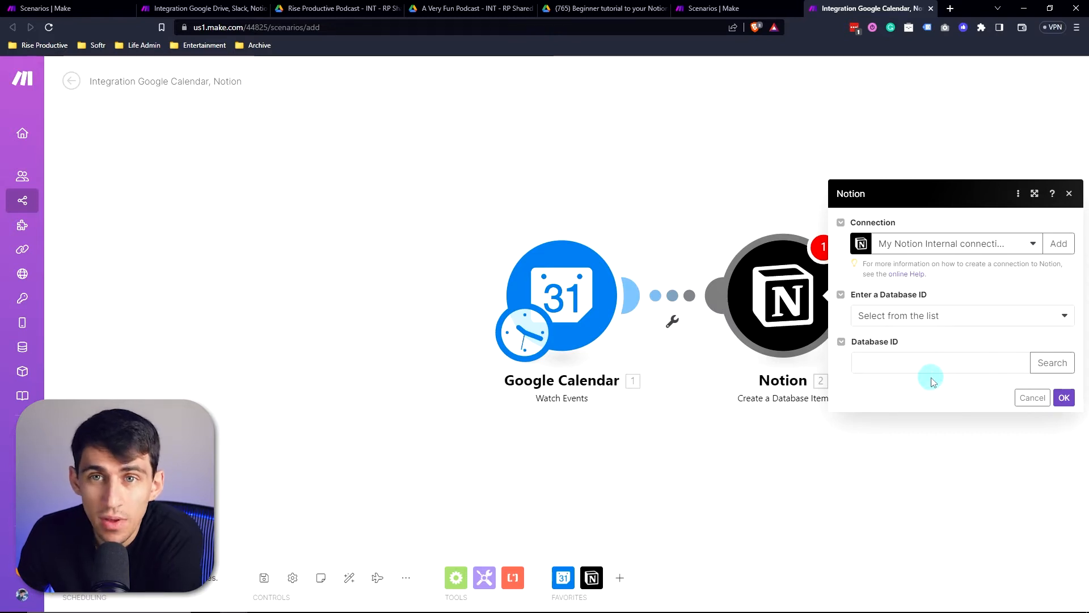
Attempt a new Google connection for the trigger, dismiss its failure, and add a Notion connection.
{"action": "left_click", "coordinate": [562, 295]}
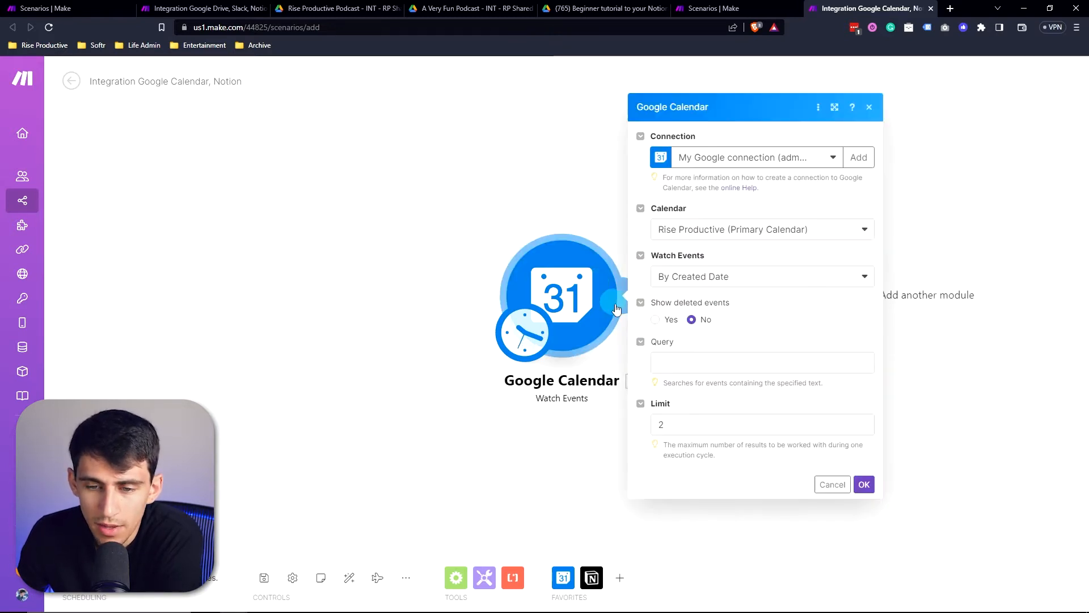
{"action": "mouse_move", "coordinate": [776, 271]}
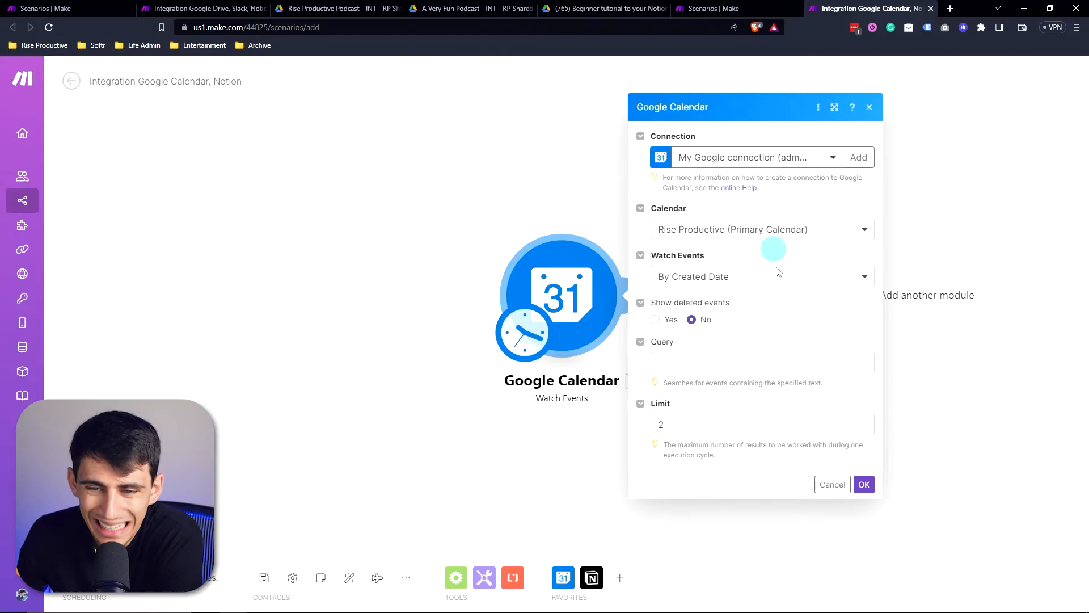
{"action": "left_click", "coordinate": [858, 156]}
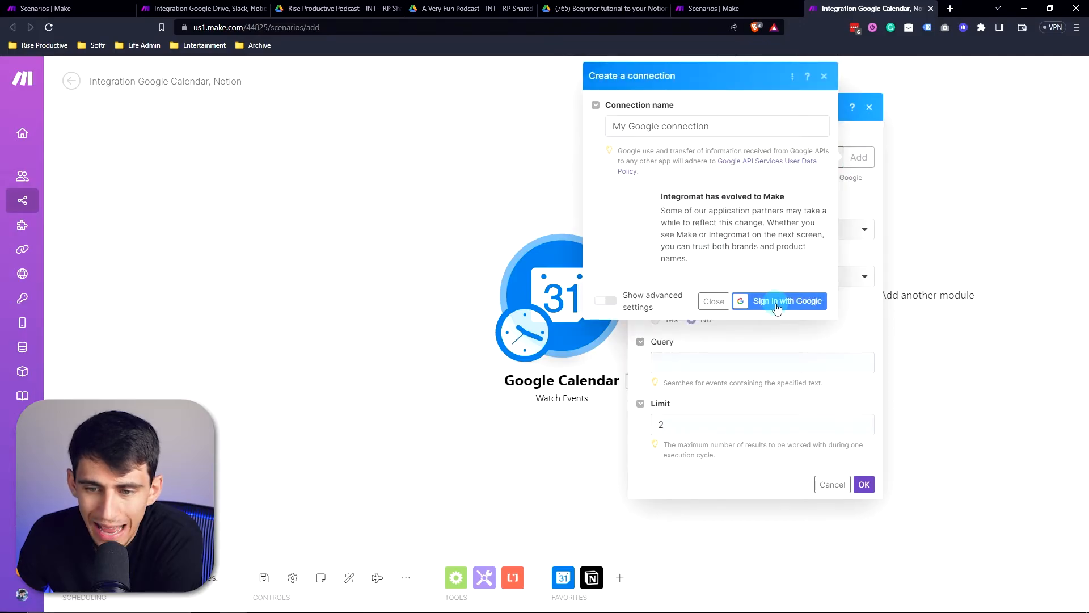
{"action": "left_click", "coordinate": [778, 300]}
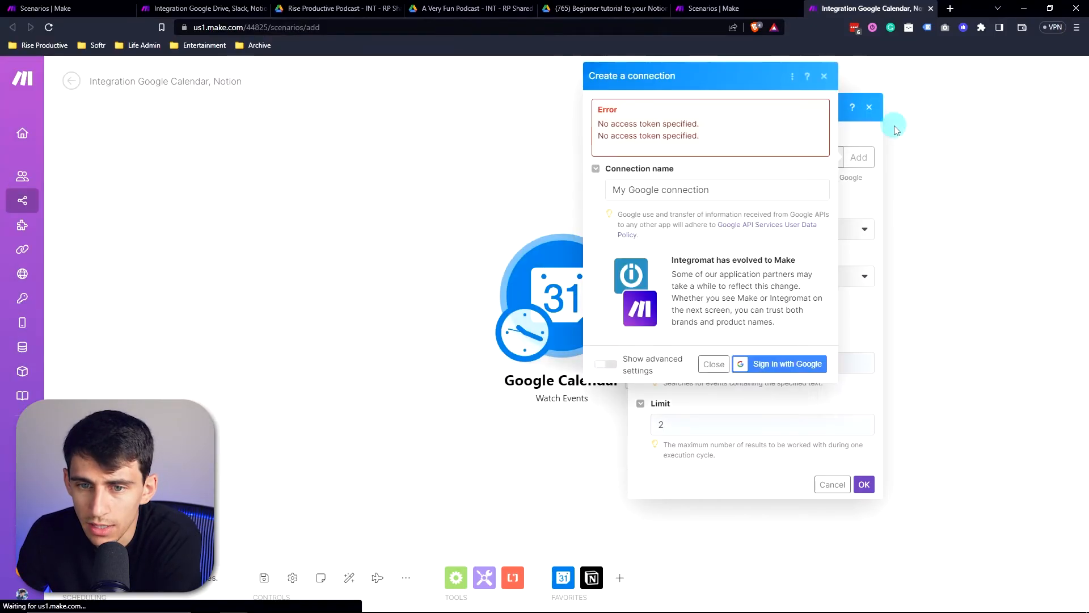
{"action": "left_click", "coordinate": [712, 363]}
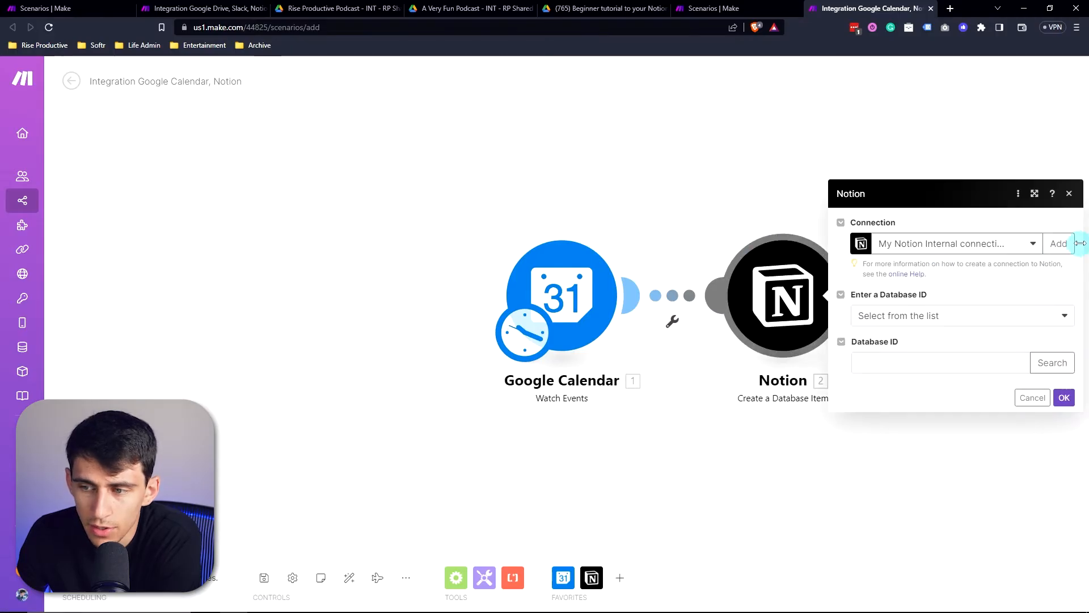
{"action": "left_click", "coordinate": [1059, 243]}
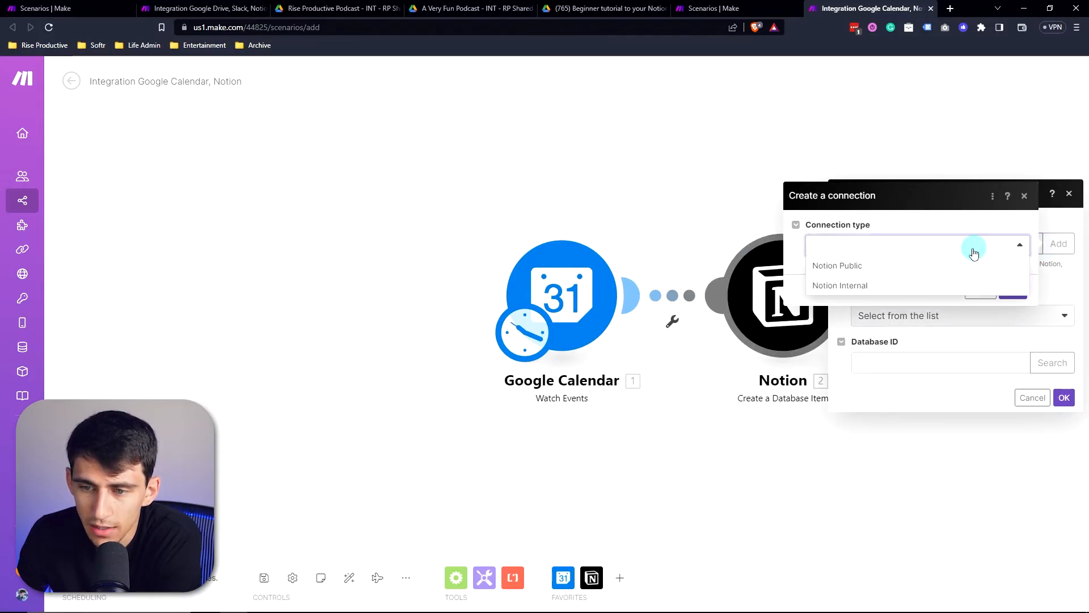
Save a Notion Public connection and review Notion's access authorization prompt.
{"action": "left_click", "coordinate": [838, 265]}
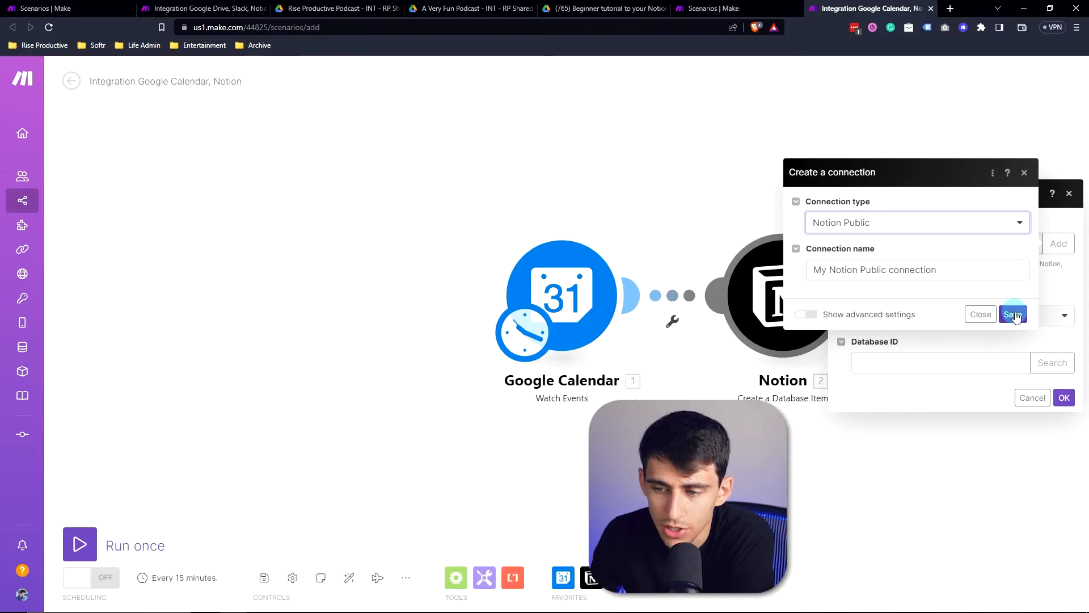
{"action": "left_click", "coordinate": [1014, 315]}
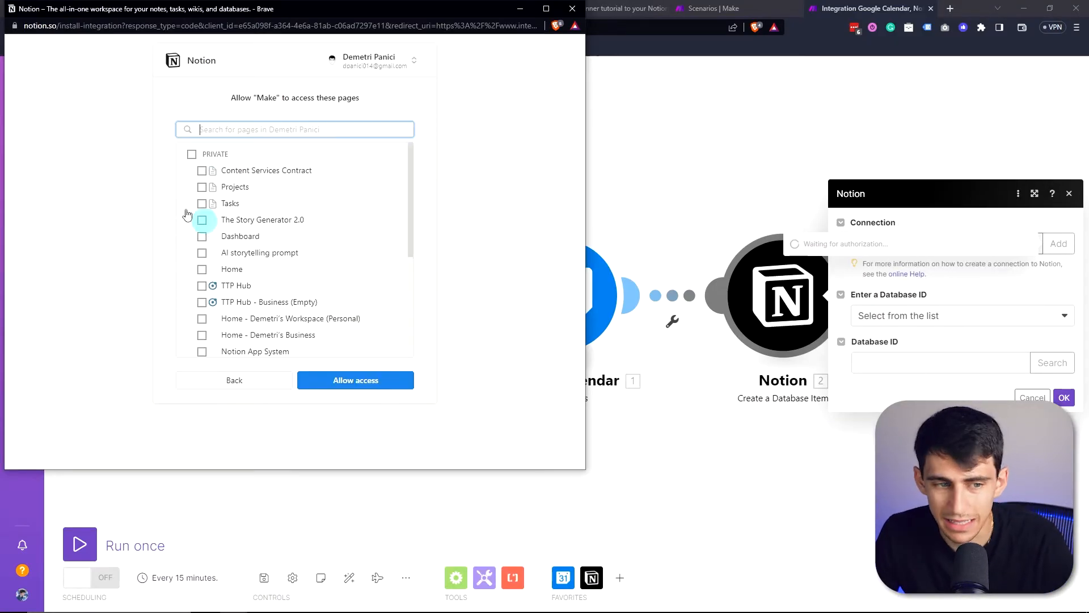
{"action": "scroll", "scroll_direction": "down", "scroll_amount": 3}
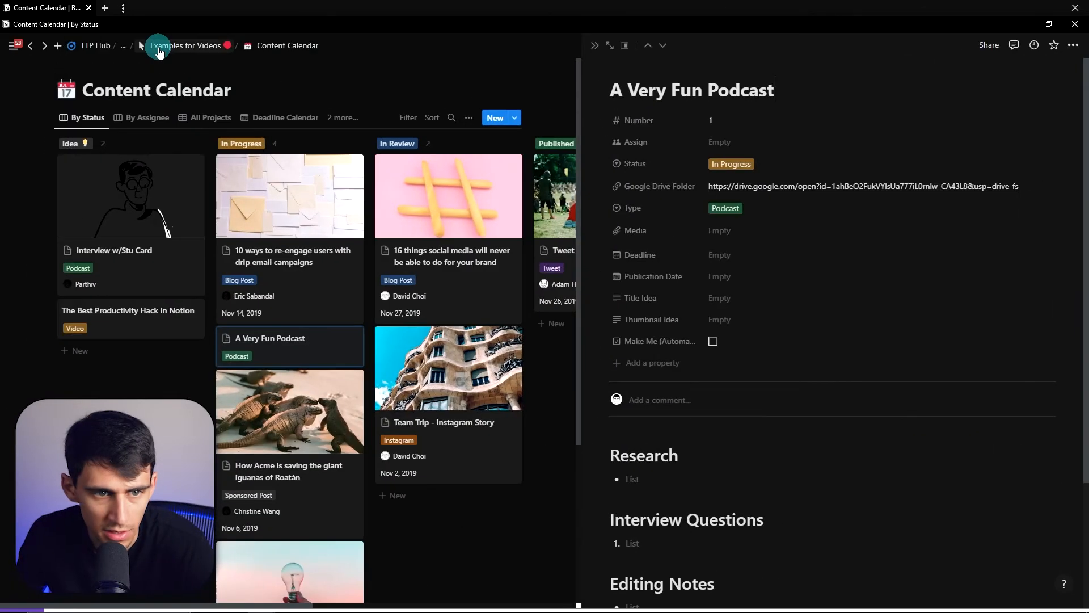
Open Examples for Videos > Meetings in Notion and copy the database link for the Database ID.
{"action": "left_click", "coordinate": [185, 45]}
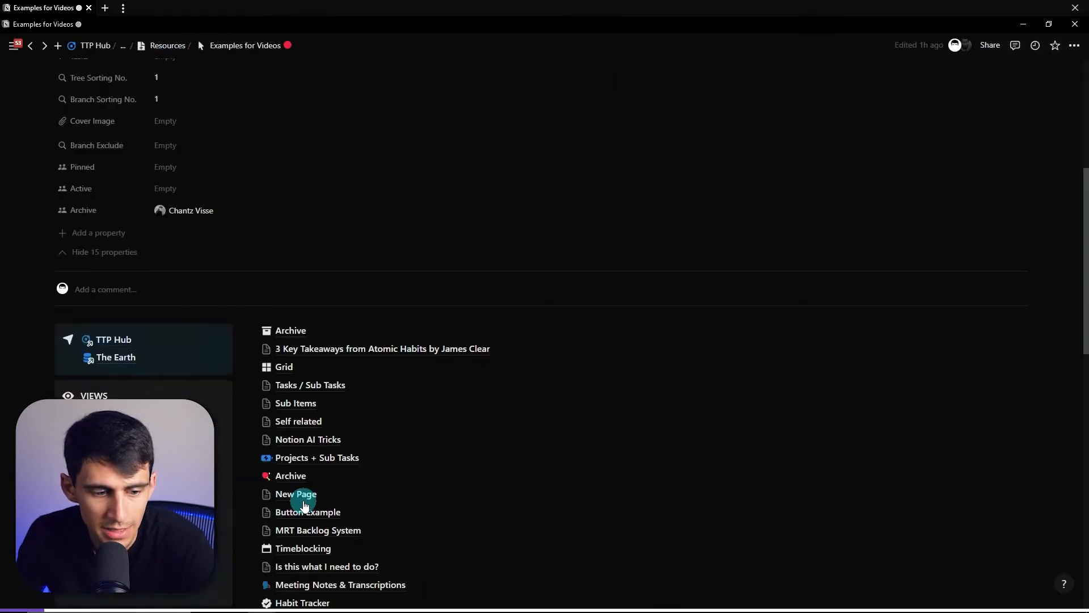
{"action": "left_click", "coordinate": [296, 494]}
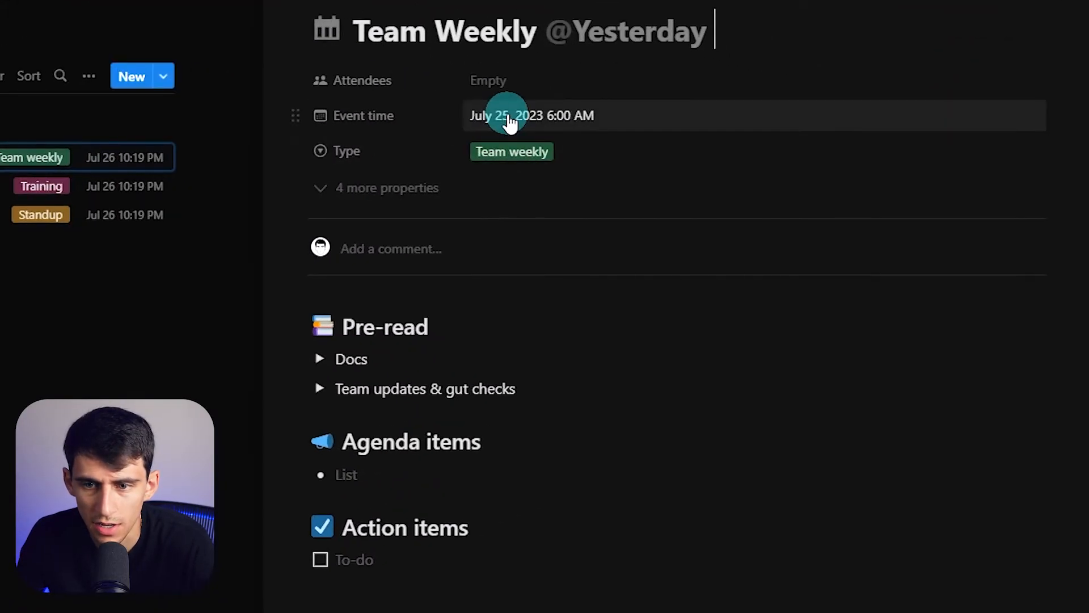
{"action": "mouse_move", "coordinate": [533, 121]}
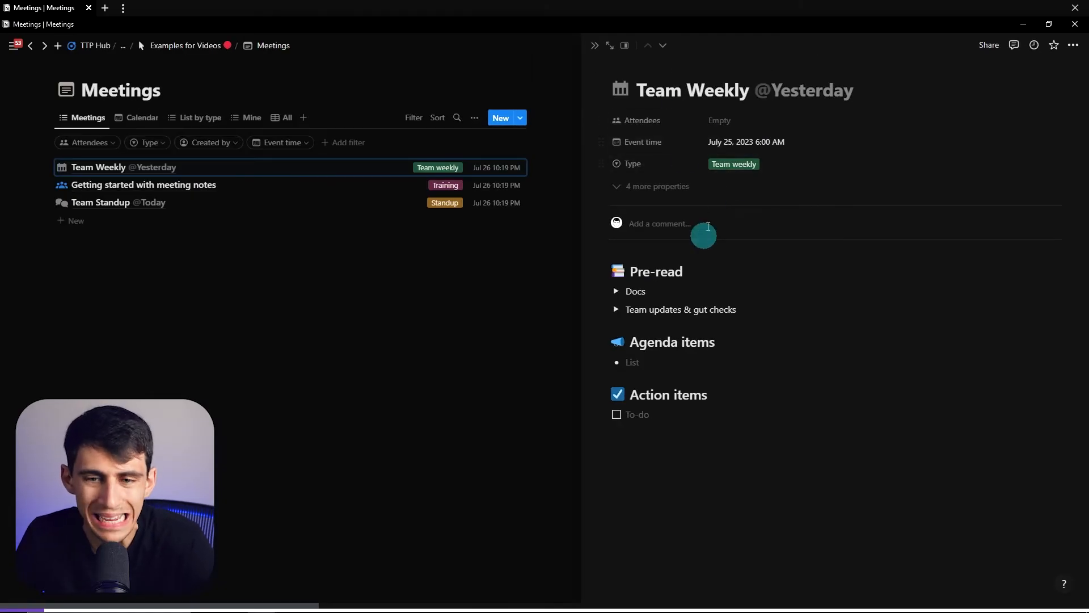
{"action": "left_click", "coordinate": [743, 91]}
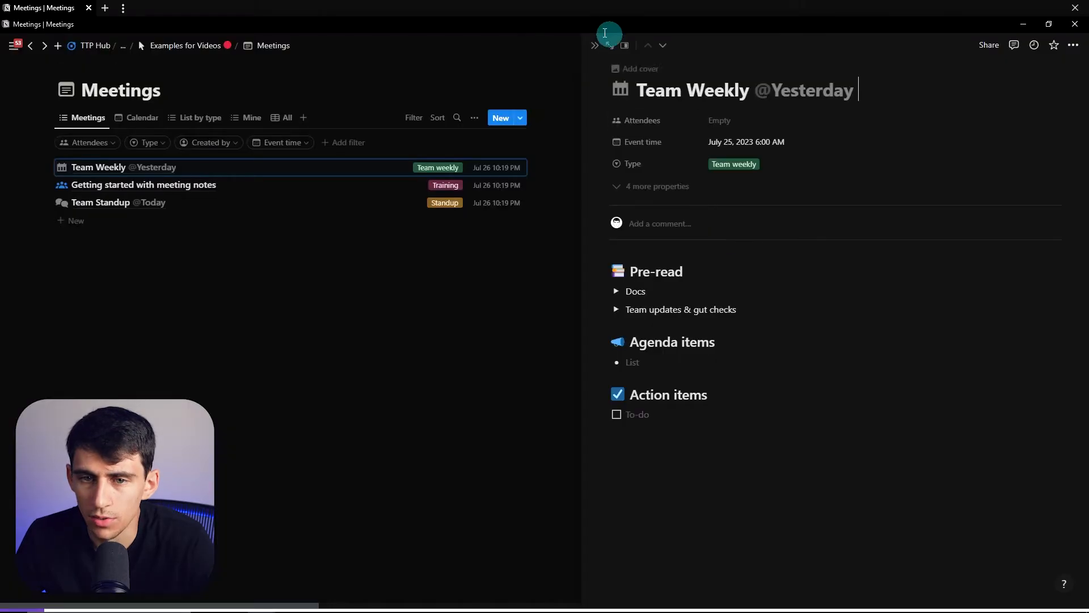
{"action": "left_click", "coordinate": [988, 46]}
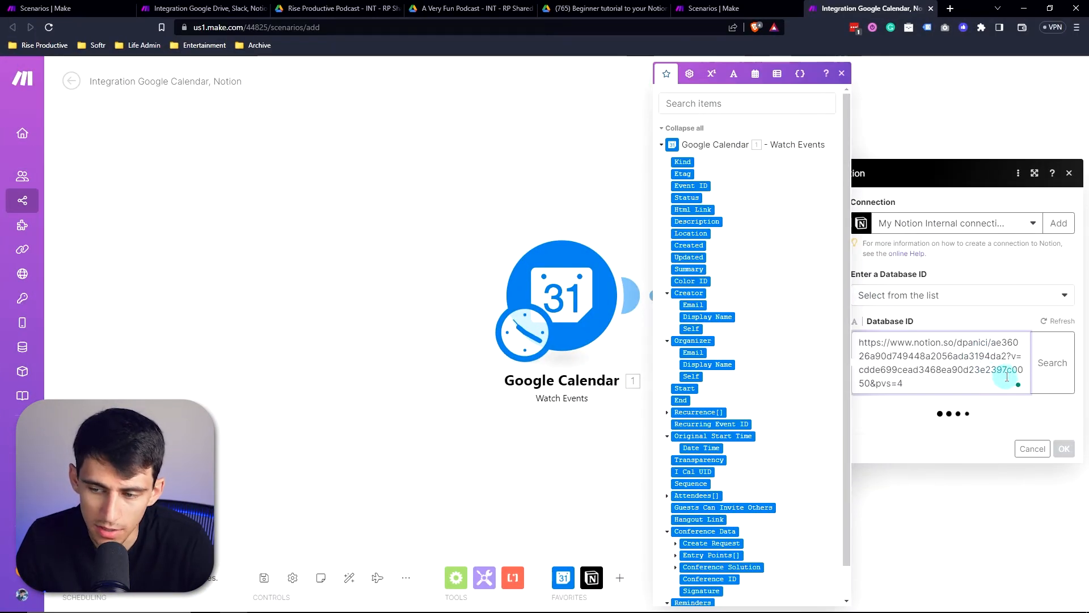
Trim the pasted URL to the Meetings database ID so Name, Attendees and Event time load.
{"action": "left_click", "coordinate": [1051, 362]}
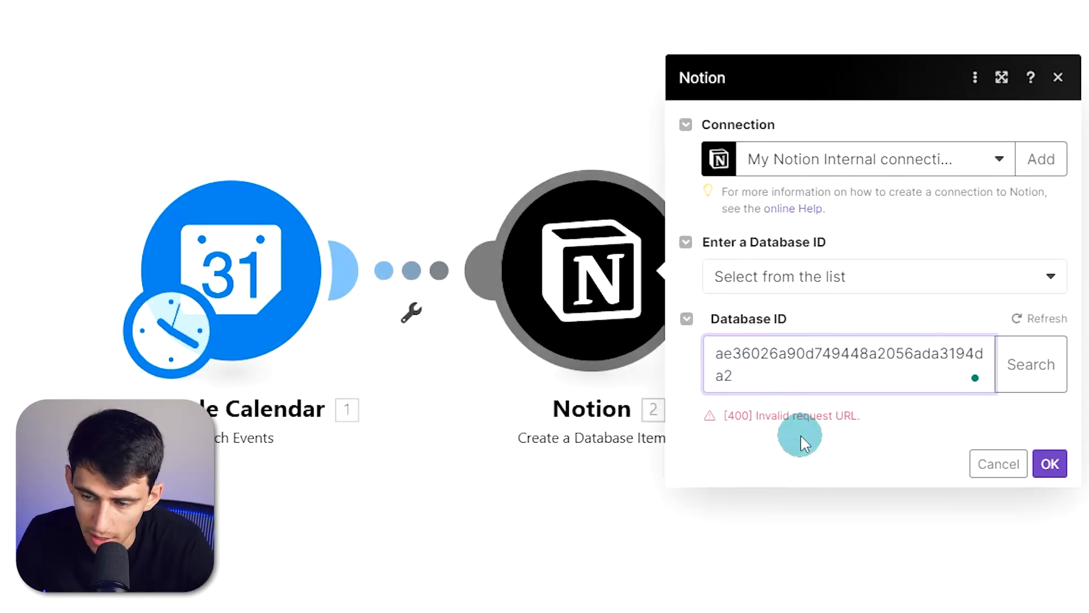
{"action": "left_click", "coordinate": [1031, 364]}
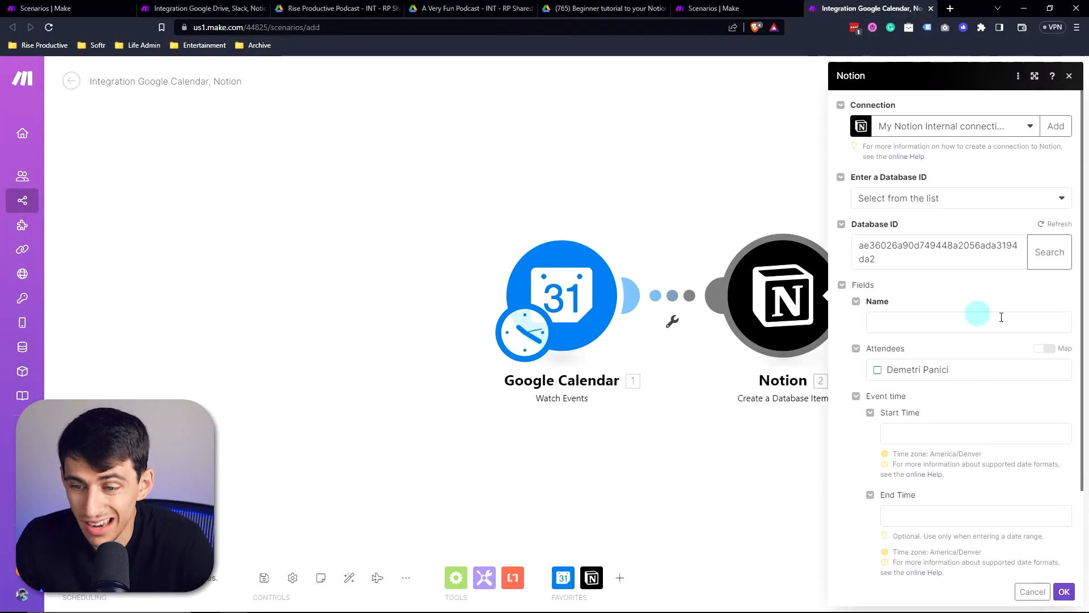
Map the event Start into Start Time and End into End Time.
{"action": "left_click", "coordinate": [972, 432]}
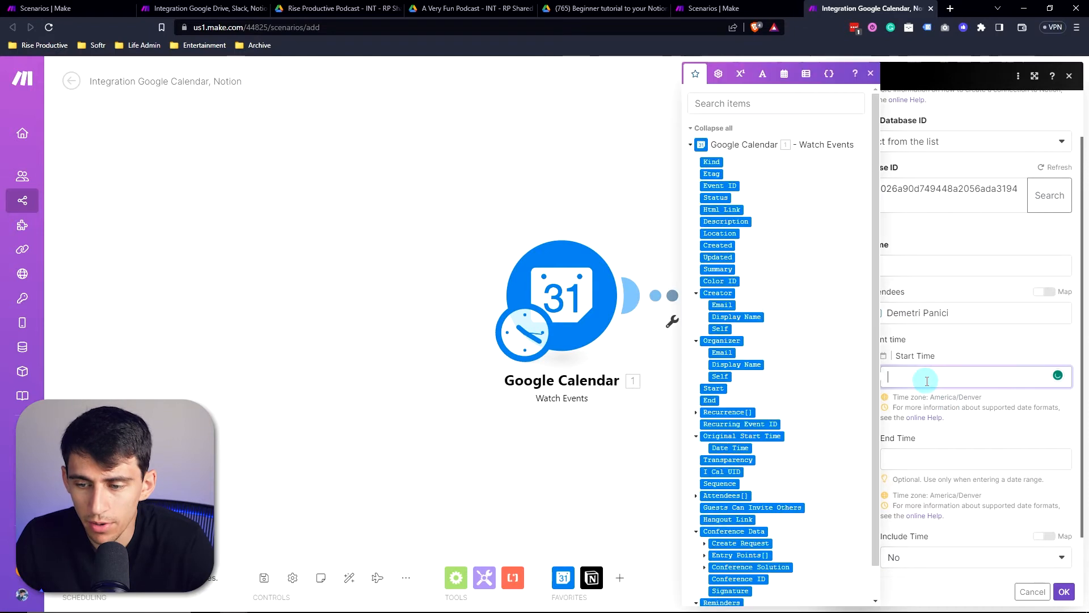
{"action": "left_click", "coordinate": [776, 103]}
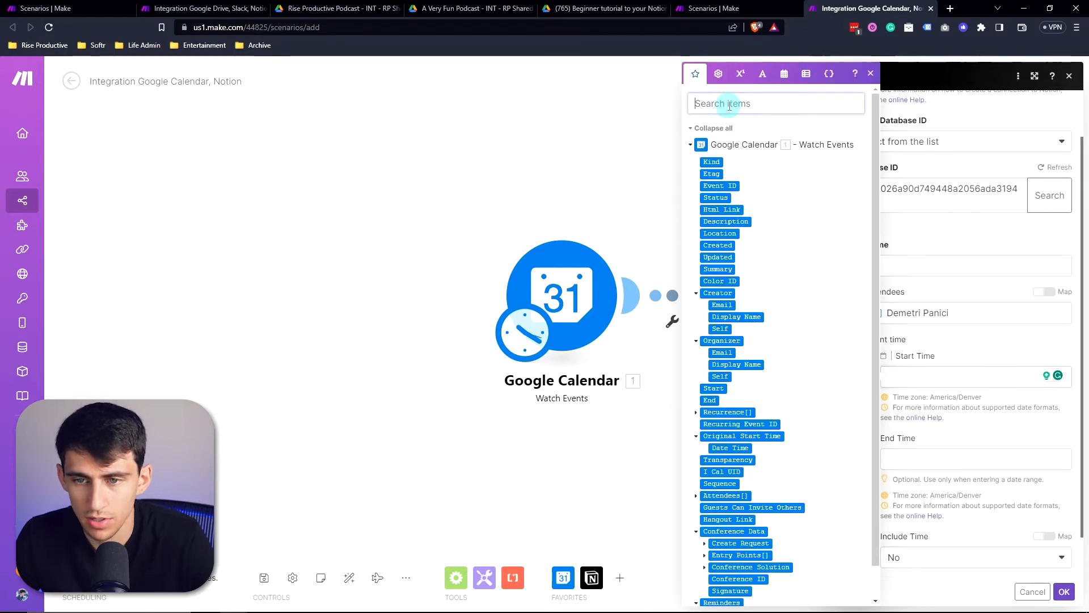
{"action": "type", "text": "start"}
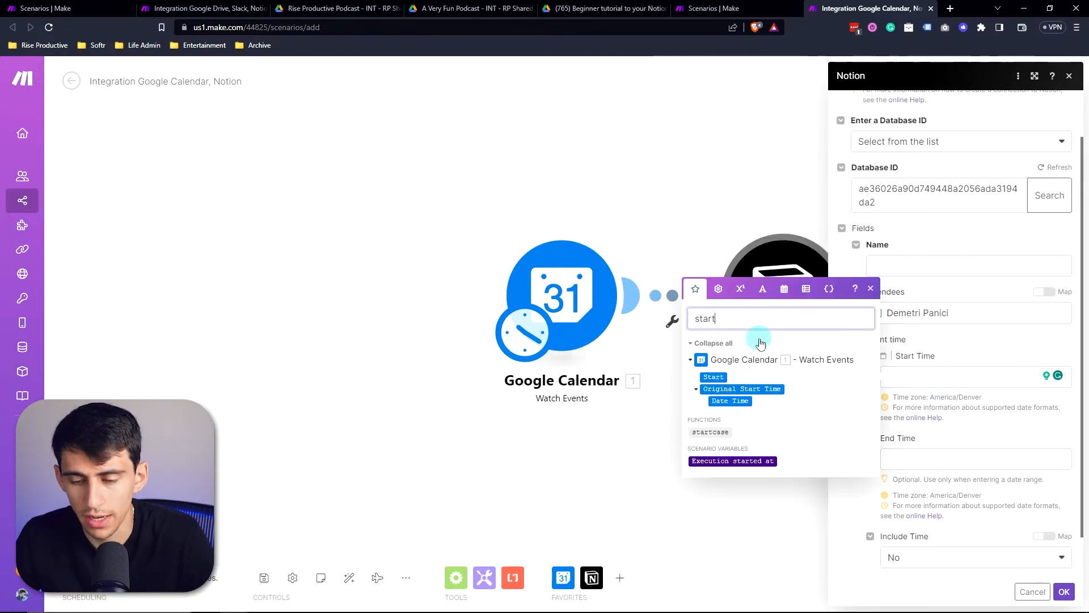
{"action": "left_click", "coordinate": [714, 376]}
{"action": "type", "text": "end"}
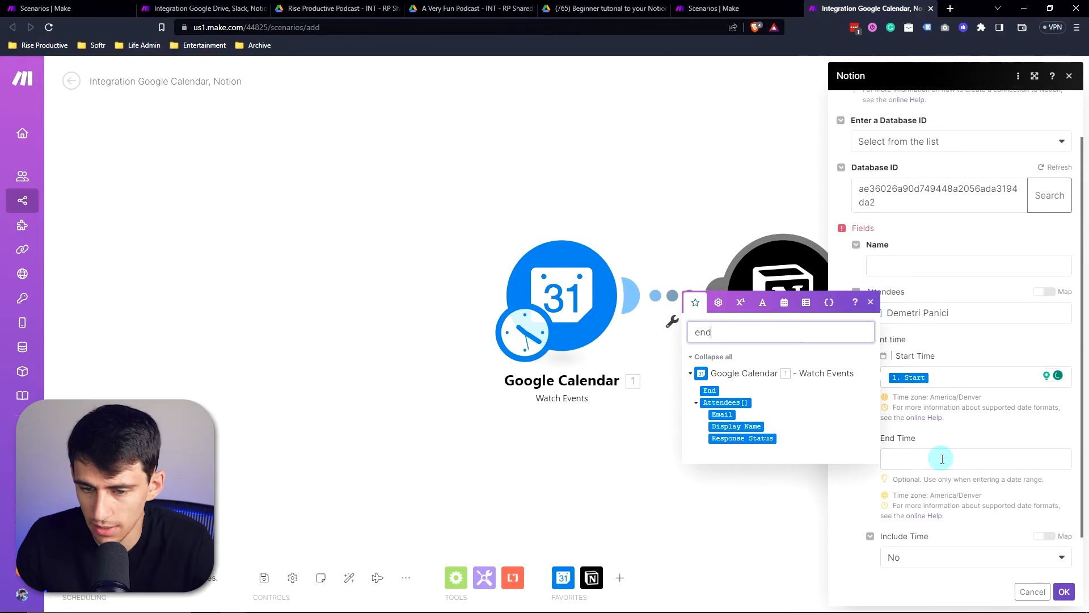
{"action": "left_click", "coordinate": [709, 390]}
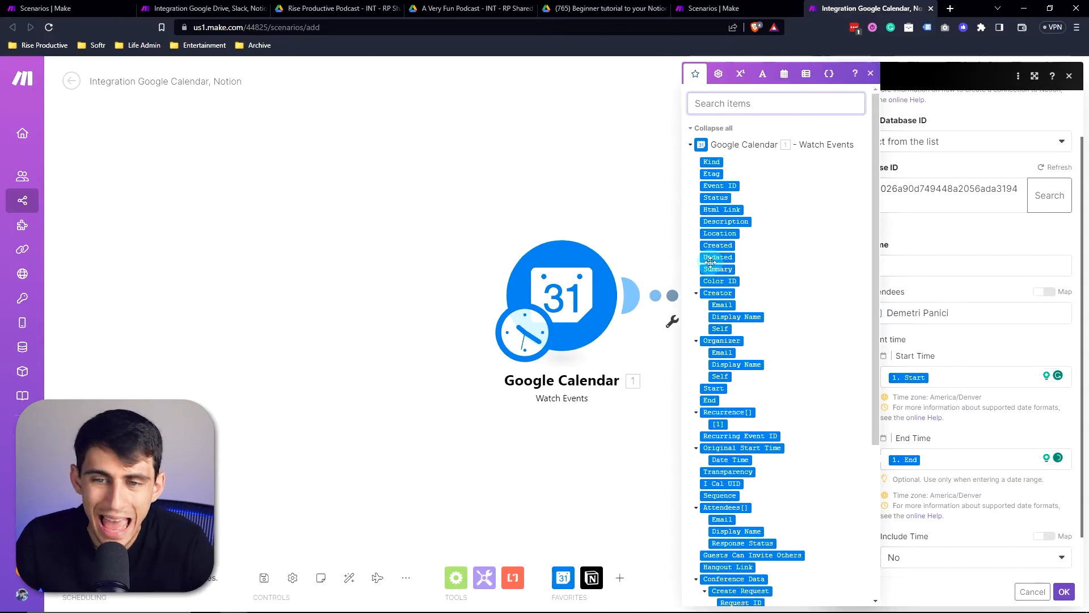
{"action": "mouse_move", "coordinate": [599, 311]}
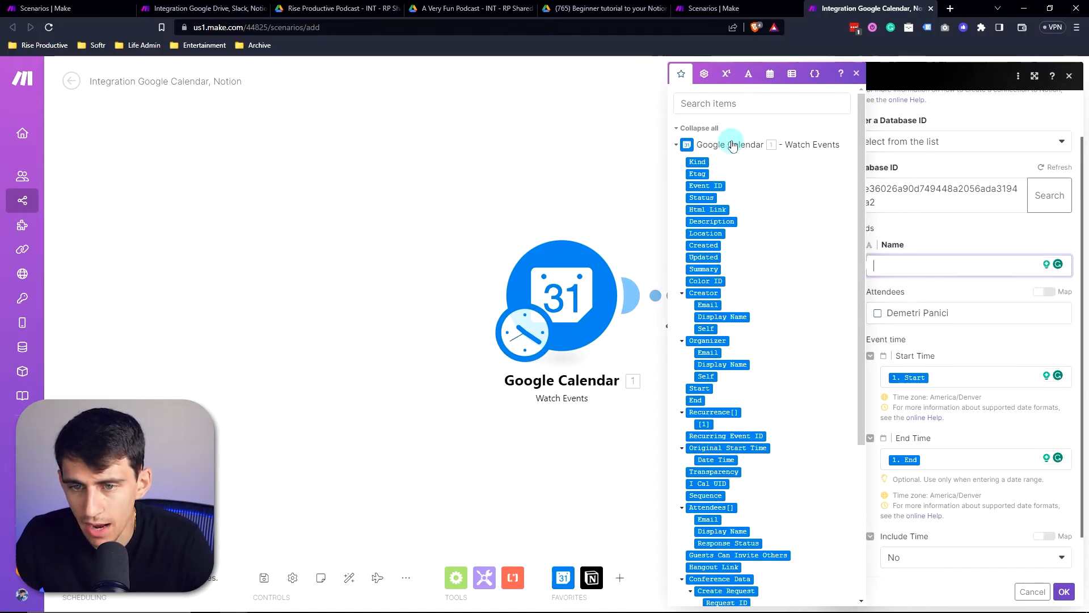
Map Summary to Name and tick Demetri Panici as attendee on created pages.
{"action": "type", "text": "name"}
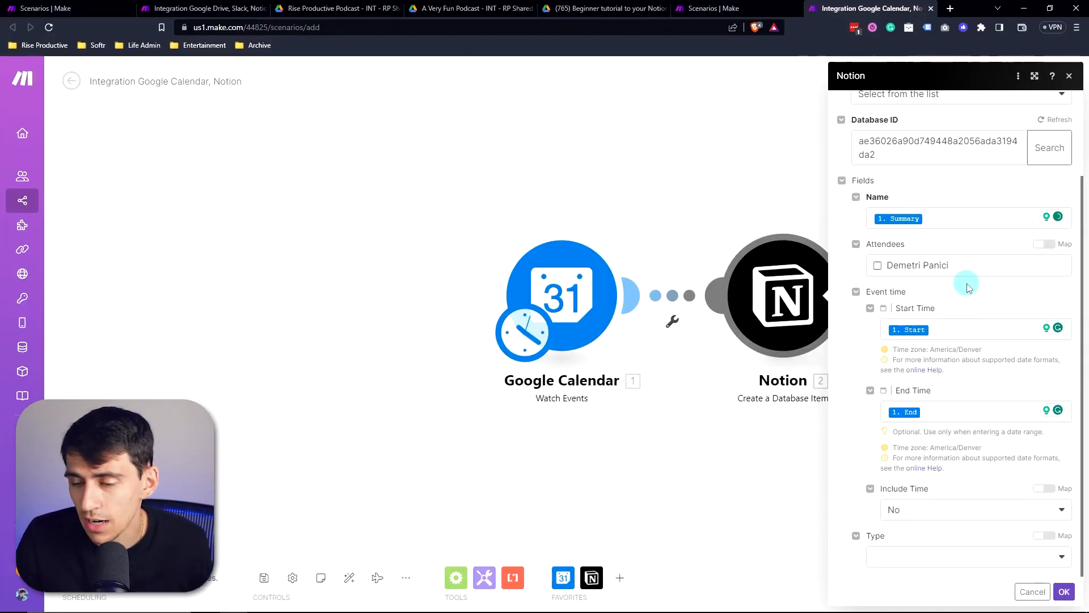
{"action": "left_click", "coordinate": [877, 264]}
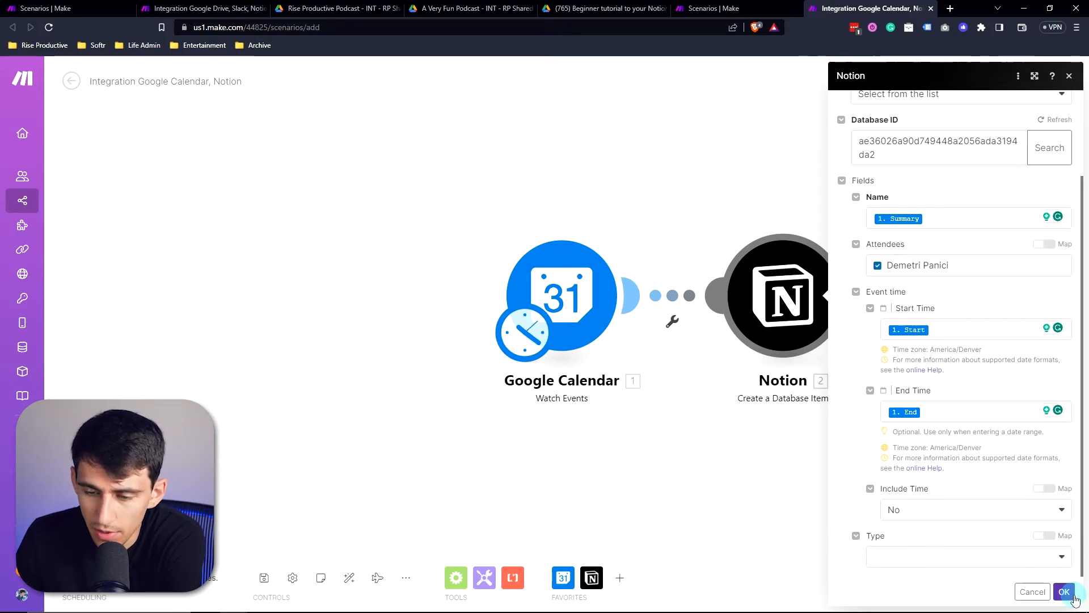
Save the Notion settings and title the new calendar event 'Business Meeting'.
{"action": "left_click", "coordinate": [1063, 591]}
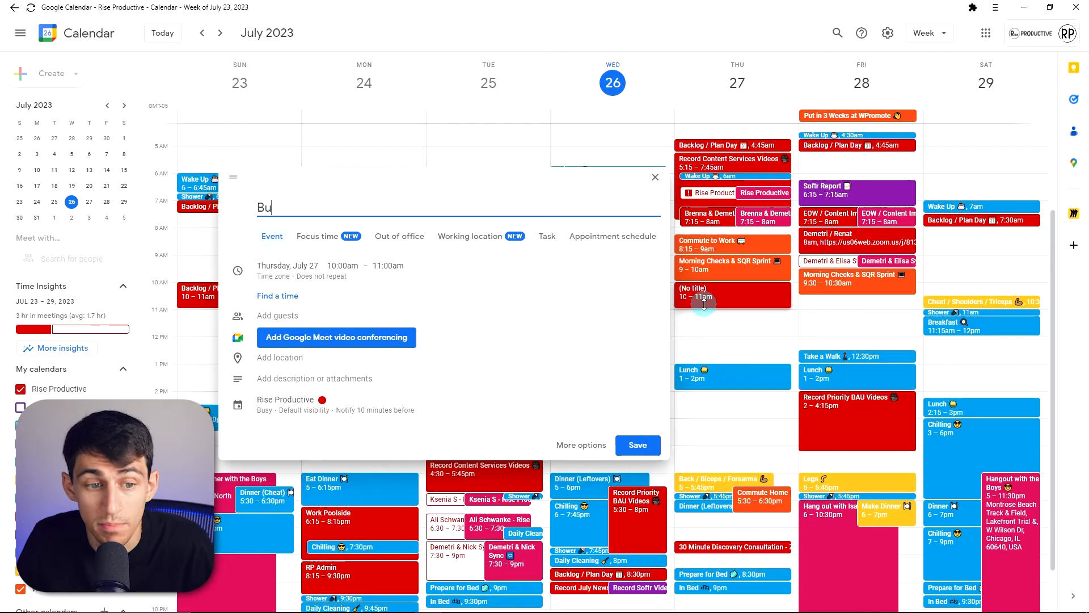
{"action": "type", "text": "siness Meeting"}
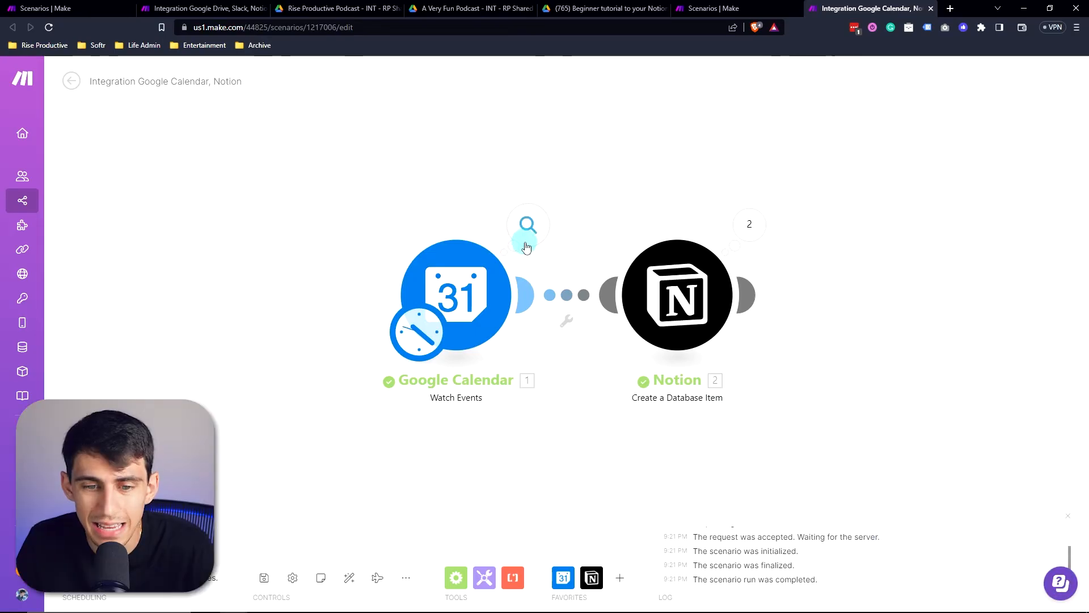
Inspect the calendar step's output, collapsing Bundle 1 to see Bundle 2's Podcast Recording fields.
{"action": "left_click", "coordinate": [527, 224]}
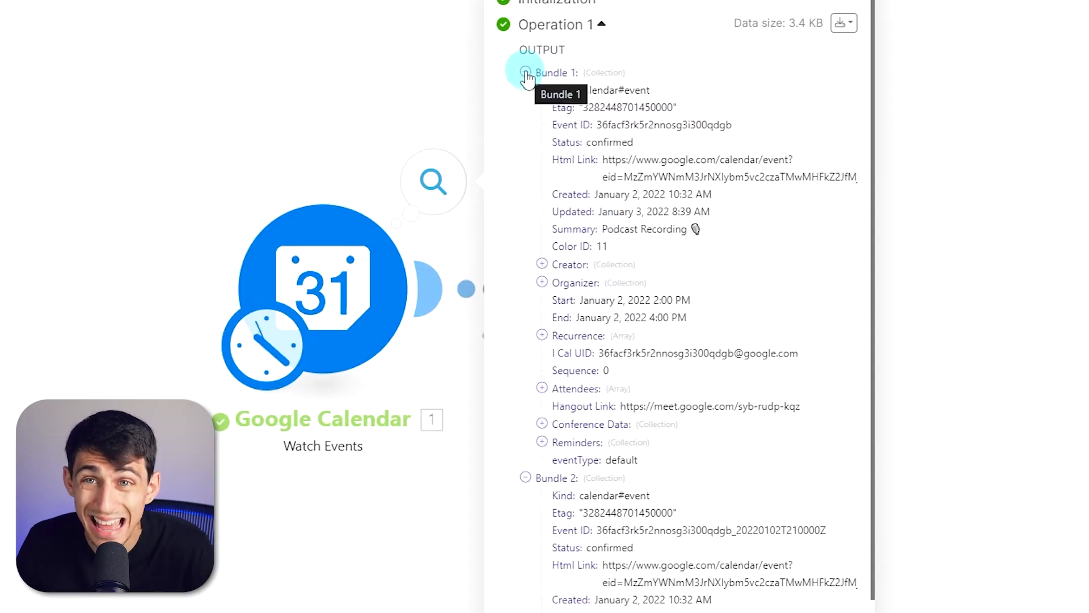
{"action": "left_click", "coordinate": [525, 73]}
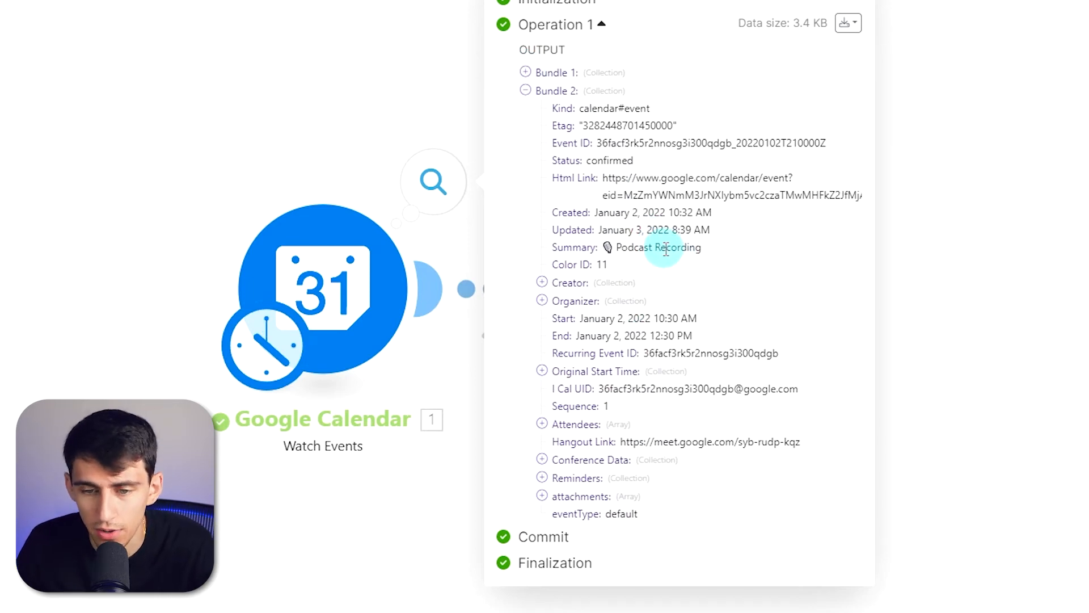
{"action": "left_click", "coordinate": [530, 357]}
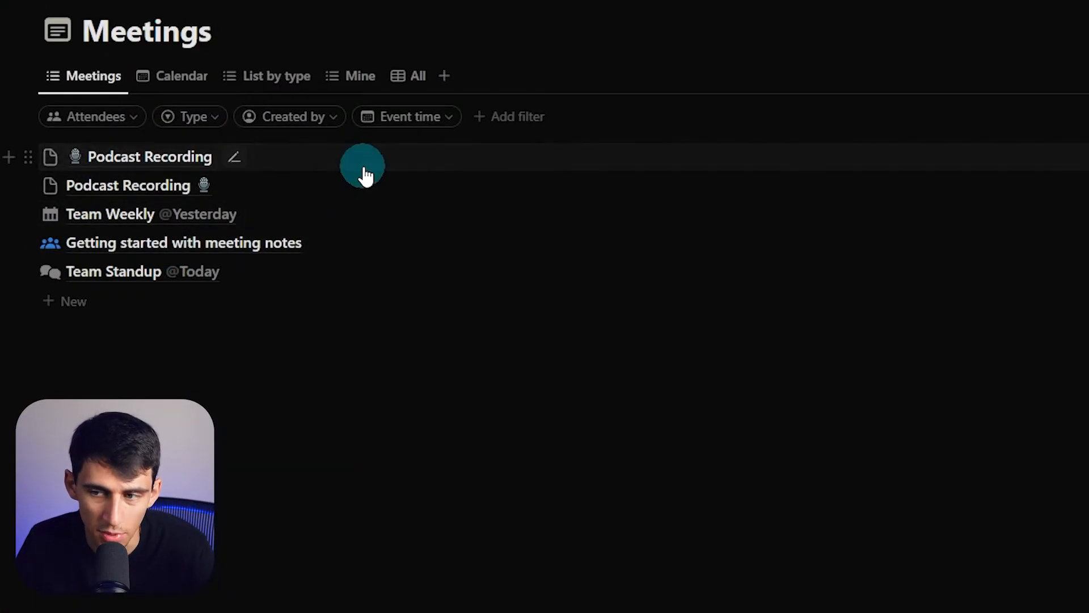
Open the new Podcast Recording page and check its attendee and event dates.
{"action": "left_click", "coordinate": [150, 156]}
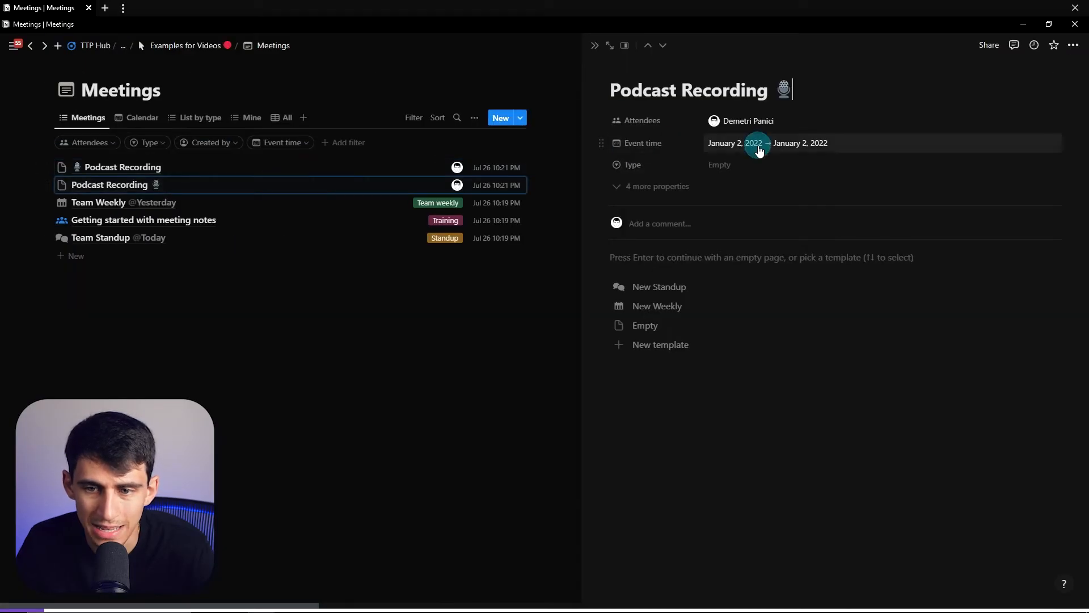
{"action": "left_click", "coordinate": [737, 143]}
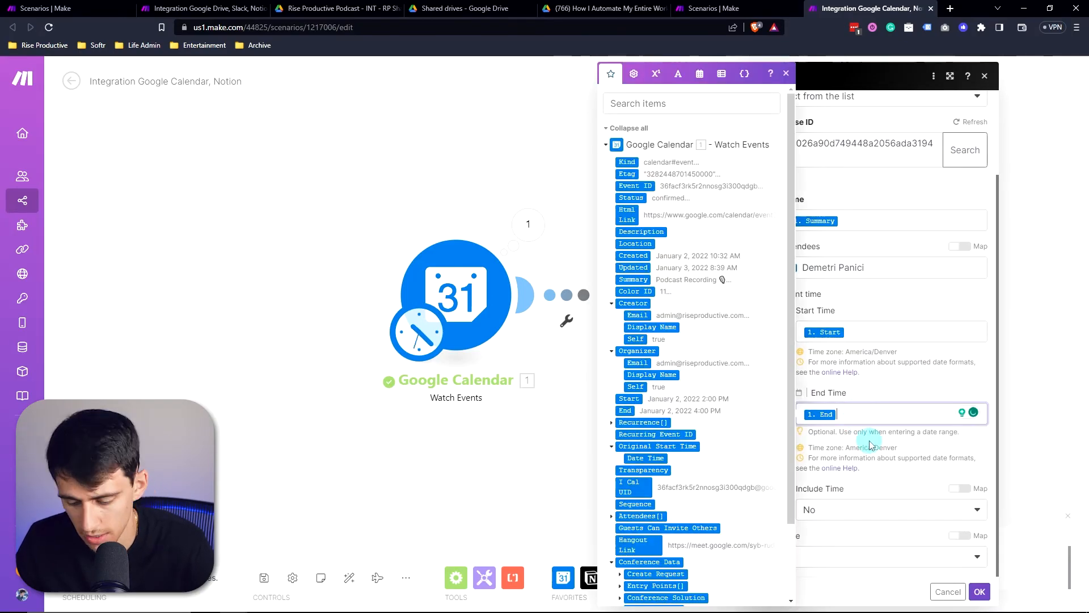
Set Include Time to Yes, map End into End Time, save, and open the Google Calendar step.
{"action": "left_click", "coordinate": [890, 509]}
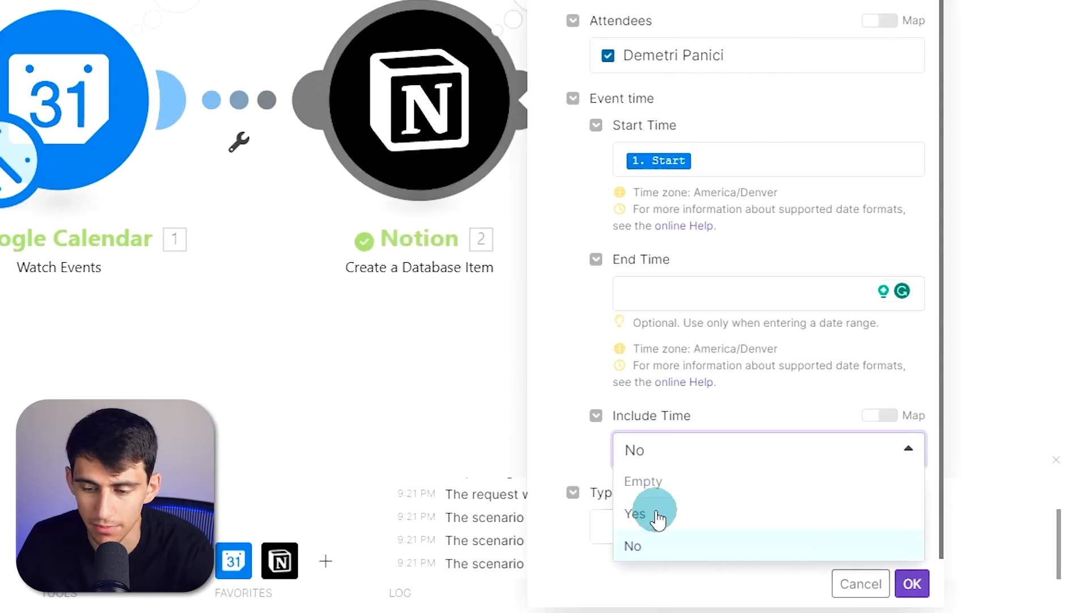
{"action": "left_click", "coordinate": [636, 513]}
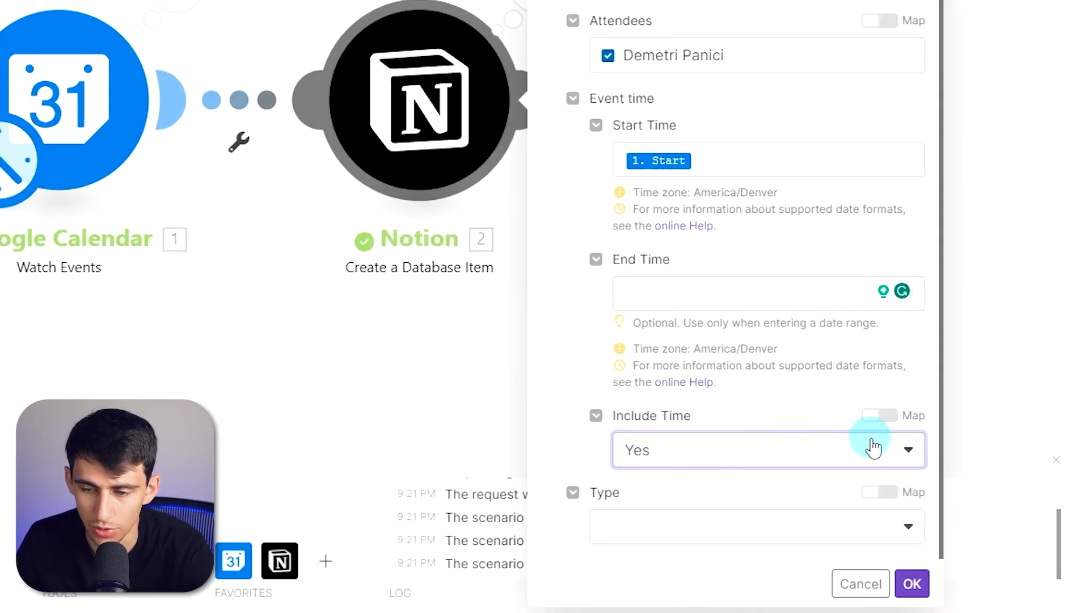
{"action": "left_click", "coordinate": [763, 293]}
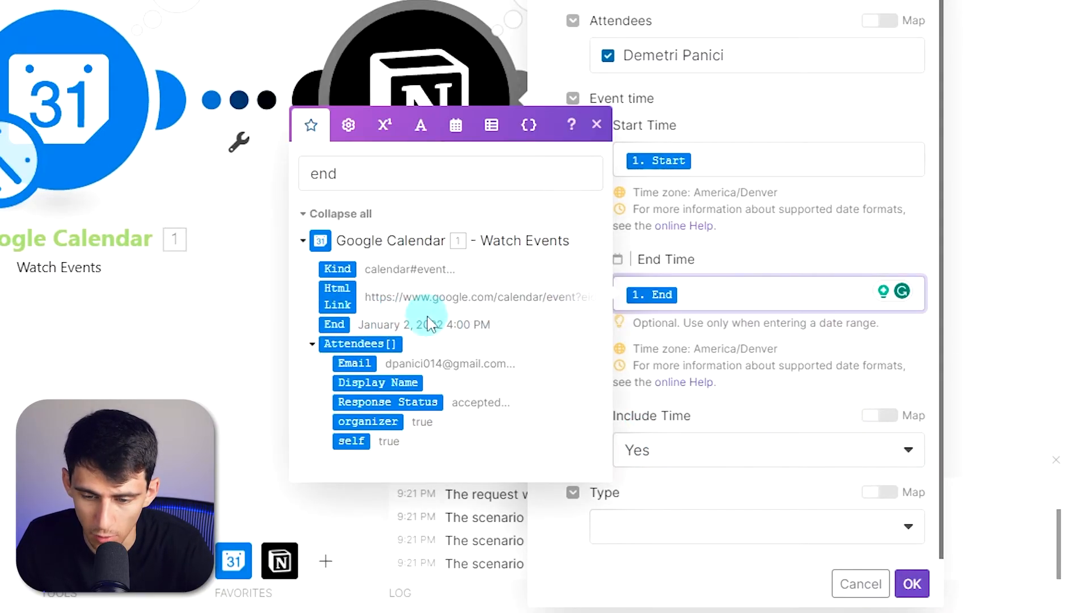
{"action": "left_click", "coordinate": [911, 583]}
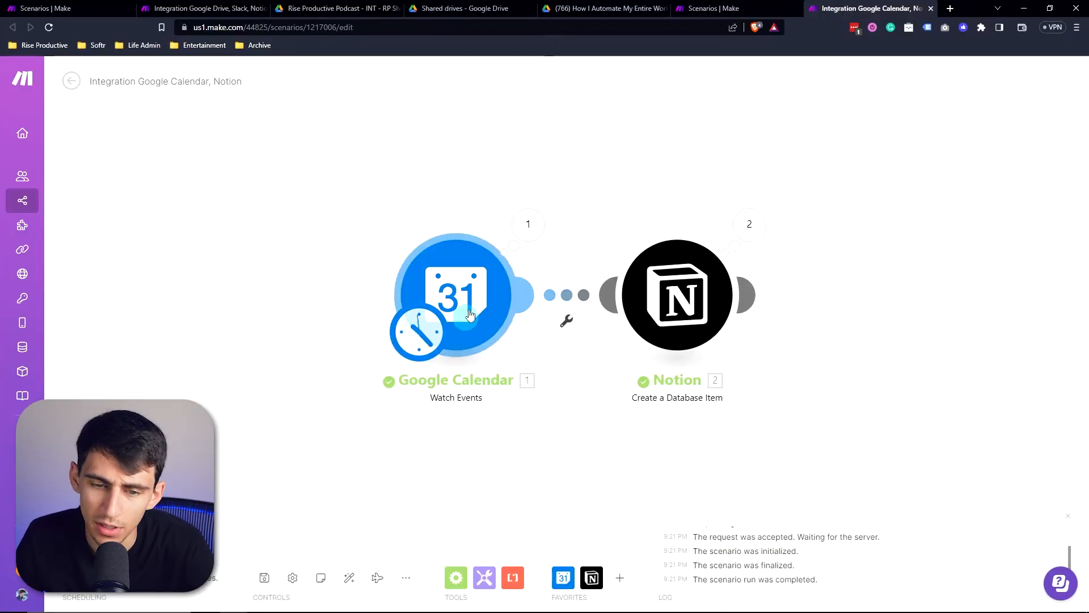
{"action": "left_click", "coordinate": [456, 295]}
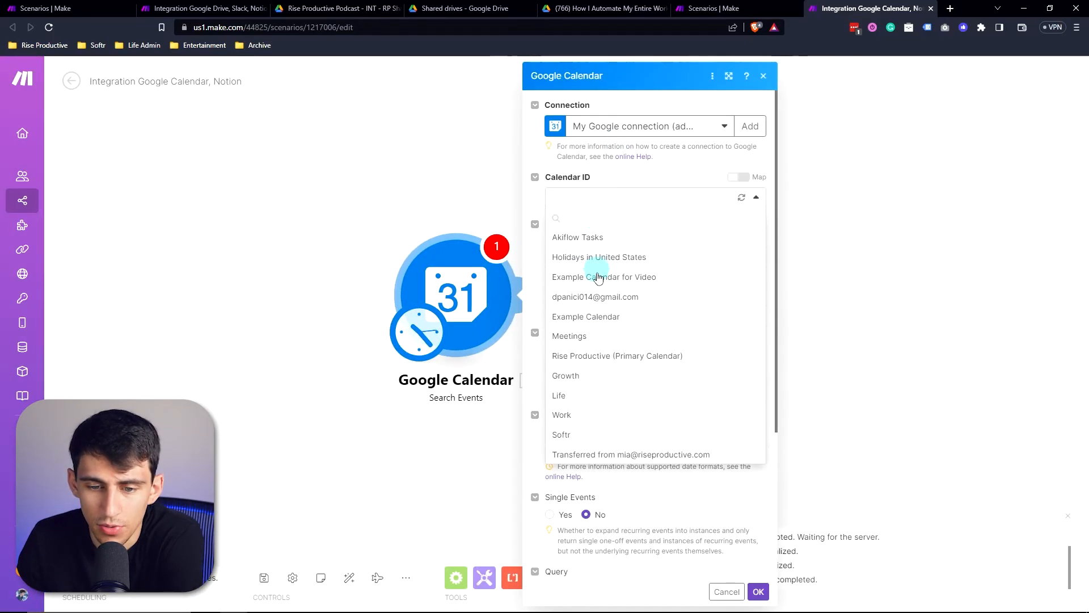
Use Rise Productive (Primary Calendar) with Start Date addDays(now; 1) and save the search.
{"action": "left_click", "coordinate": [617, 355]}
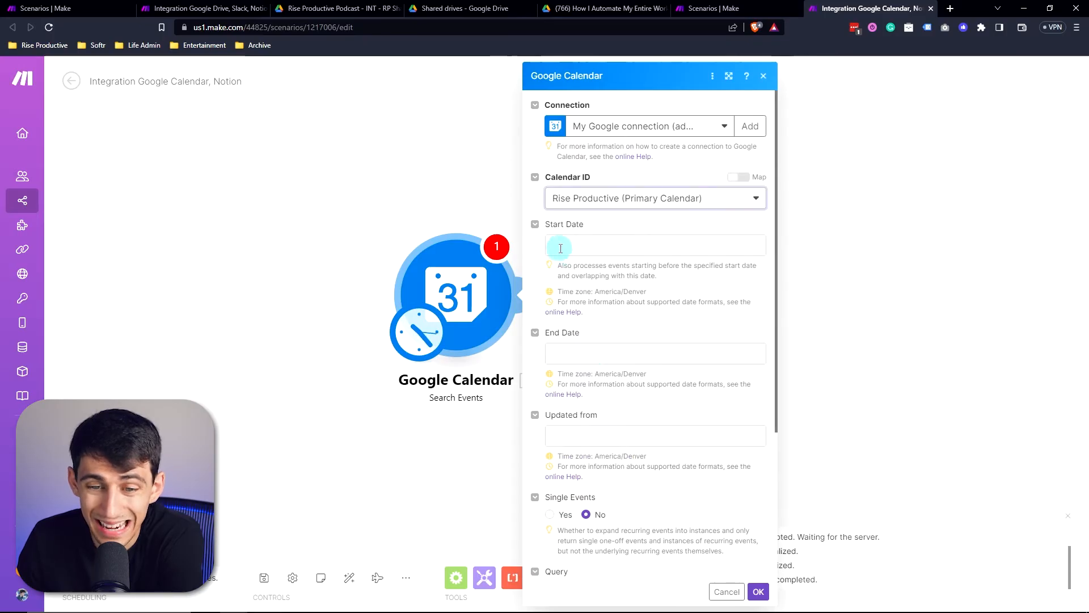
{"action": "left_click", "coordinate": [653, 245]}
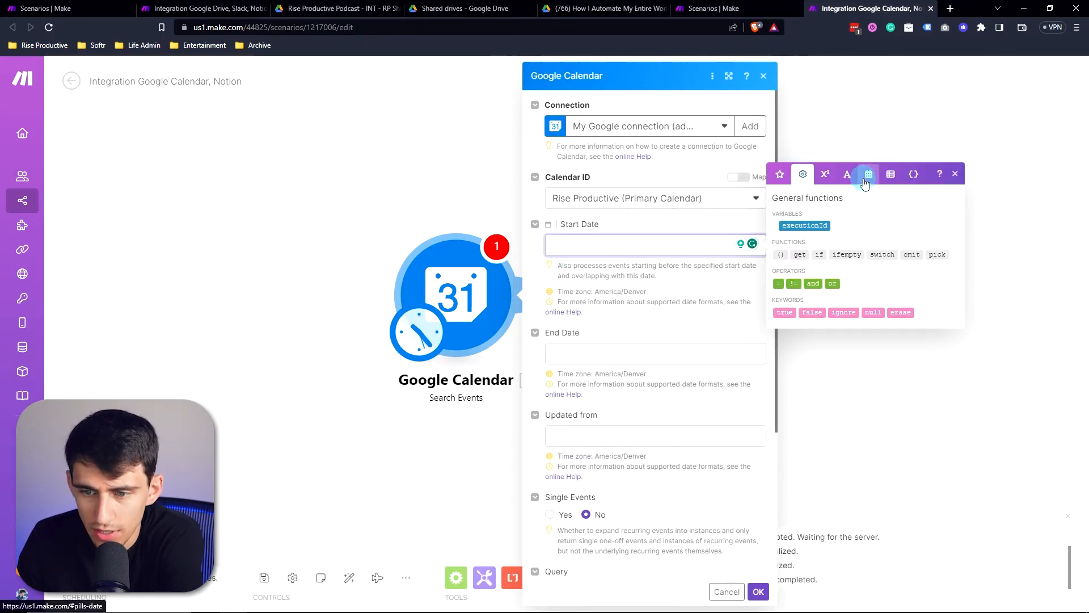
{"action": "left_click", "coordinate": [868, 173]}
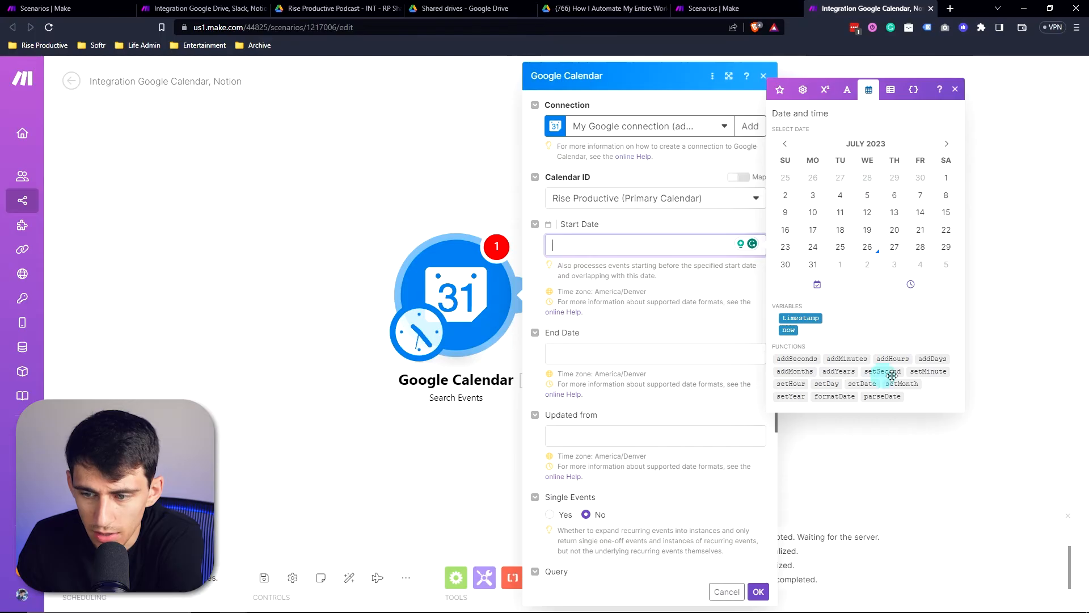
{"action": "left_click", "coordinate": [933, 358]}
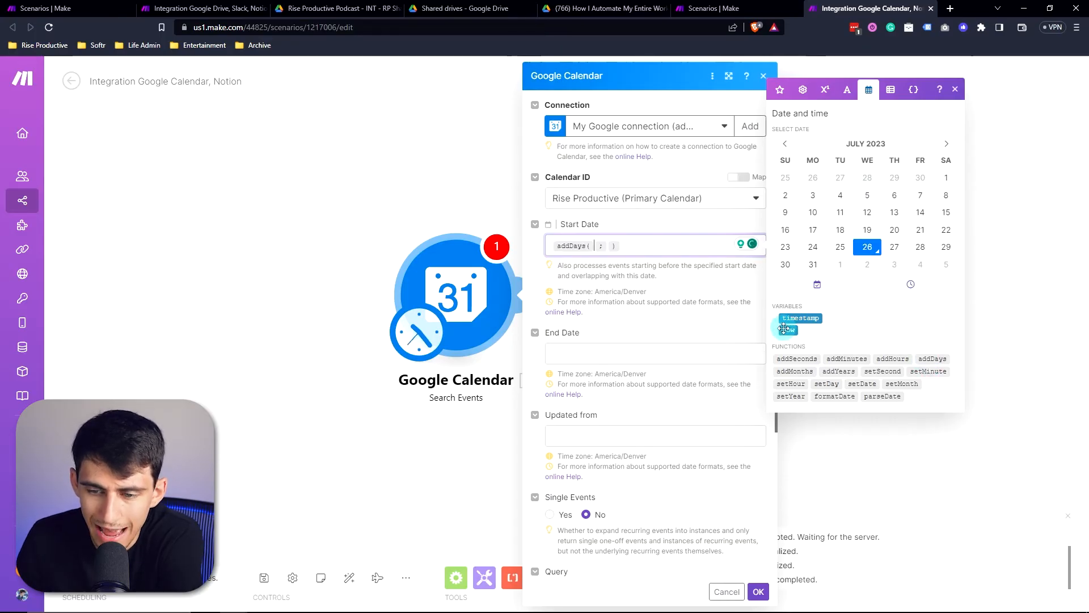
{"action": "left_click", "coordinate": [785, 329]}
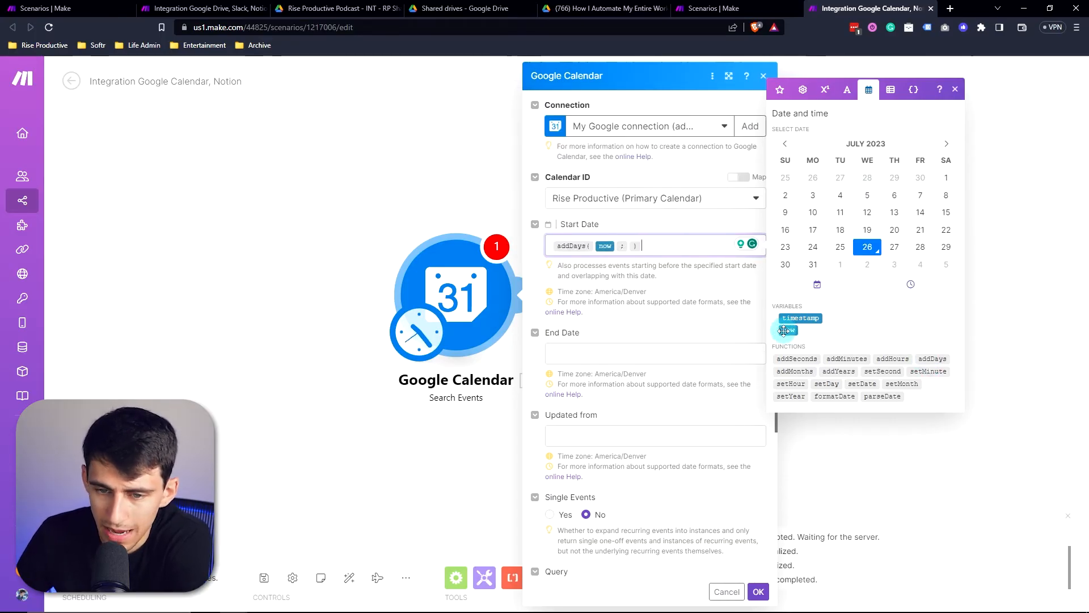
{"action": "type", "text": "1"}
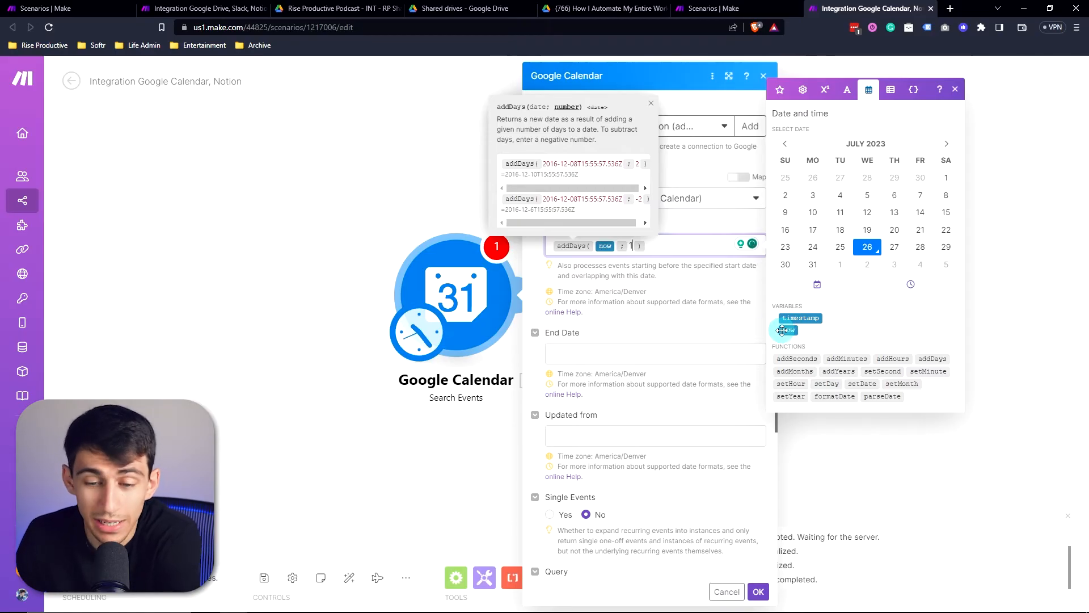
{"action": "left_click", "coordinate": [758, 591]}
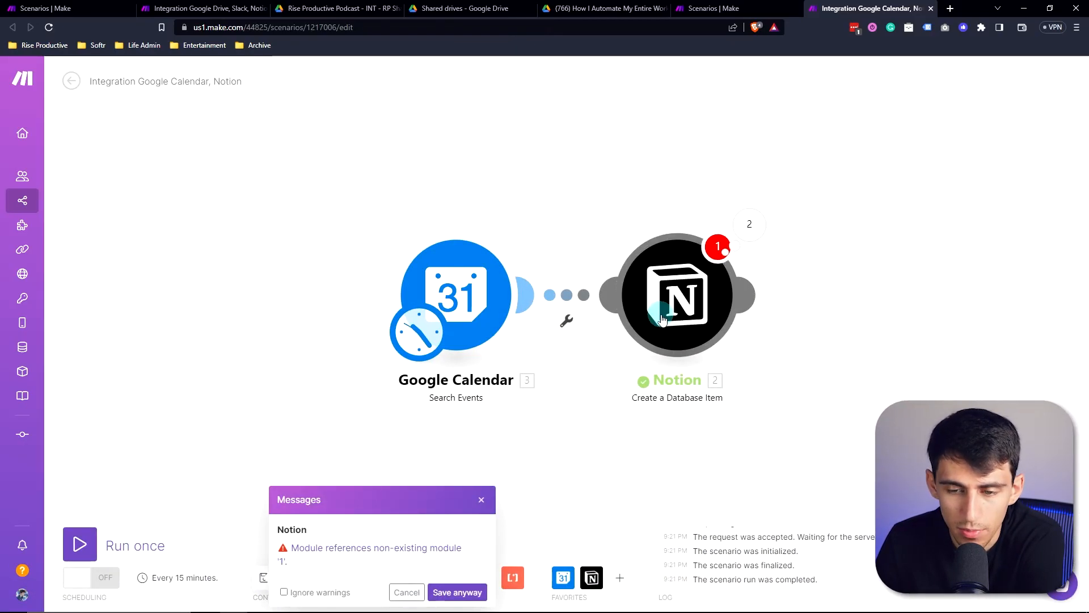
Map the event Summary into the Notion item's Name via a 'summ' search.
{"action": "left_click", "coordinate": [674, 291]}
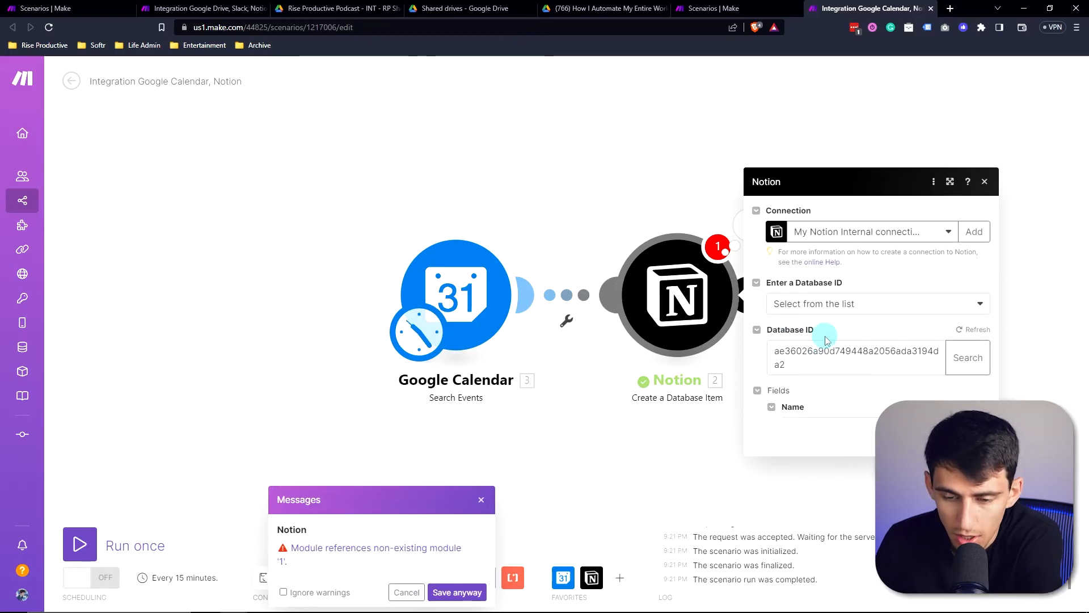
{"action": "left_click", "coordinate": [857, 219]}
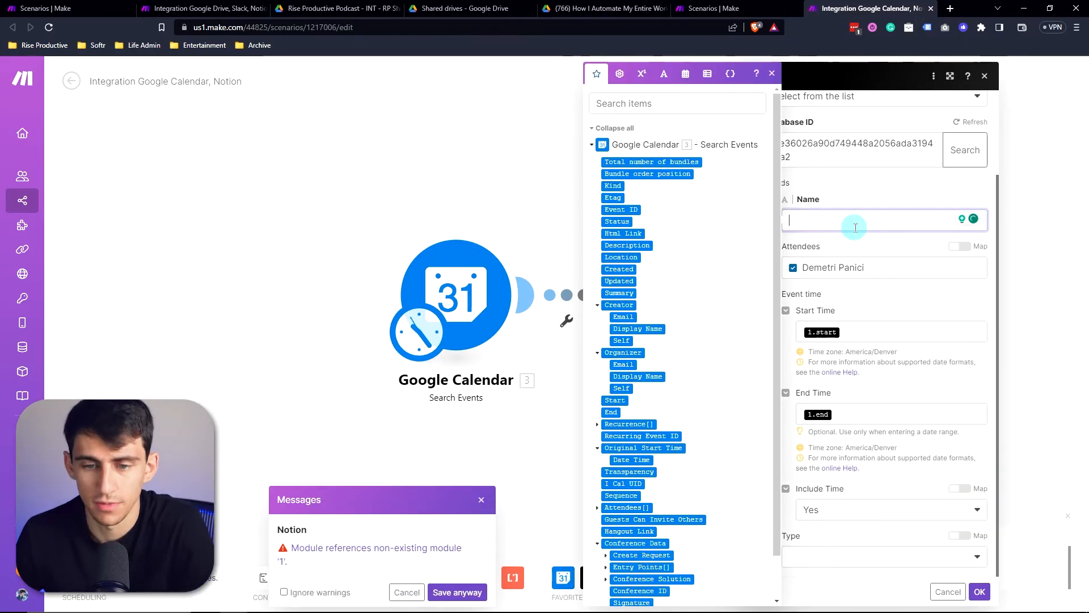
{"action": "type", "text": "s"}
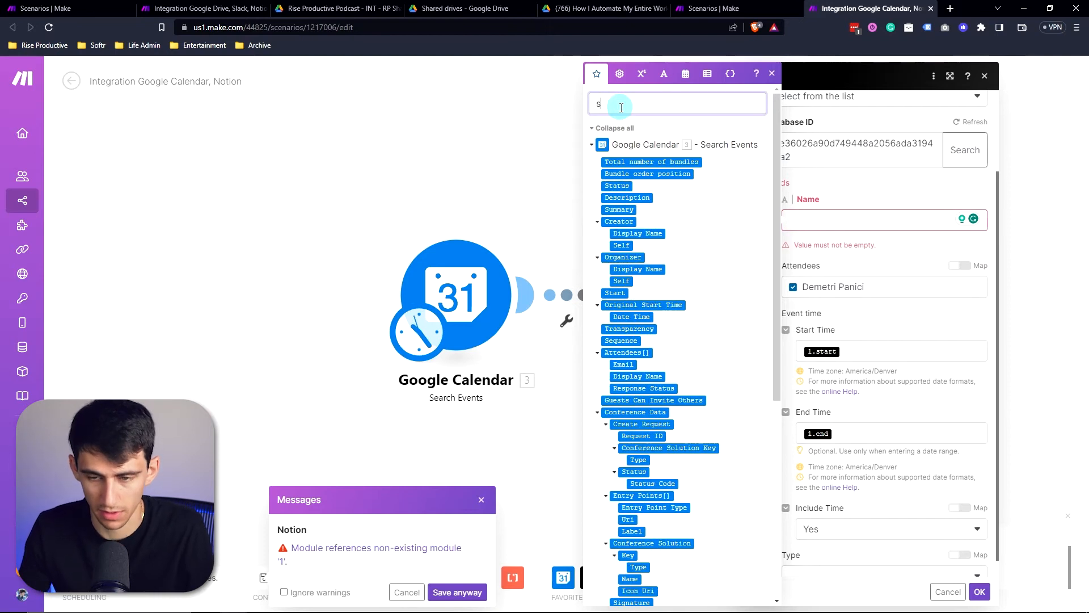
{"action": "type", "text": "umm"}
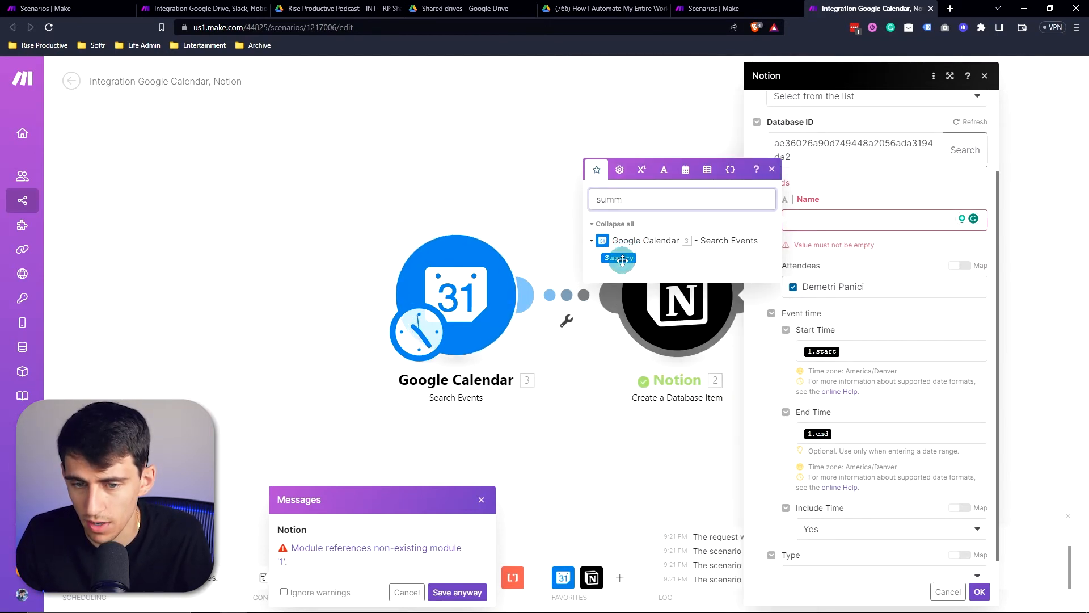
{"action": "left_click", "coordinate": [617, 258]}
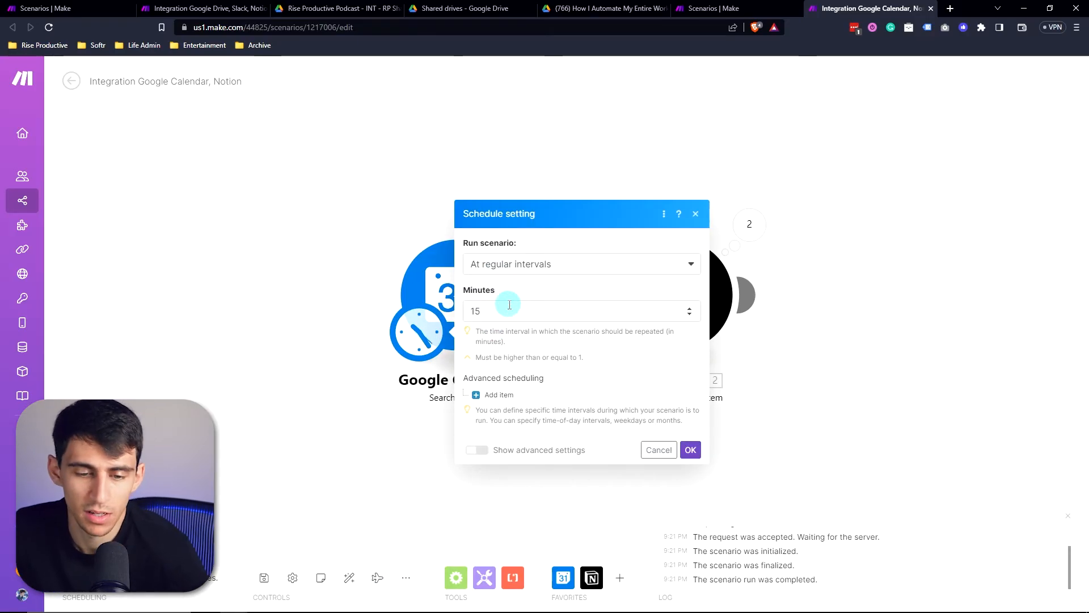
Schedule the scenario Every day at 10:24 PM, confirm, and switch to Notion's Meetings database.
{"action": "left_click", "coordinate": [581, 263]}
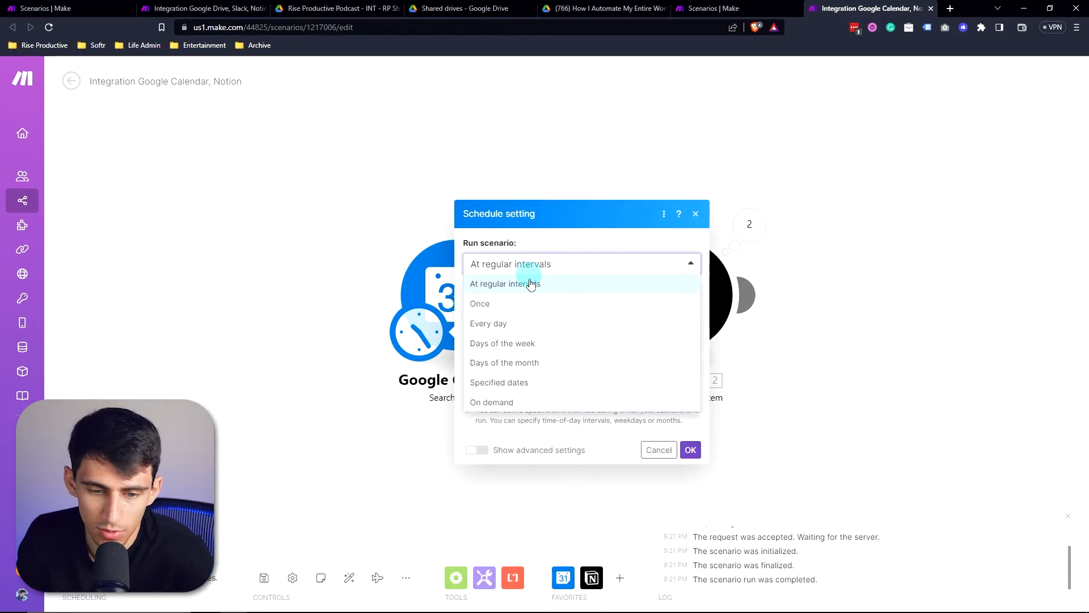
{"action": "left_click", "coordinate": [488, 323]}
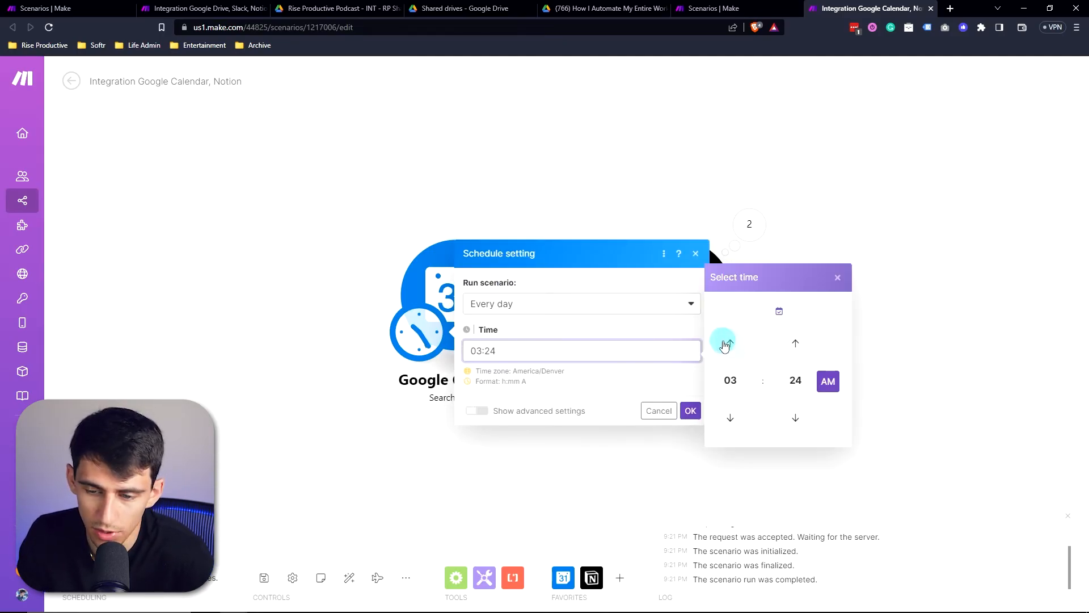
{"action": "left_click", "coordinate": [730, 416]}
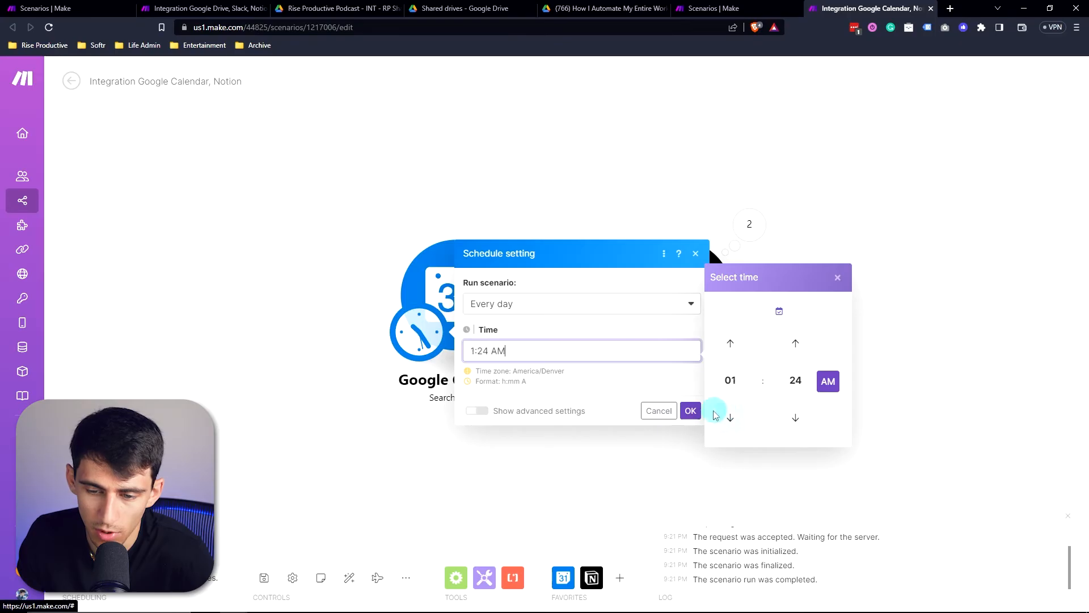
{"action": "left_click", "coordinate": [691, 411]}
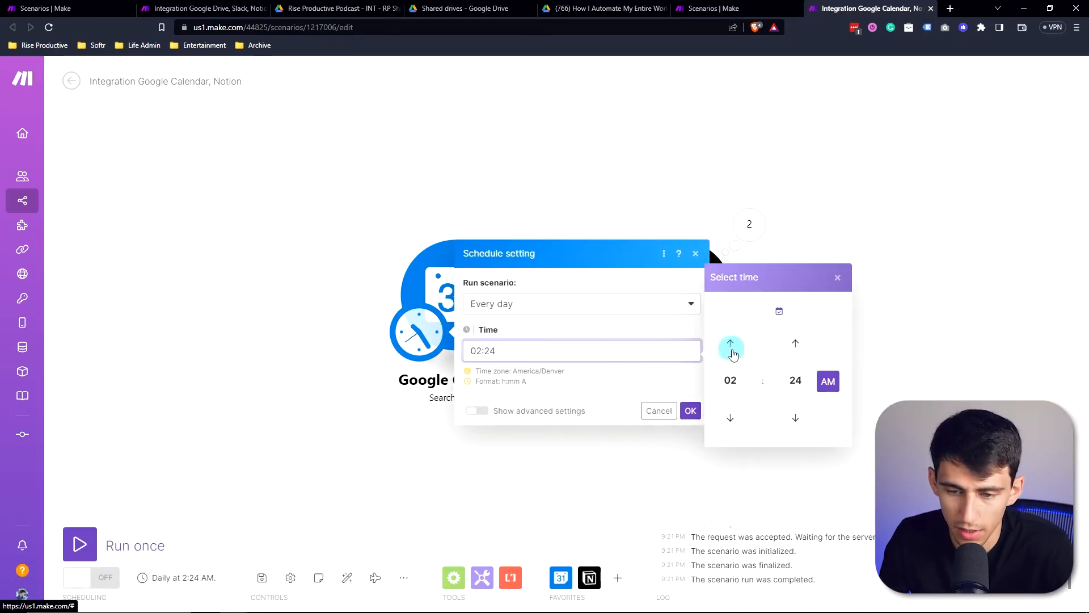
{"action": "left_click", "coordinate": [690, 411]}
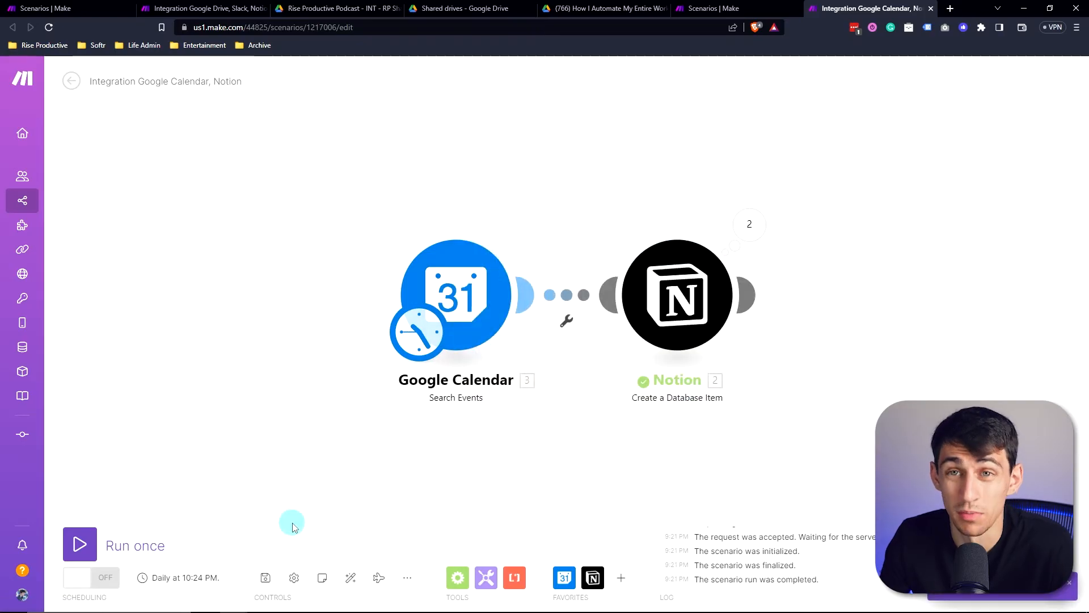
{"action": "left_click", "coordinate": [80, 545]}
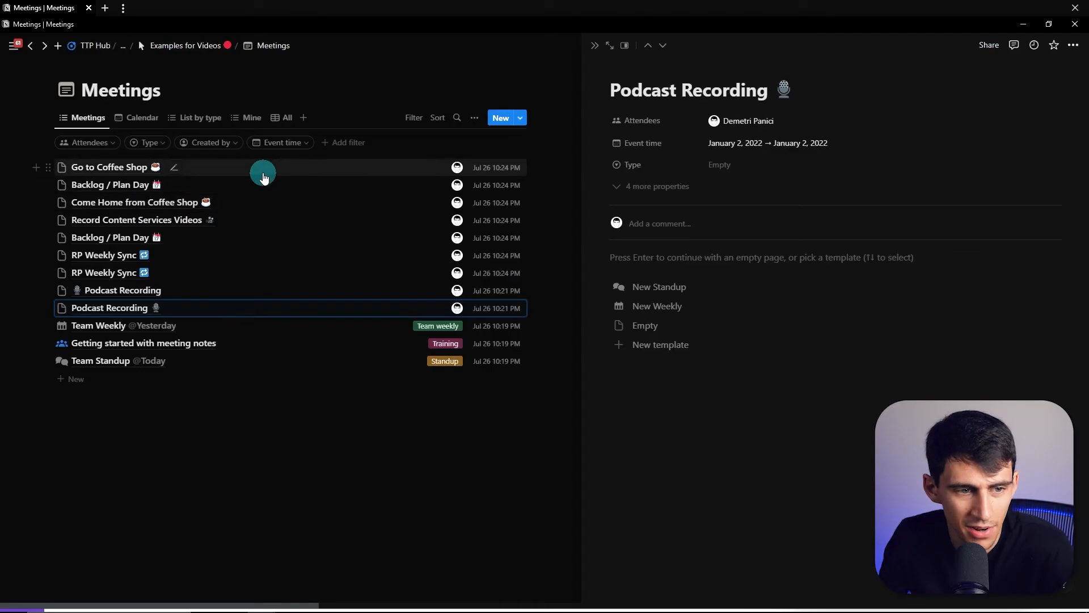
{"action": "mouse_move", "coordinate": [313, 211]}
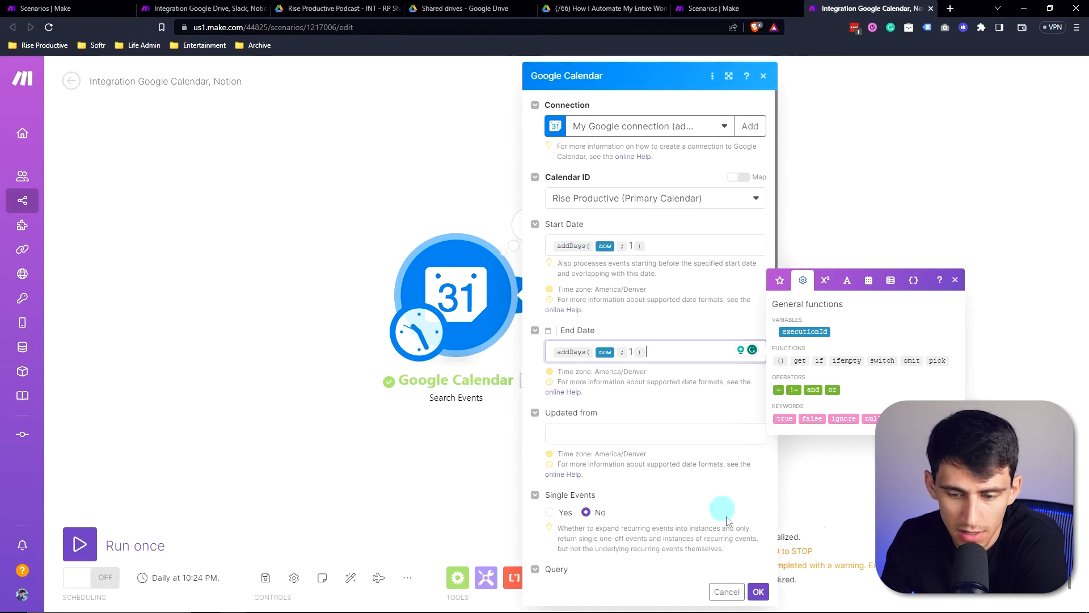
Confirm the addDays date window, run the scenario once, and inspect the returned events.
{"action": "left_click", "coordinate": [758, 591]}
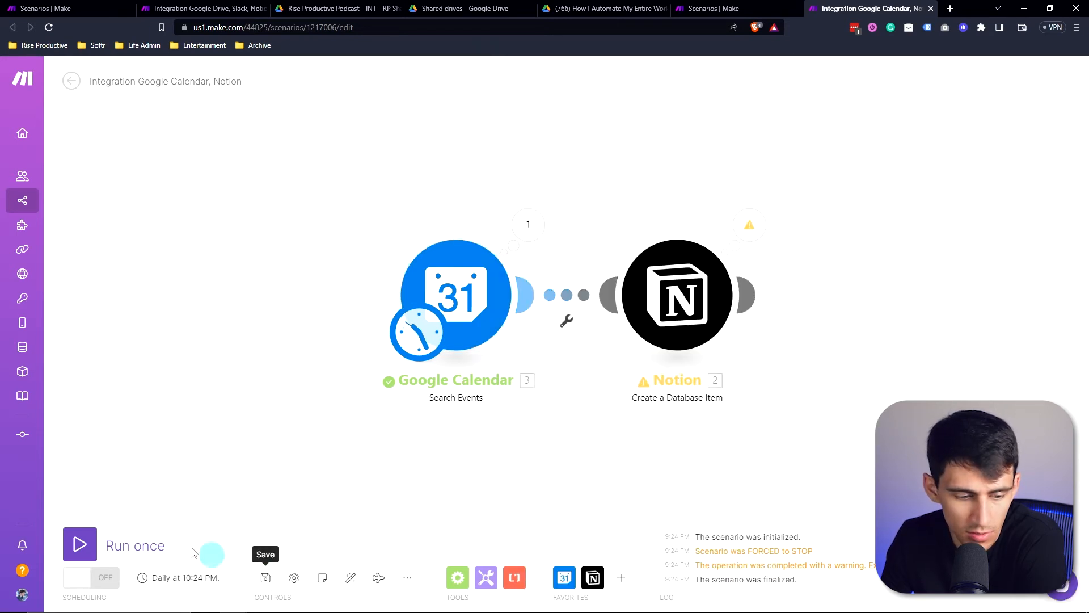
{"action": "left_click", "coordinate": [455, 295]}
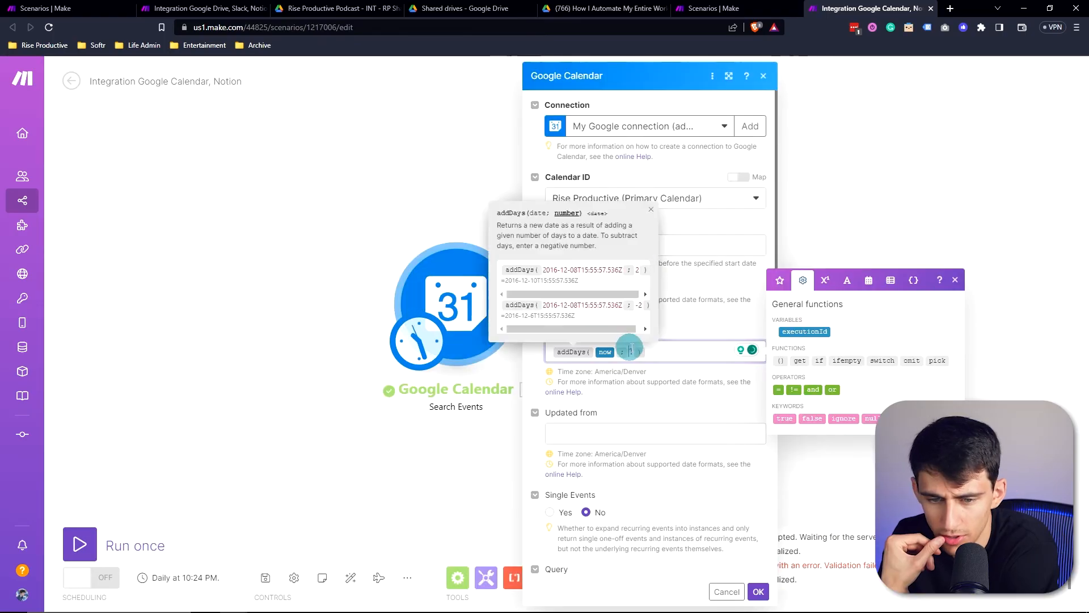
{"action": "left_click", "coordinate": [758, 591]}
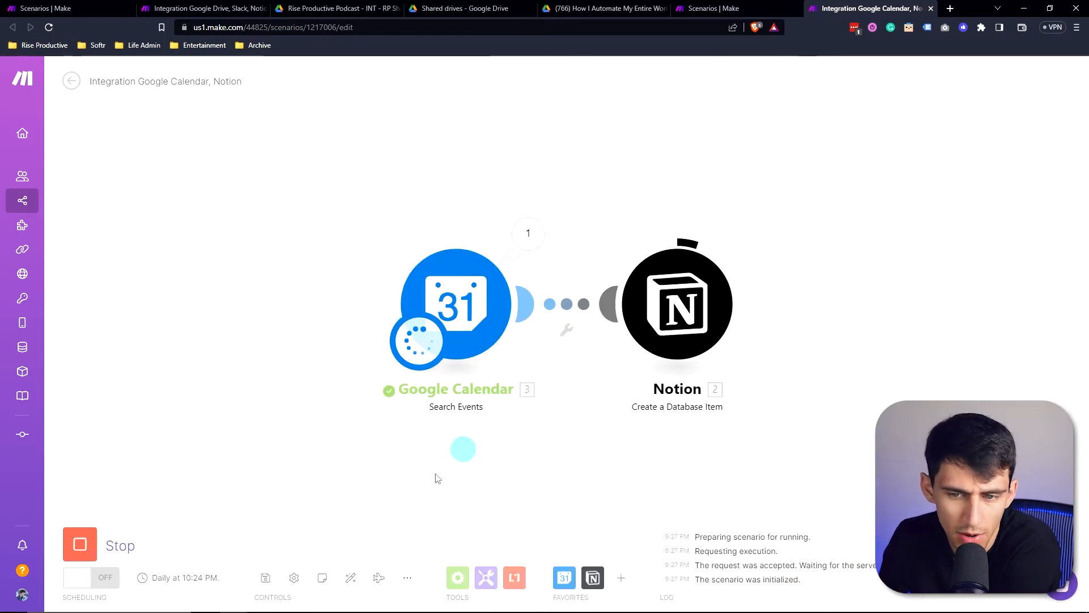
{"action": "left_click", "coordinate": [528, 233]}
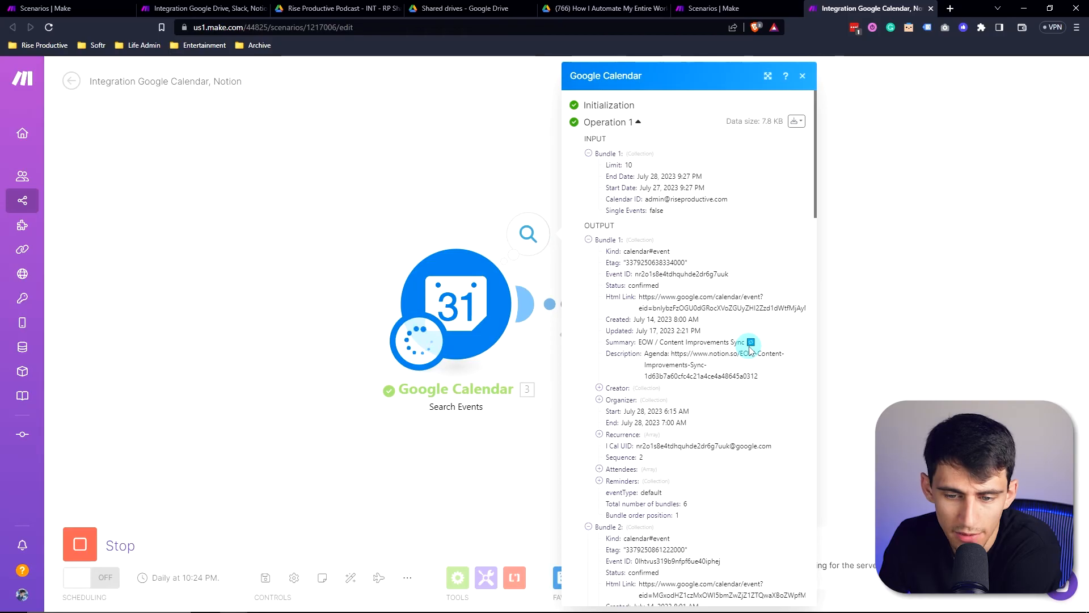
{"action": "left_click", "coordinate": [803, 76]}
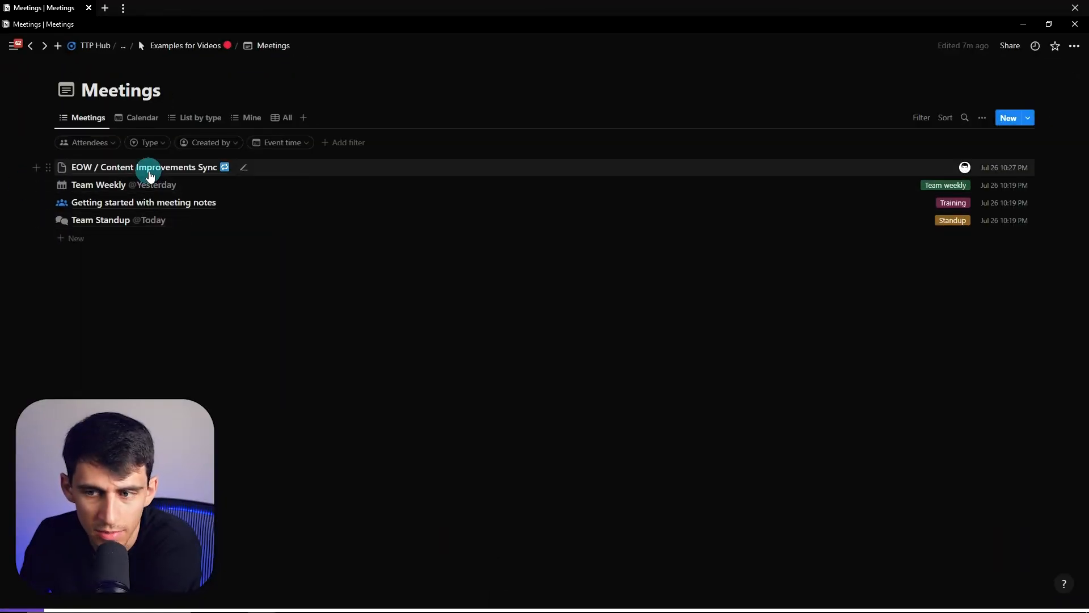
Open the EOW / Content Improvements Sync page, check its July 28 event time, return to Make.
{"action": "left_click", "coordinate": [144, 167]}
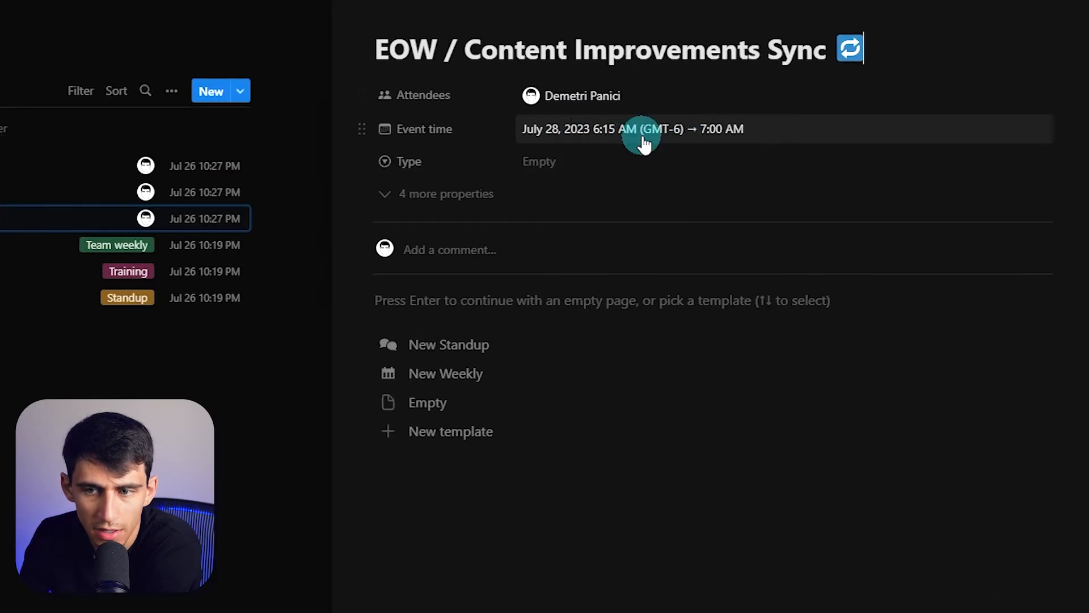
{"action": "left_click", "coordinate": [632, 128]}
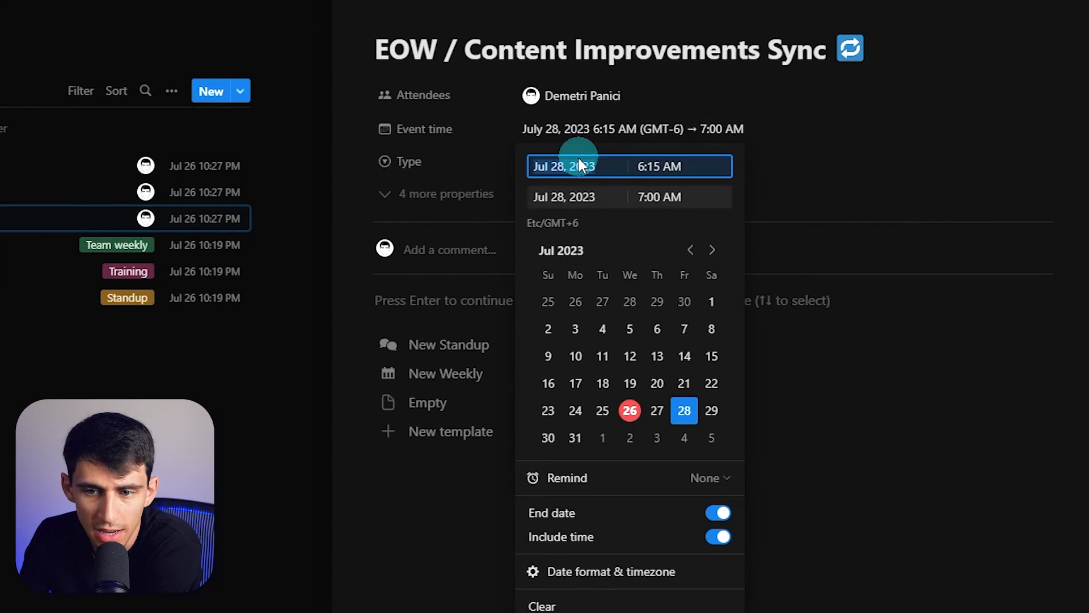
{"action": "mouse_move", "coordinate": [174, 130]}
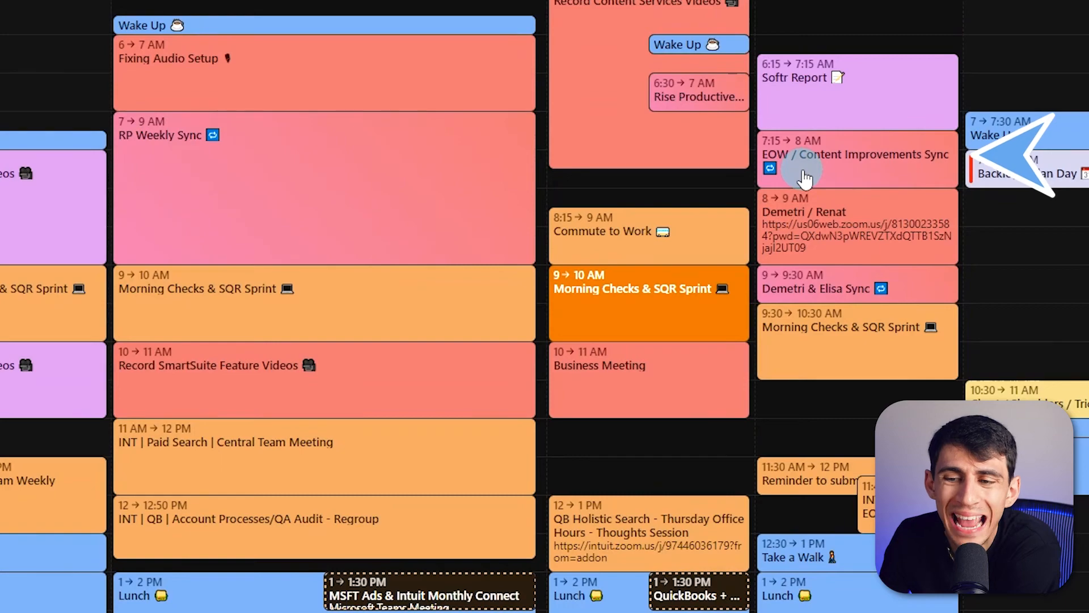
{"action": "left_click", "coordinate": [864, 8]}
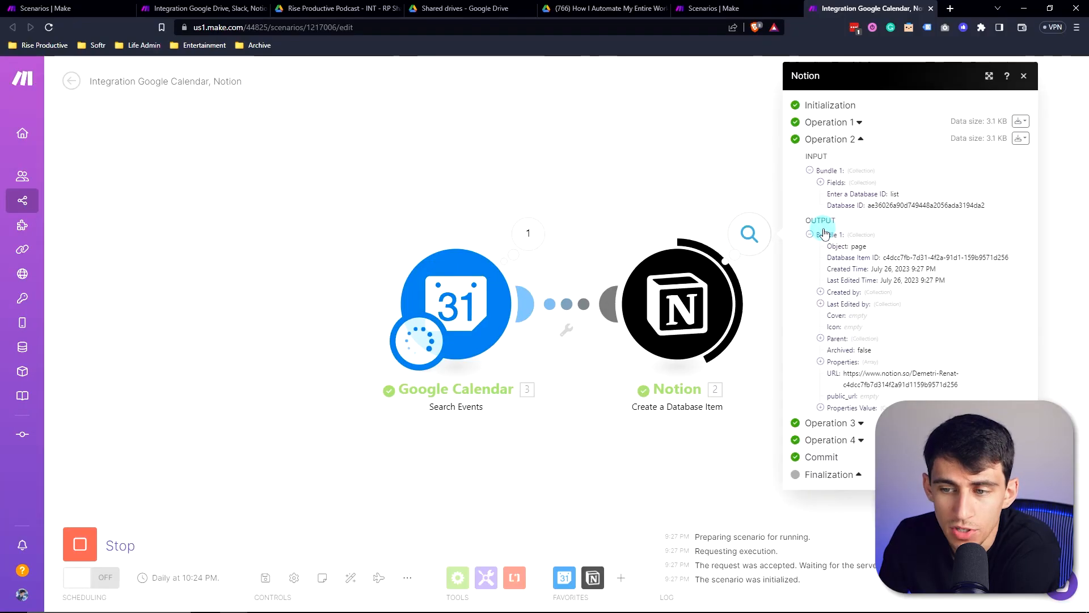
Close the Notion module's run output and bring the Notion Meetings window forward.
{"action": "left_click", "coordinate": [1022, 76]}
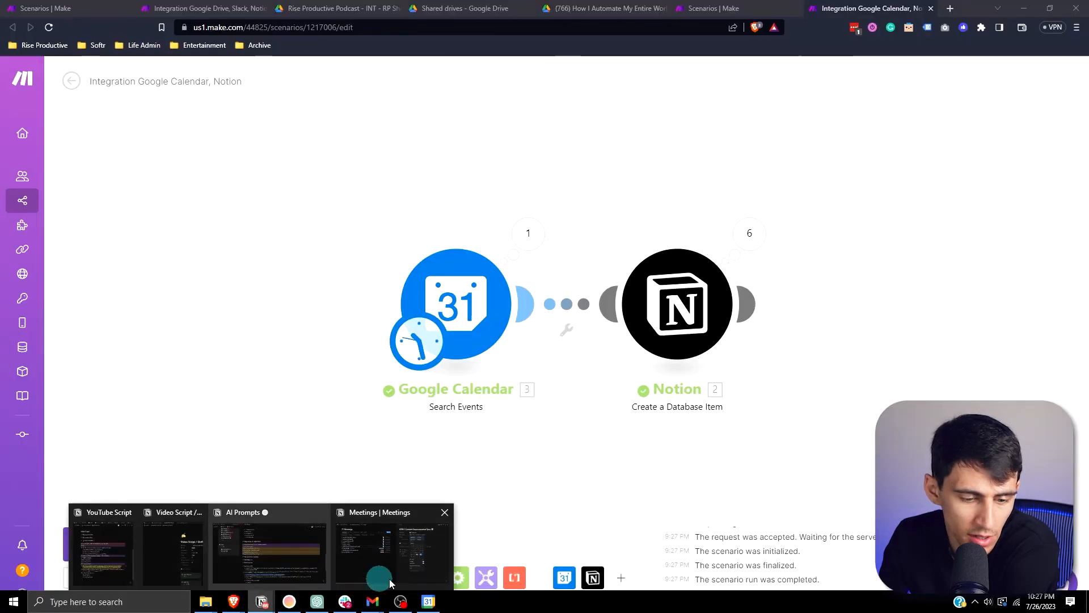
{"action": "left_click", "coordinate": [392, 549]}
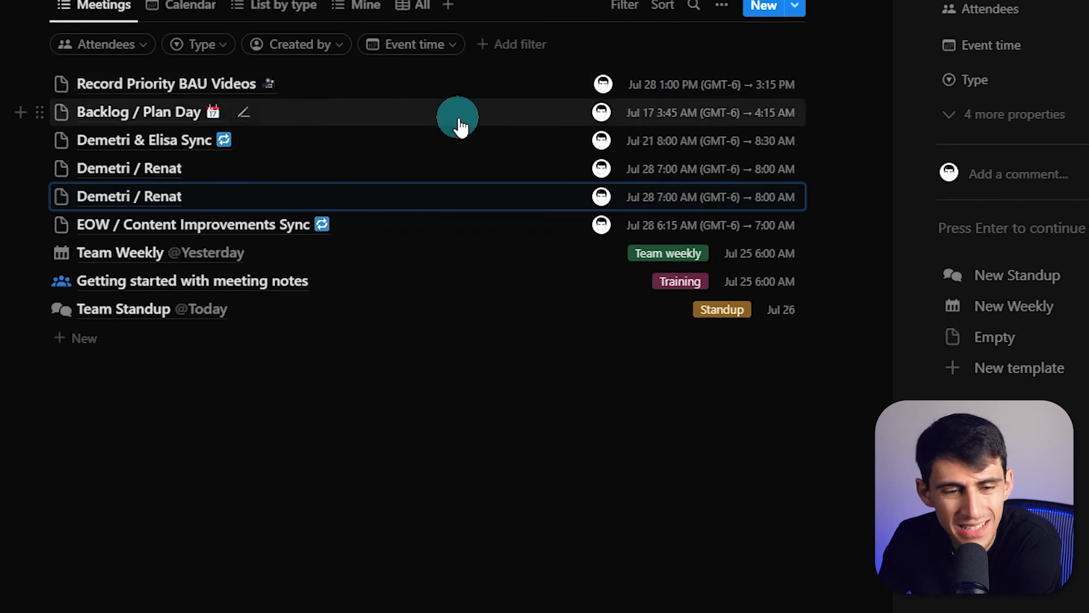
{"action": "mouse_move", "coordinate": [454, 147]}
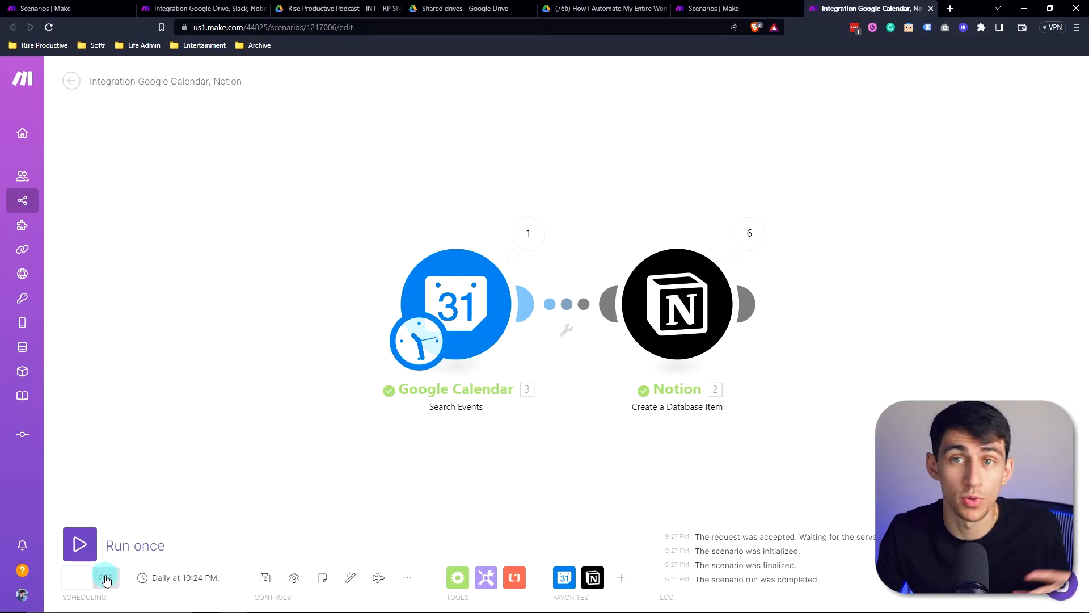
Switch the scenario's daily scheduling ON and save the scenario.
{"action": "left_click", "coordinate": [104, 577]}
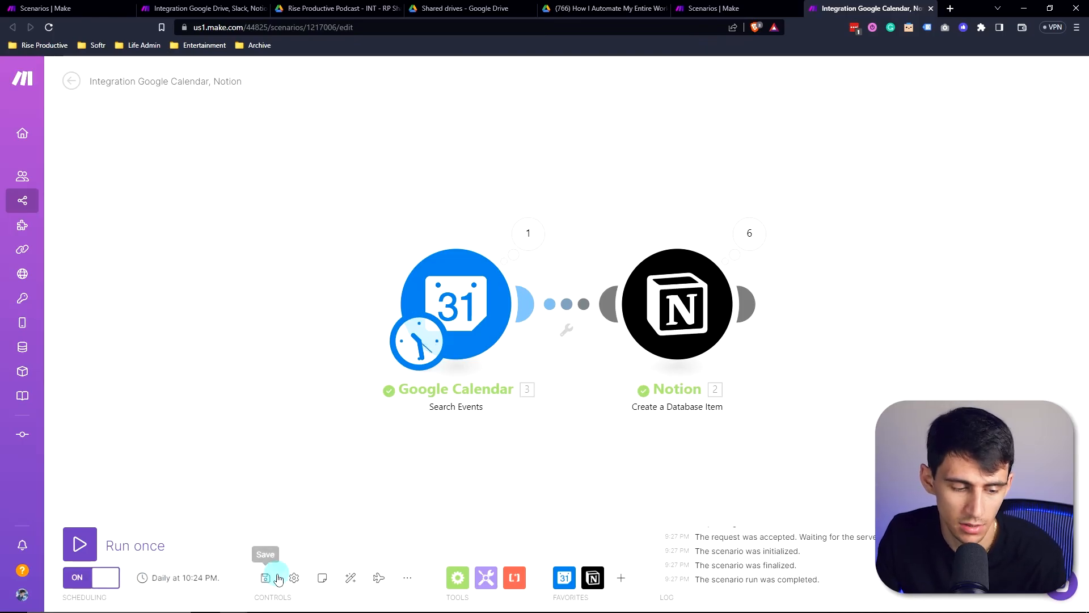
{"action": "left_click", "coordinate": [91, 578]}
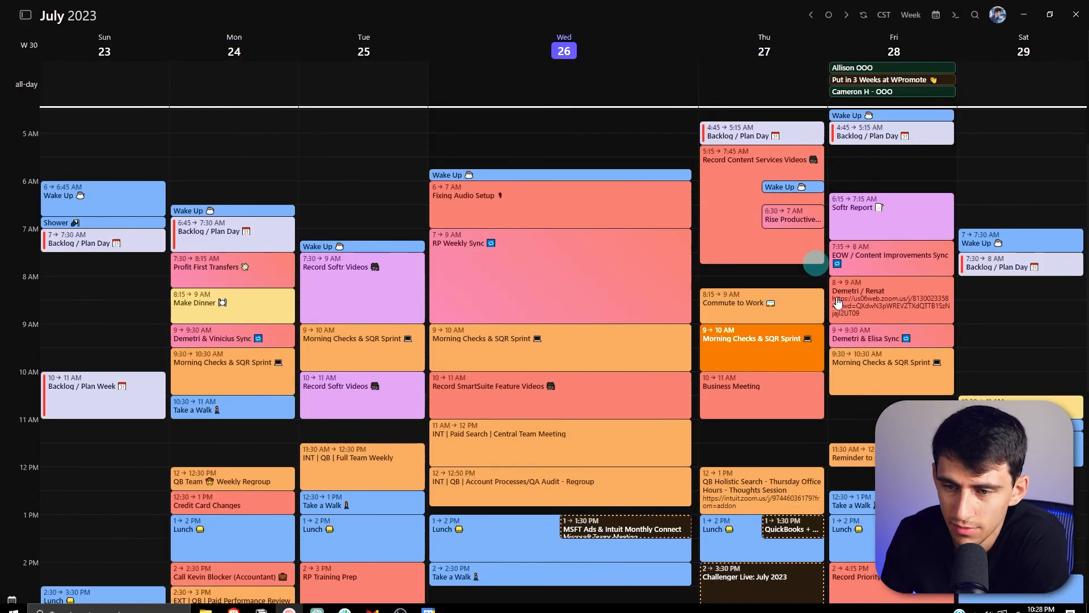
Open Friday's EOW / Content Improvements Sync event and follow its notion.so Agenda link.
{"action": "left_click", "coordinate": [889, 258]}
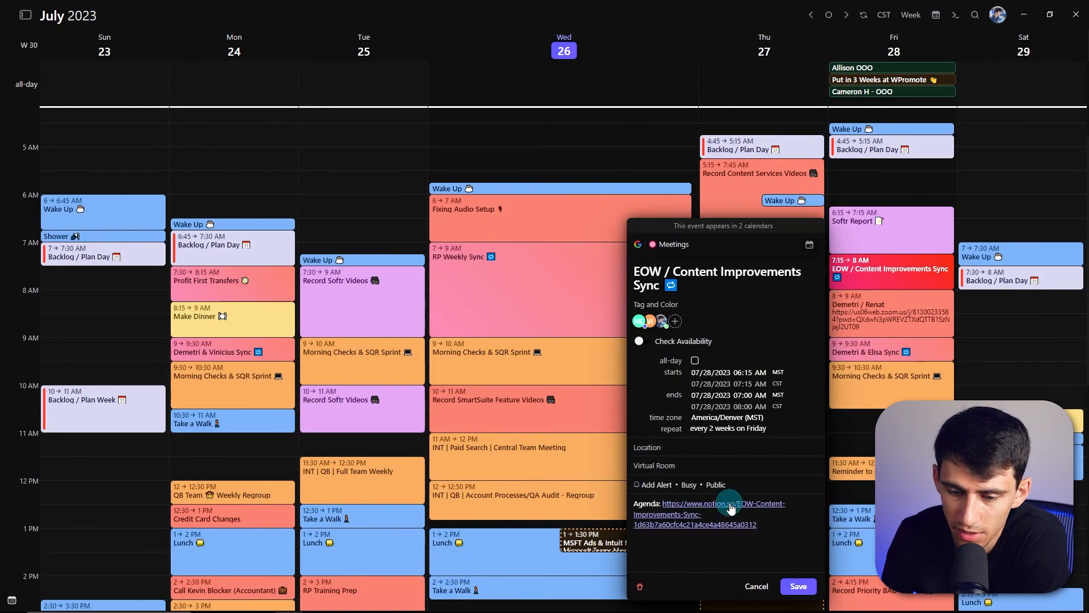
{"action": "left_click", "coordinate": [708, 503]}
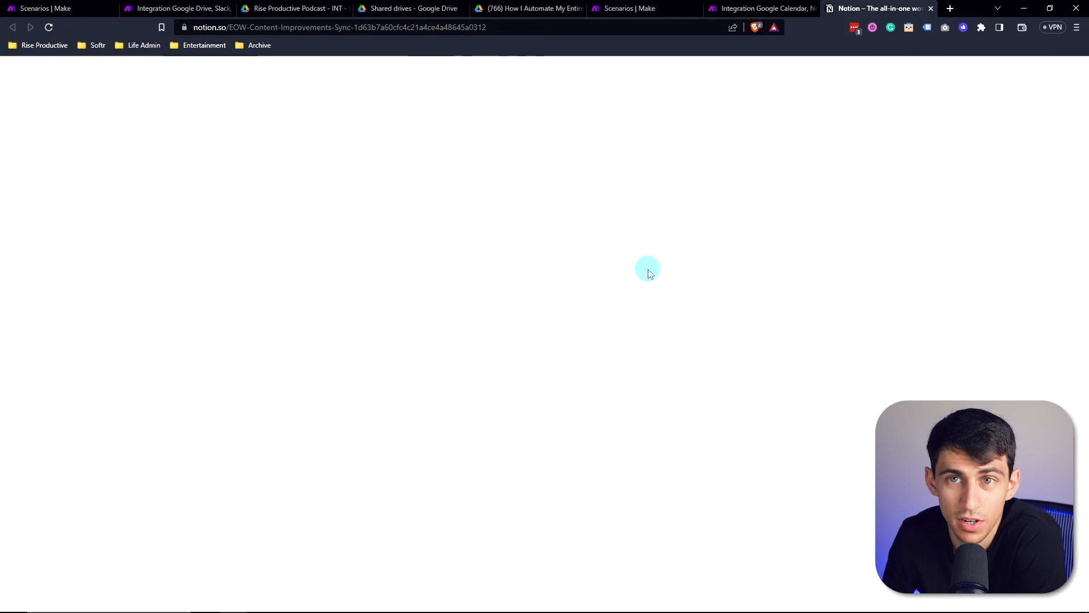